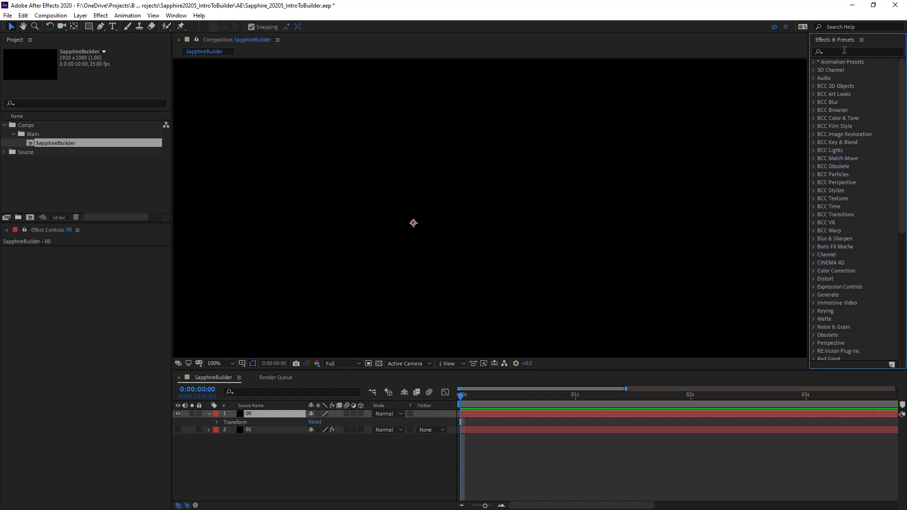
- Search 'effect' in Effects & Presets to find and apply Sapphire S_Effect to layer 00
type("effect")
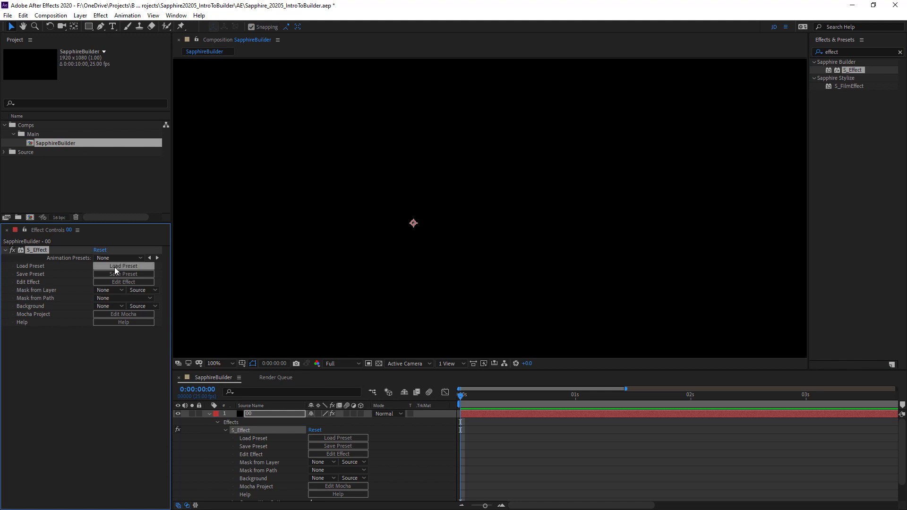
- Browse the Load Preset effects grid, scrolling down through the thumbnails
left_click(124, 266)
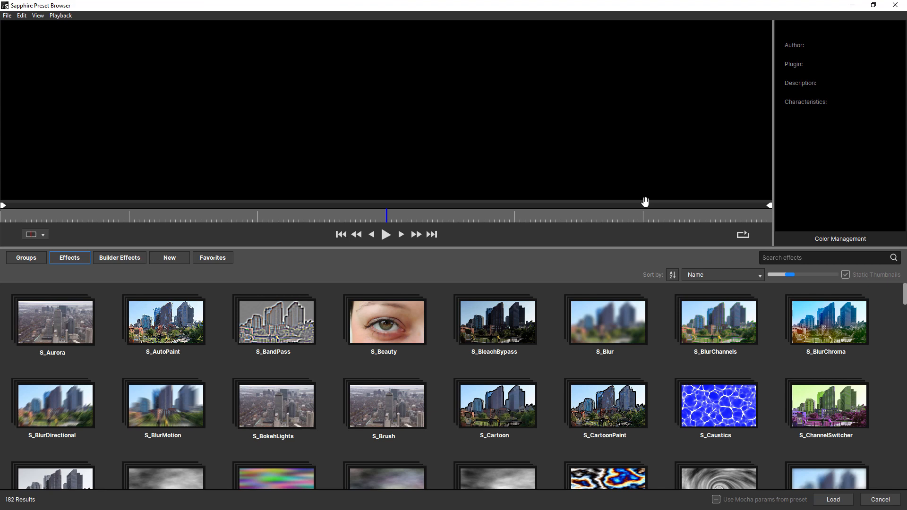
scroll("down", 3)
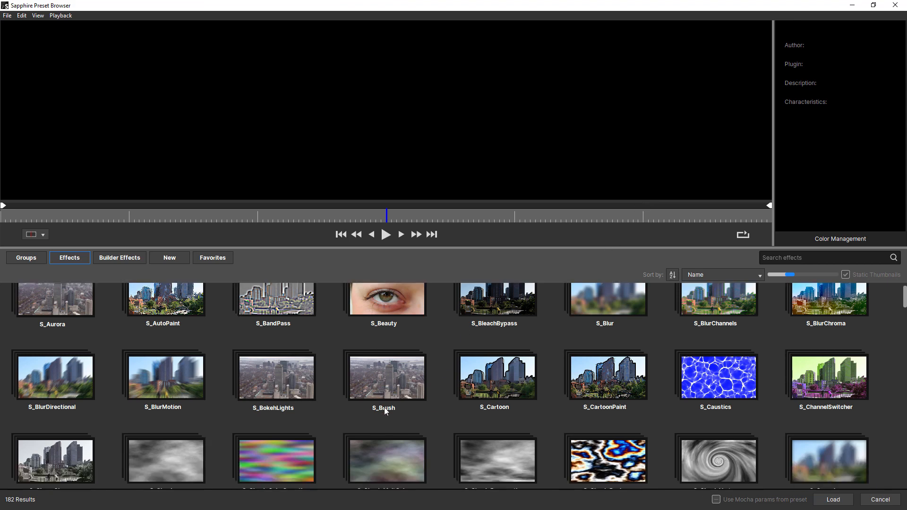
scroll("down", 3)
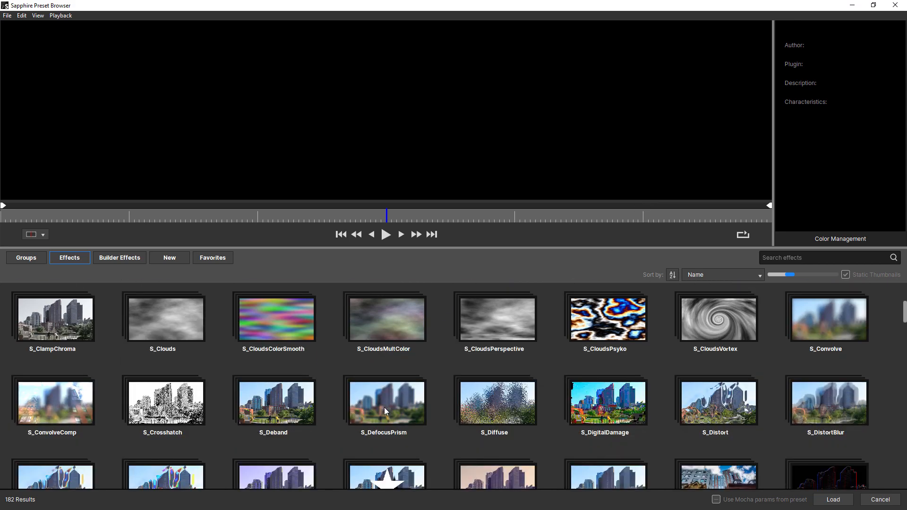
scroll("down", 3)
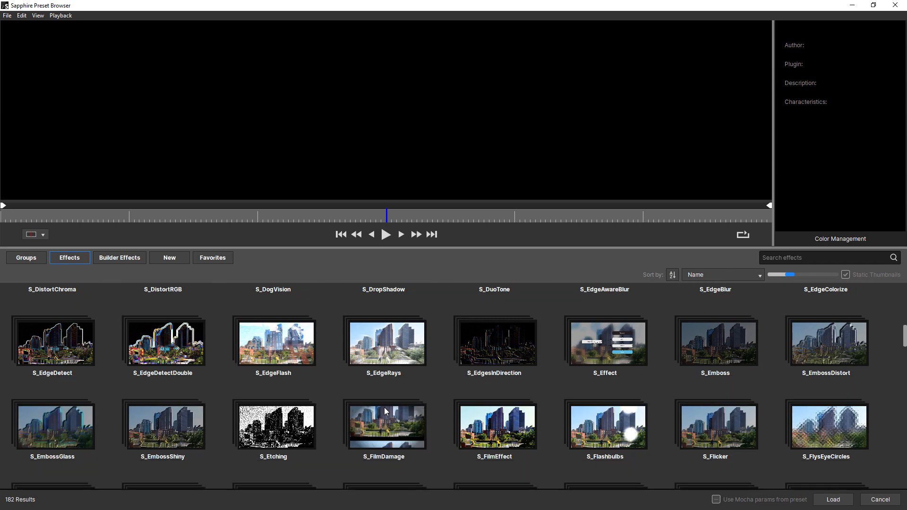
scroll("down", 3)
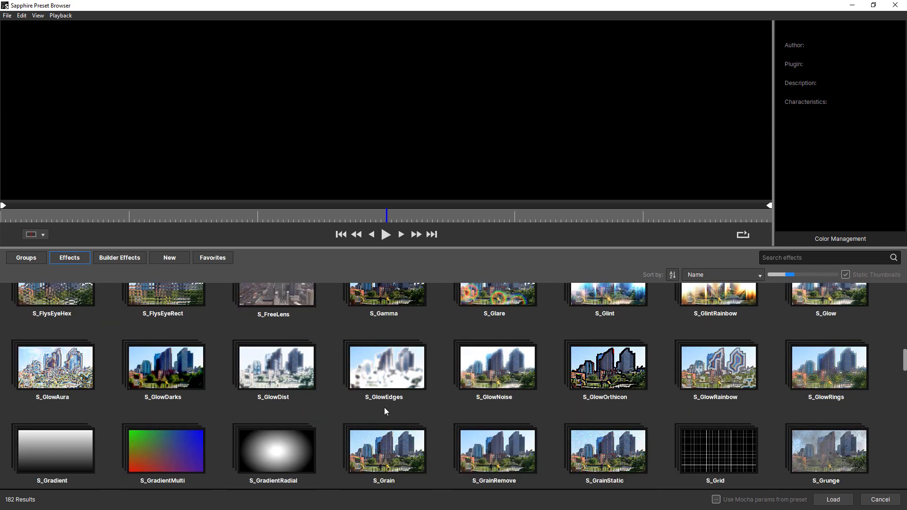
scroll("down", 3)
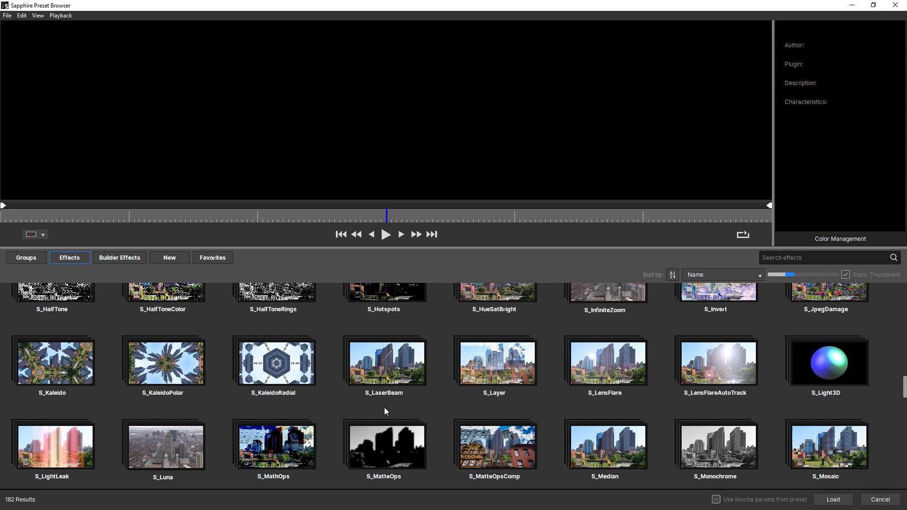
scroll("down", 3)
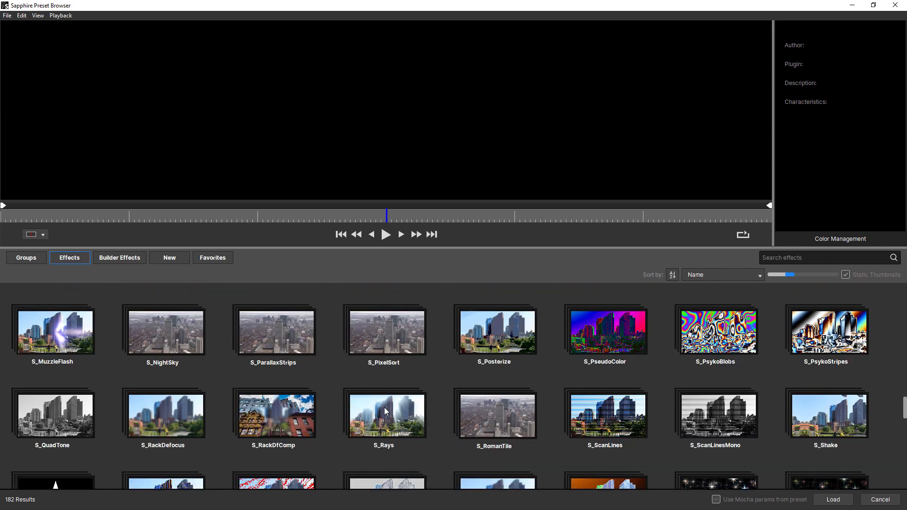
scroll("down", 3)
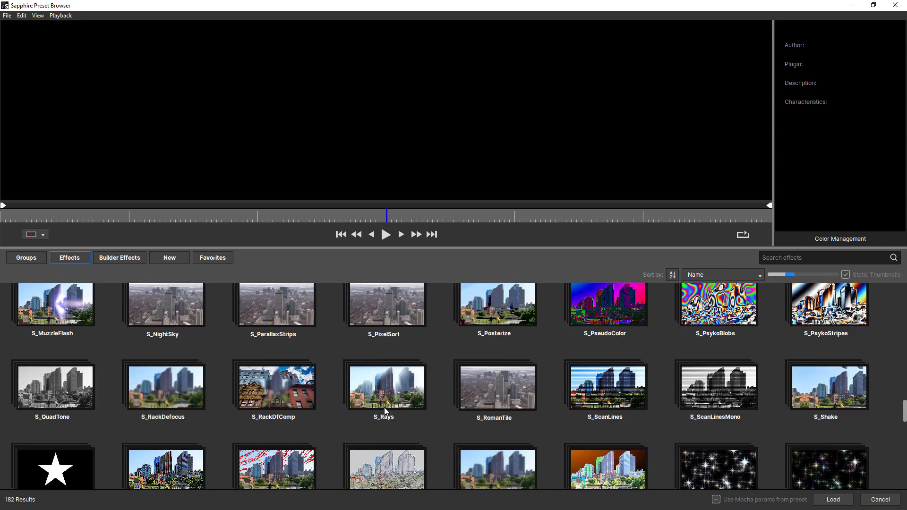
scroll("down", 3)
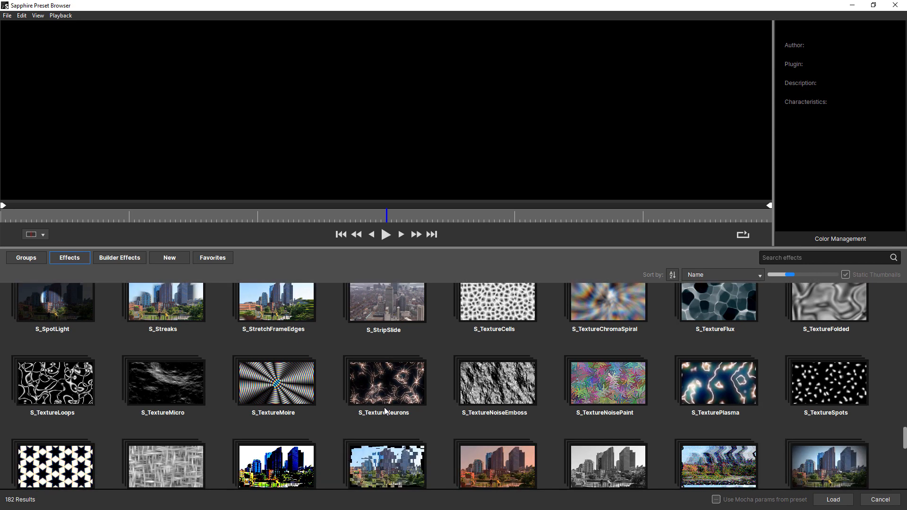
mouse_move(230, 299)
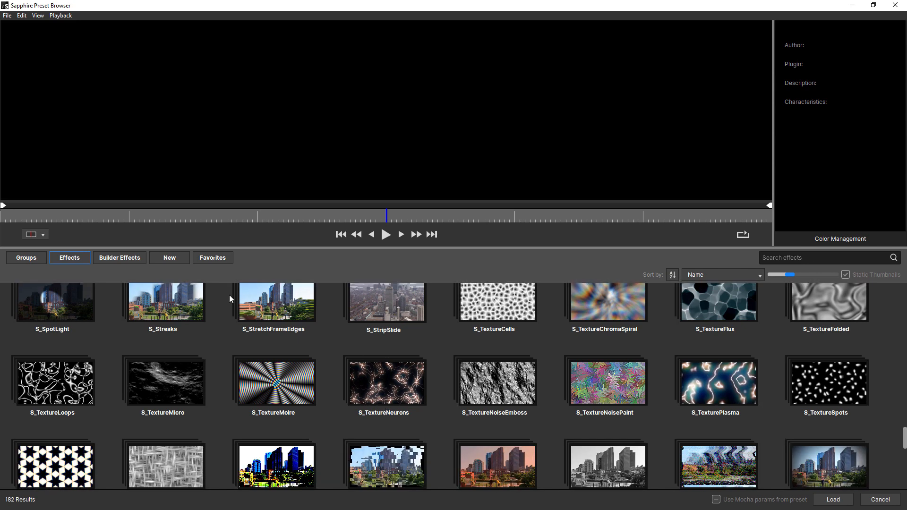
- Switch to the Builder Effects presets and select the Flames thumbnail
left_click(120, 257)
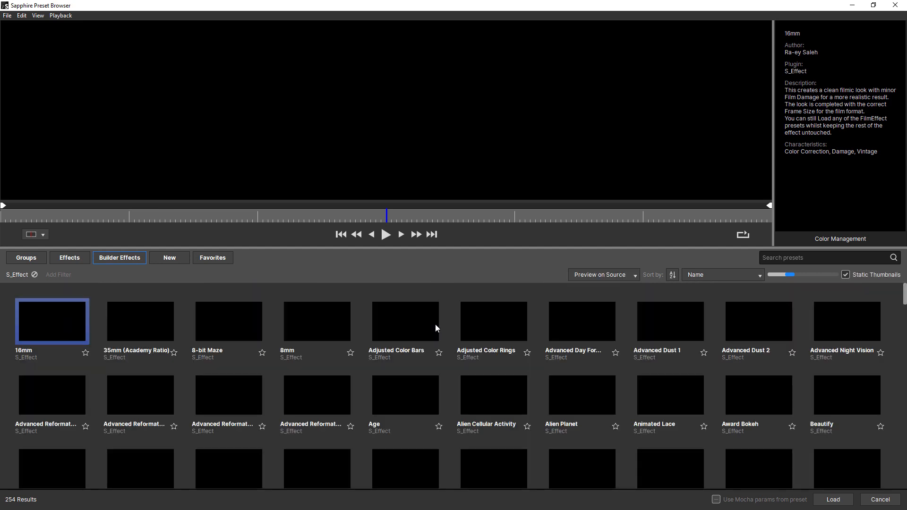
scroll("down", 3)
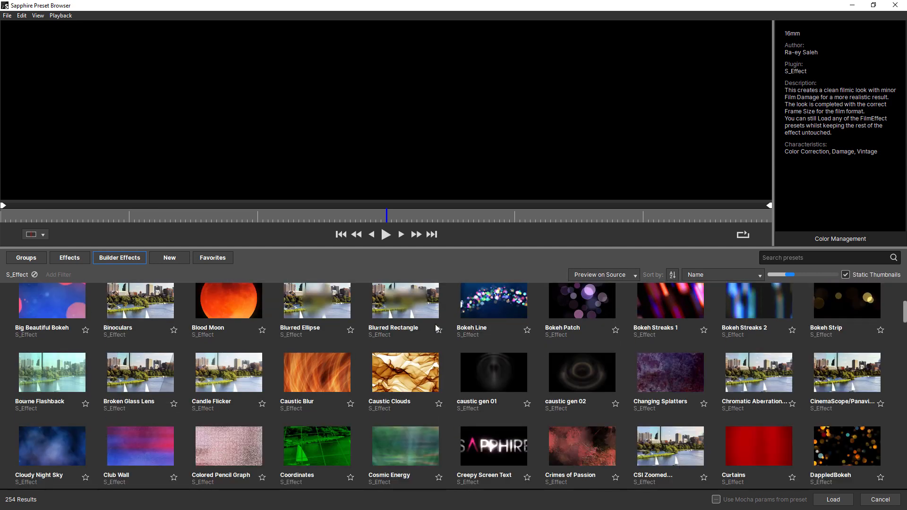
scroll("down", 3)
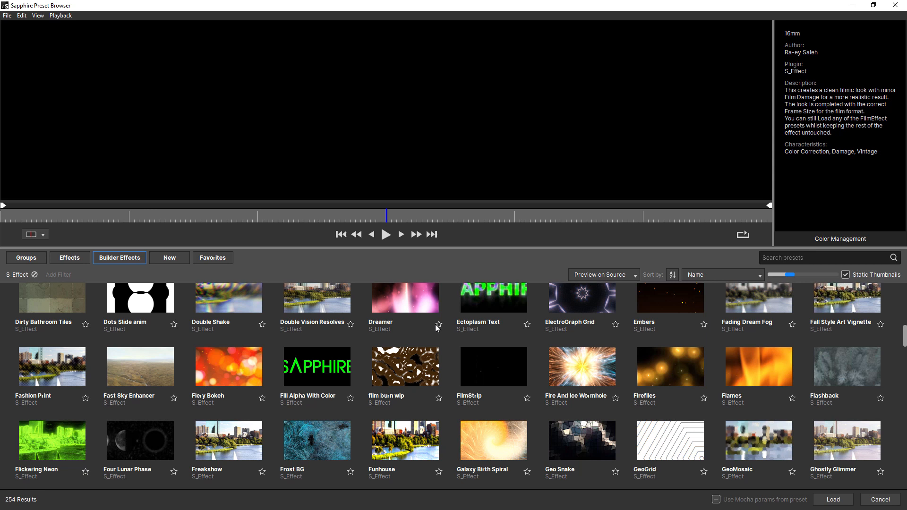
mouse_move(613, 366)
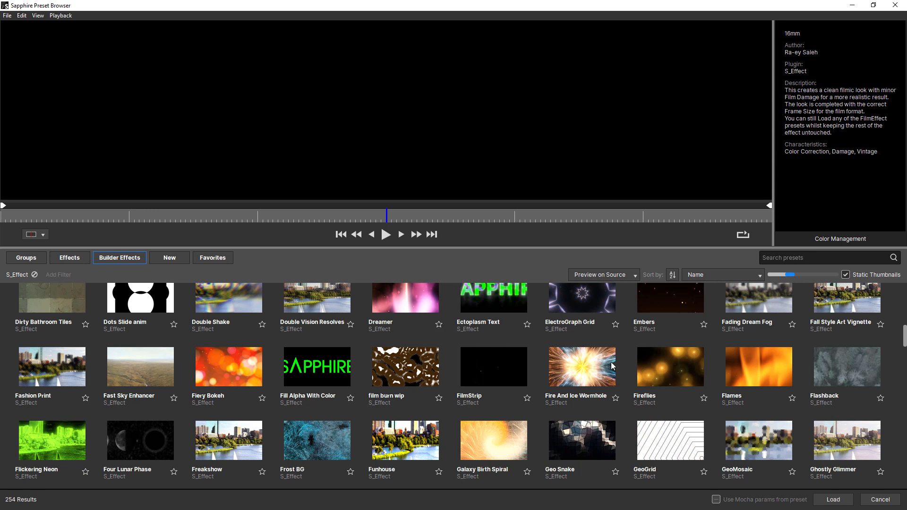
left_click(759, 366)
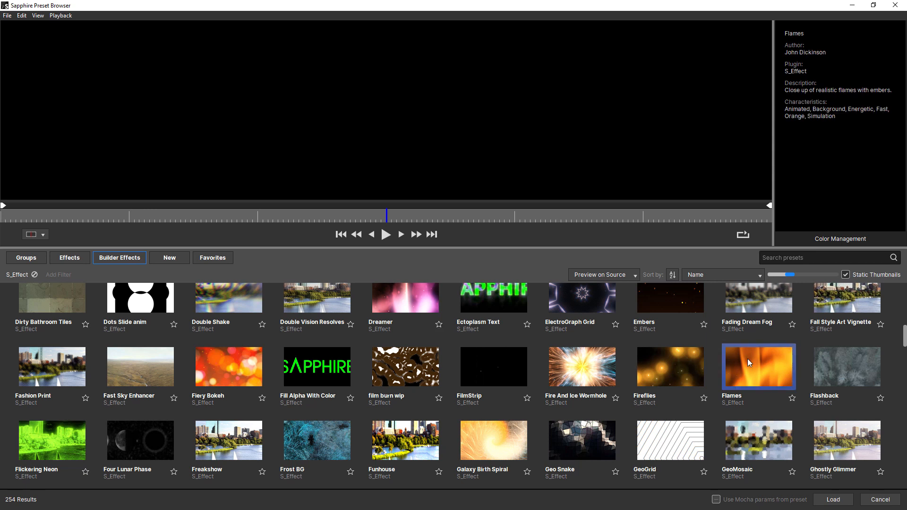
- Load the Flames preset onto S_Effect and bring up its node graph via Edit Effect
left_click(833, 499)
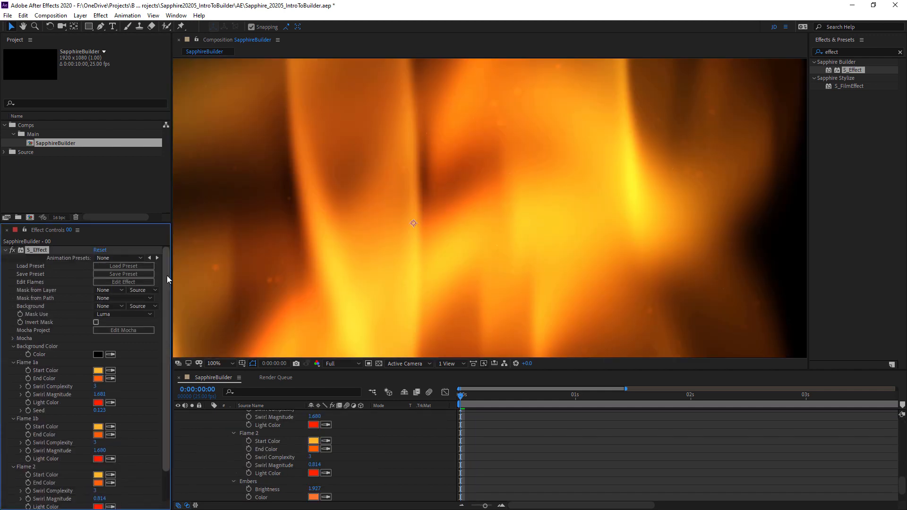
left_click(124, 282)
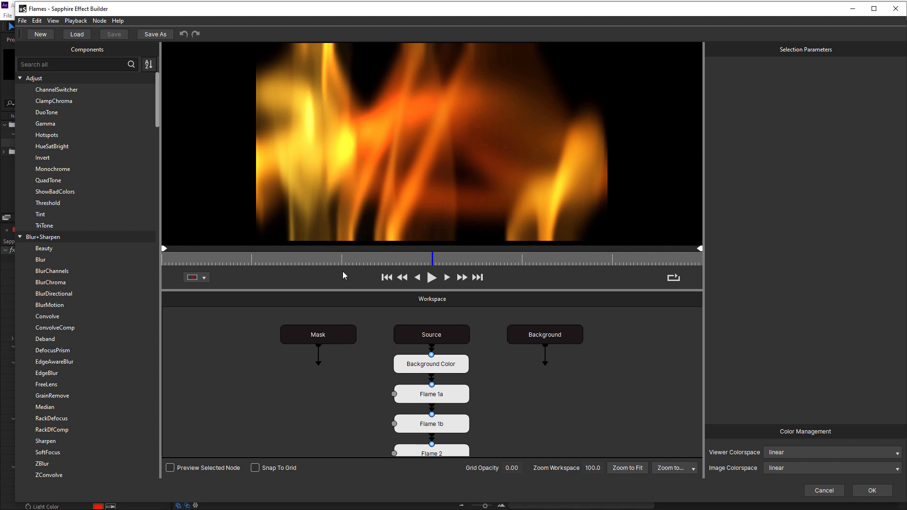
- Inspect Flame 1a, then browse the S_Aurora insert-from-preset list and cancel without adding
left_click(431, 394)
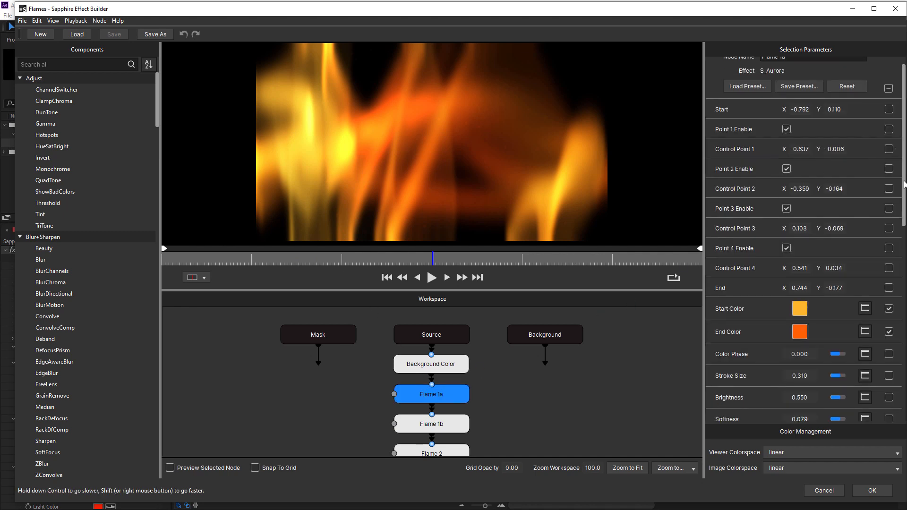
scroll("down", 3)
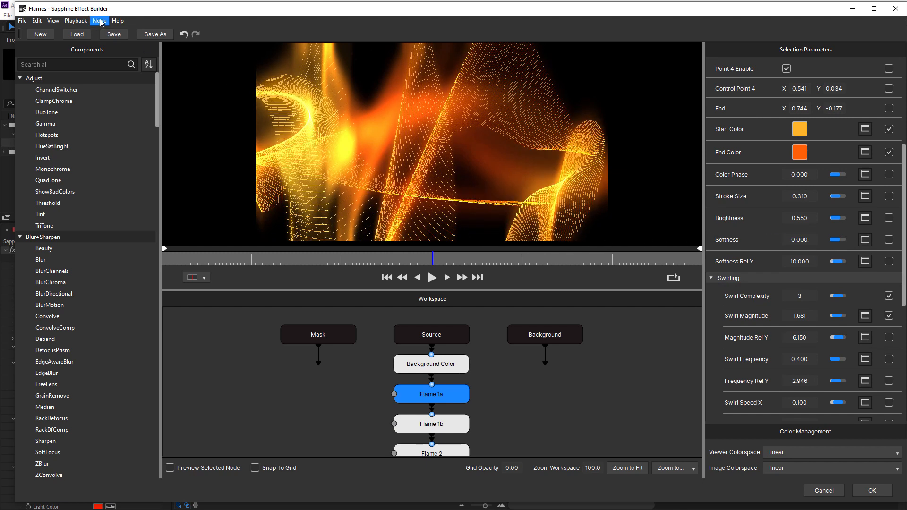
left_click(98, 21)
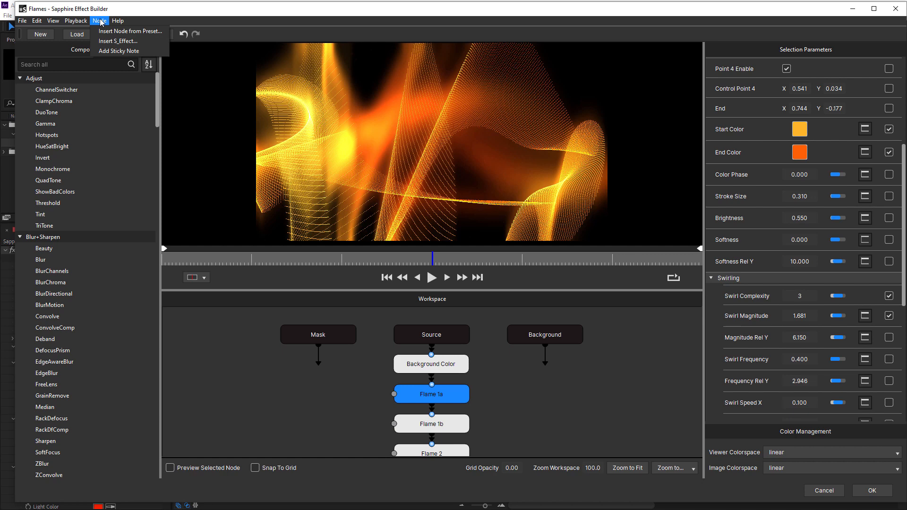
mouse_move(125, 31)
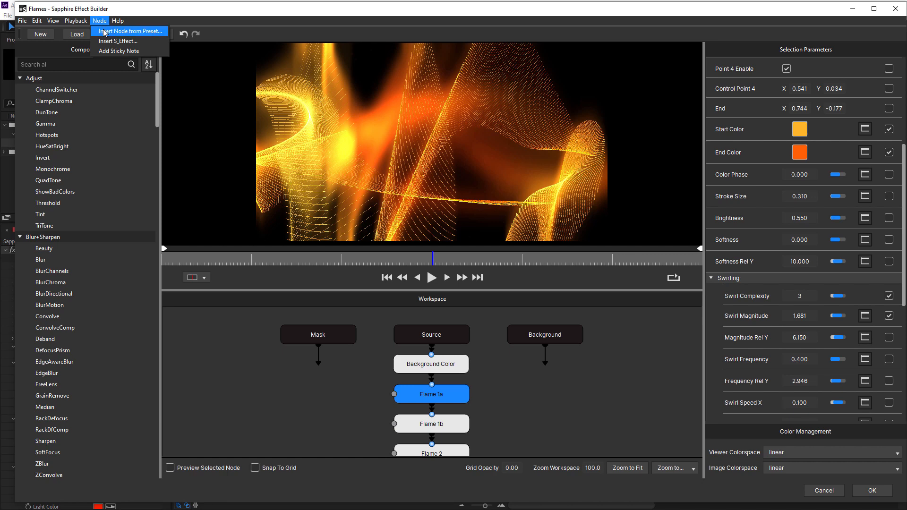
left_click(125, 32)
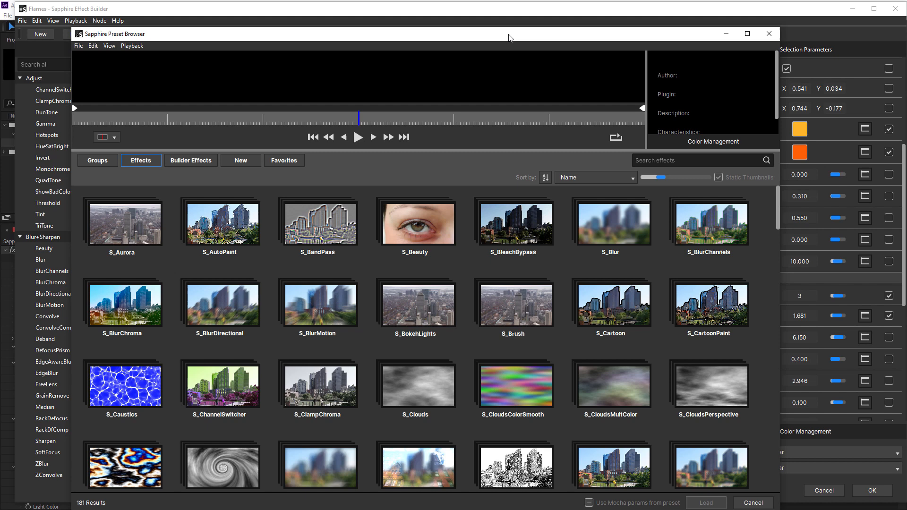
mouse_move(129, 222)
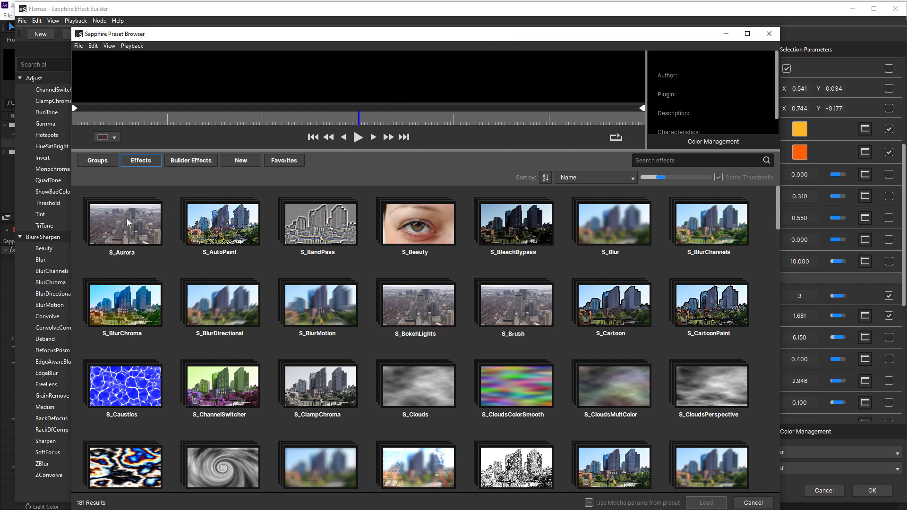
double_click(125, 224)
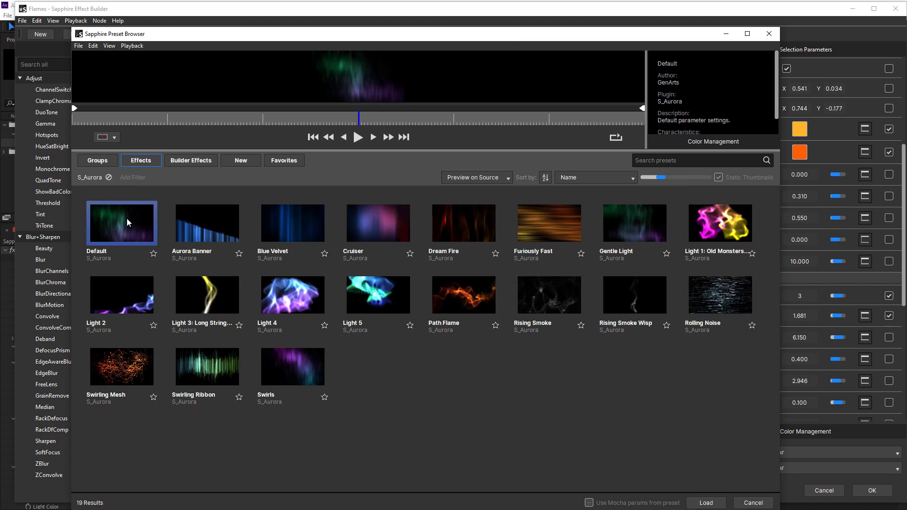
mouse_move(124, 357)
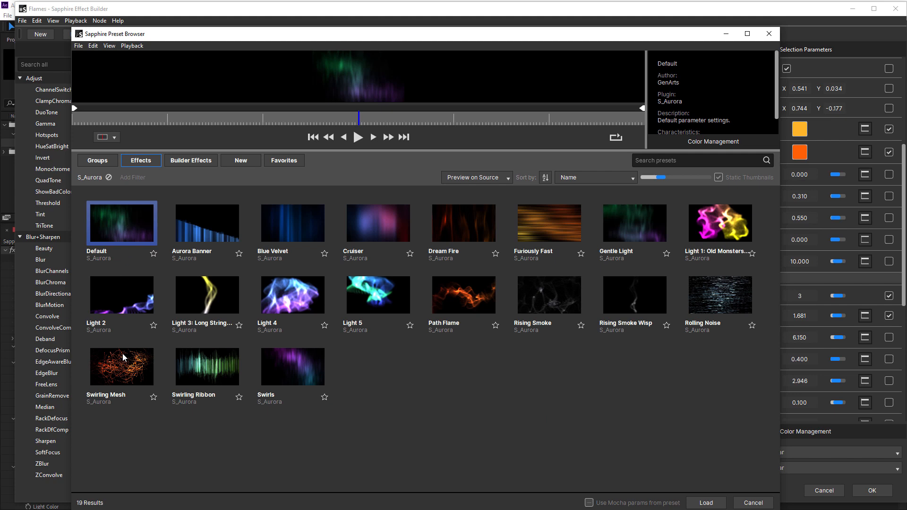
left_click(706, 503)
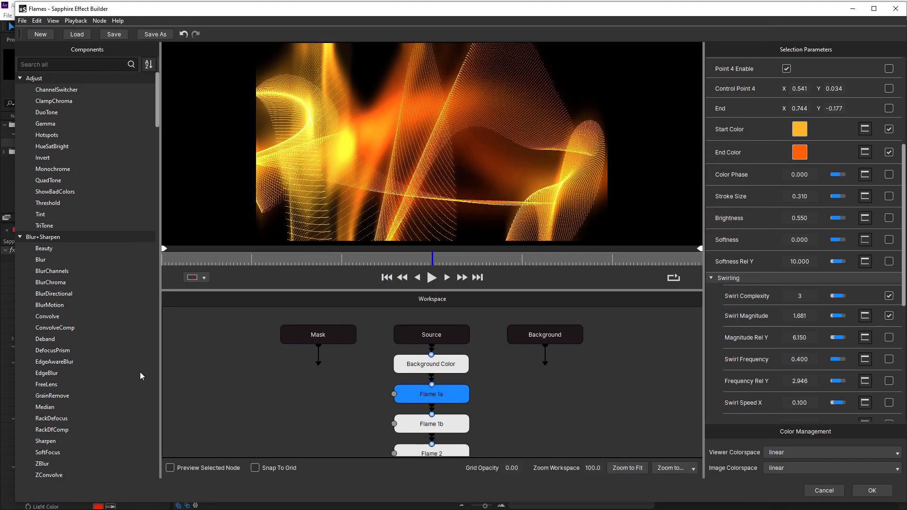
- Select the Aurora 1 node to review its parameters
left_click(431, 432)
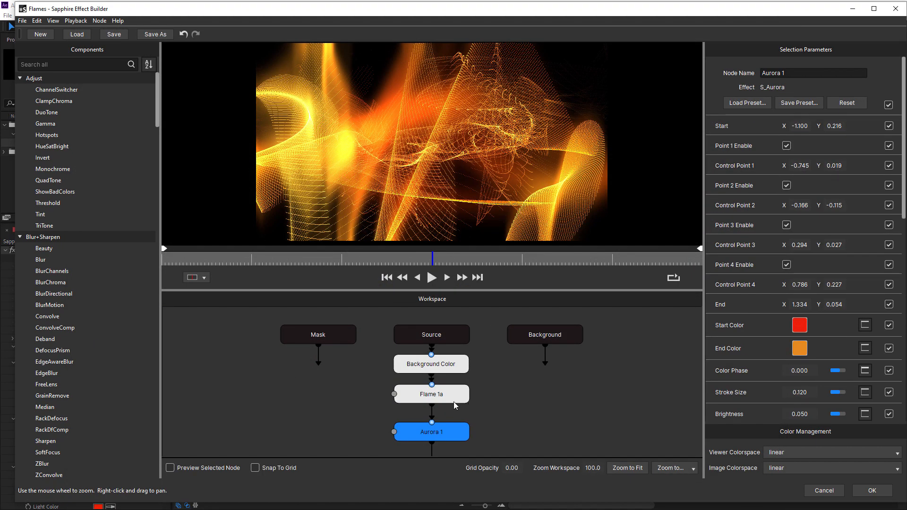
mouse_move(488, 413)
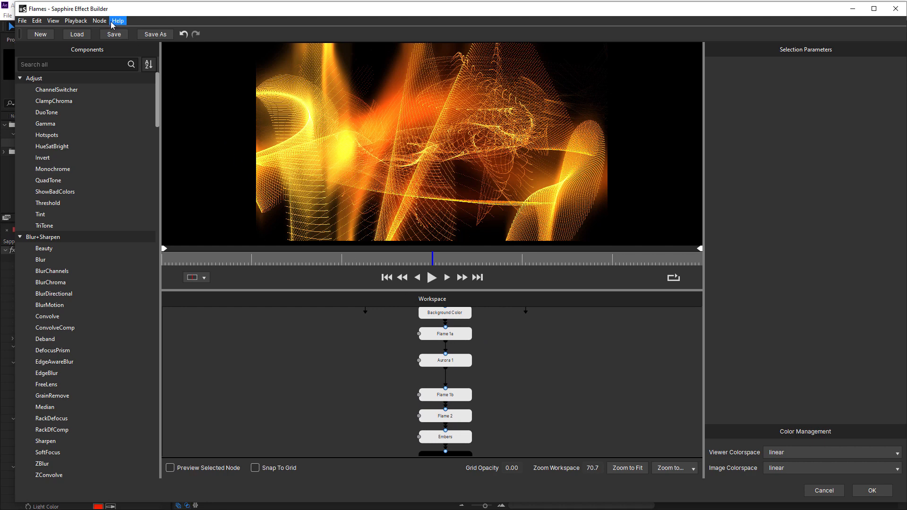
- Insert nodes from preset, searching 'dream' and loading the Dreamer node stack
left_click(99, 21)
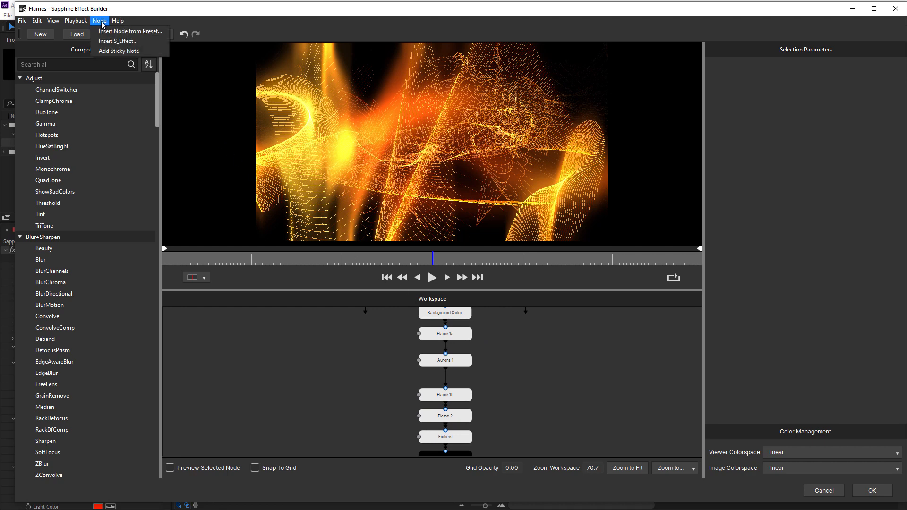
left_click(118, 41)
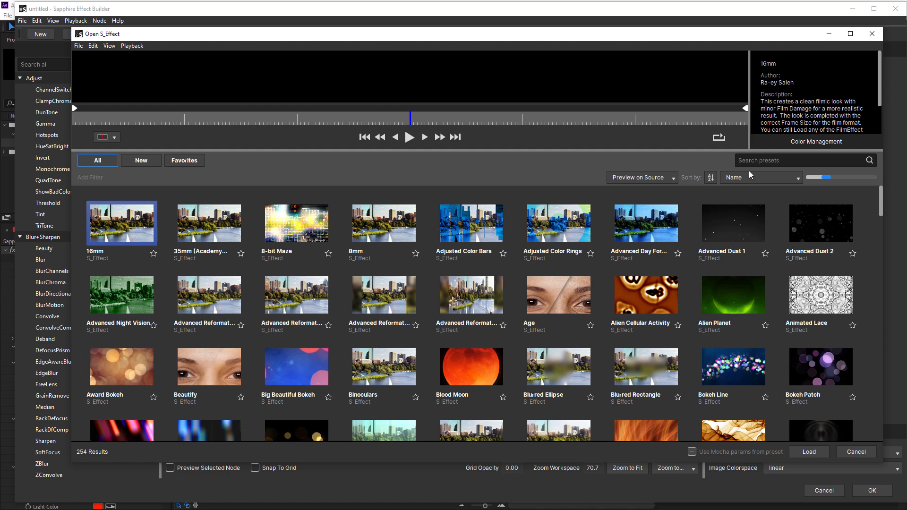
type("d")
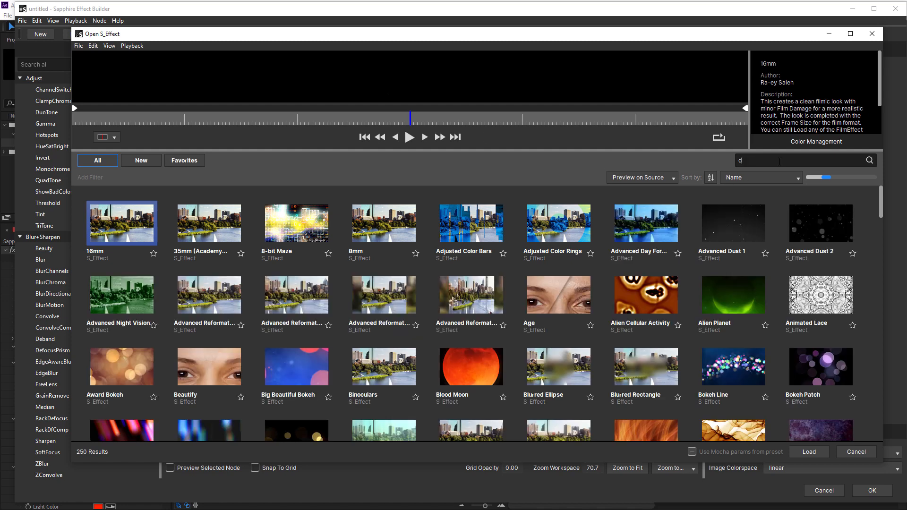
type("ream")
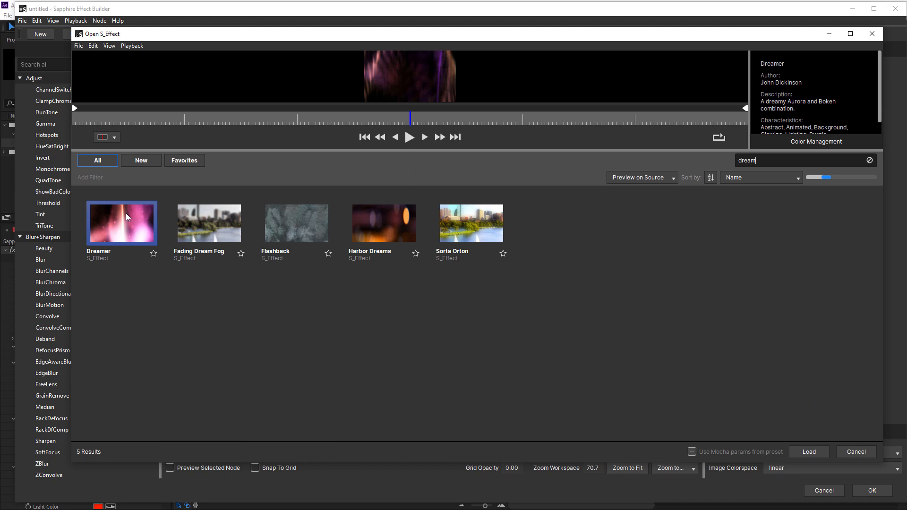
mouse_move(125, 225)
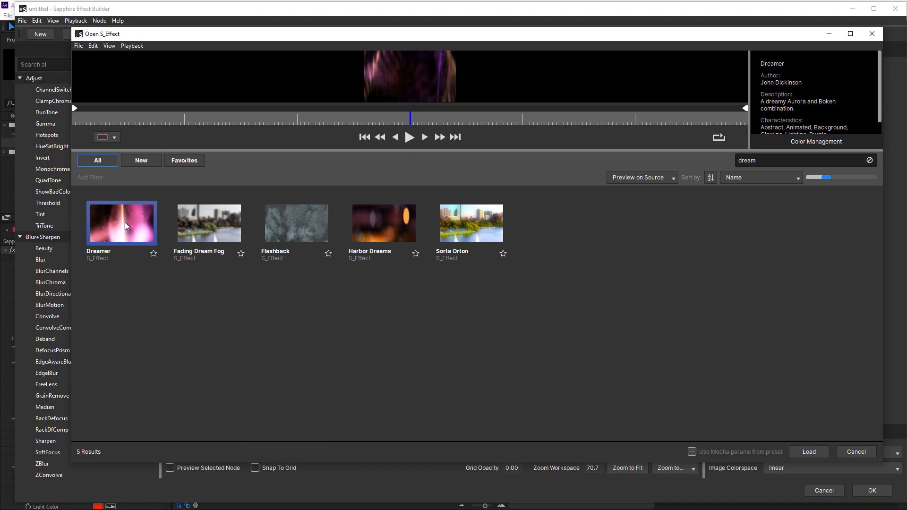
left_click(809, 451)
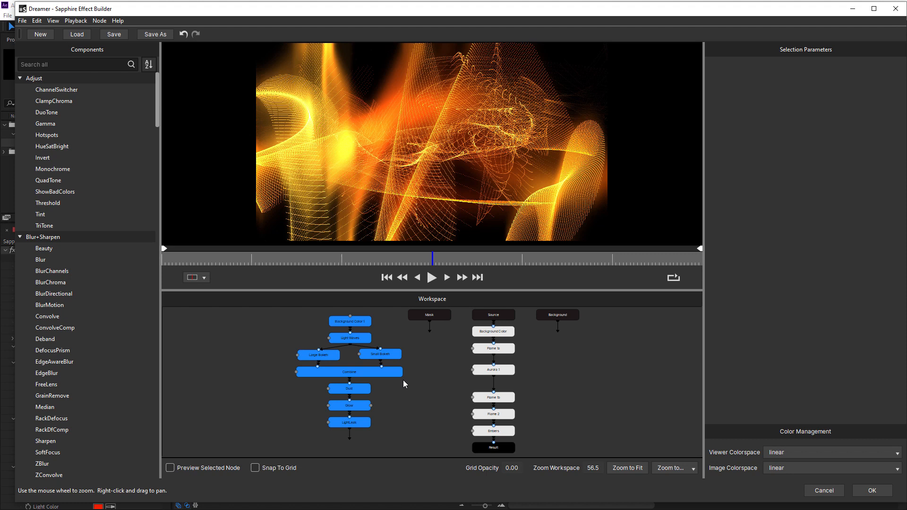
mouse_move(404, 410)
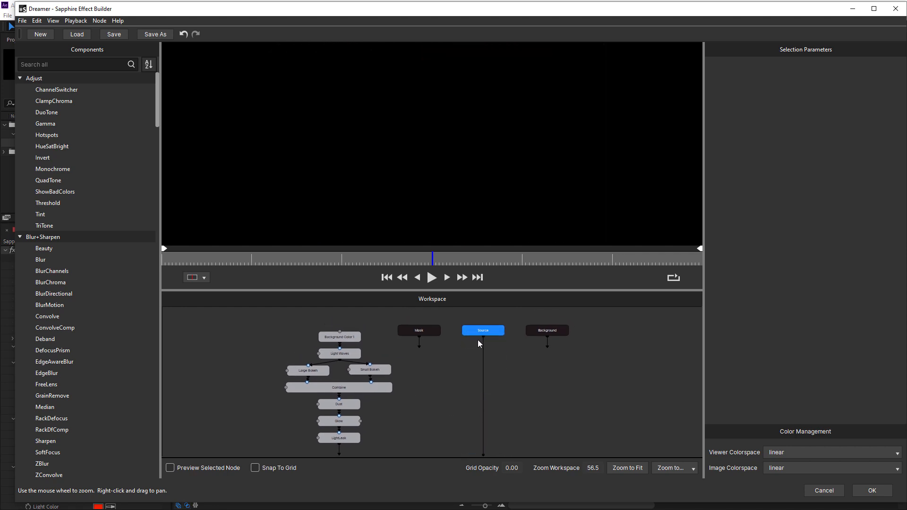
- Box-select the Dreamer nodes and run Cleanup Selection, leaving Source wired to Result
left_click_drag(483, 335, 340, 331)
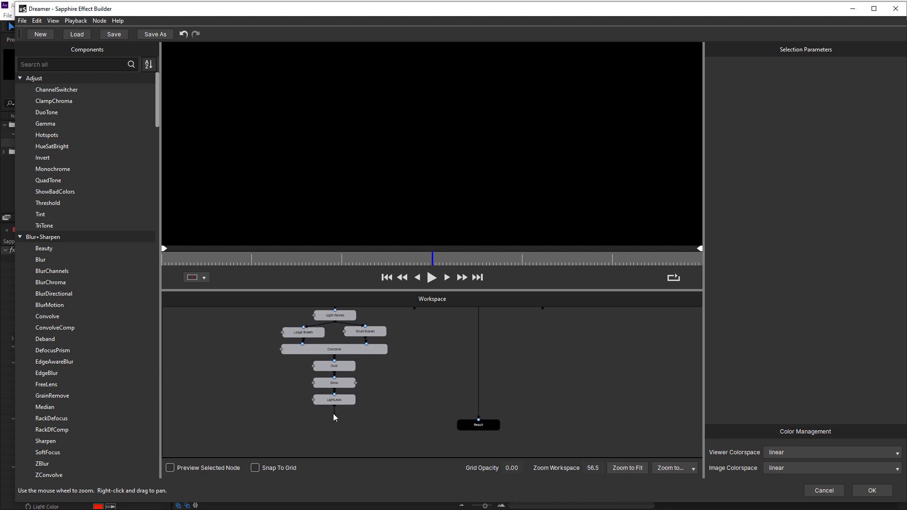
left_click_drag(334, 405, 478, 420)
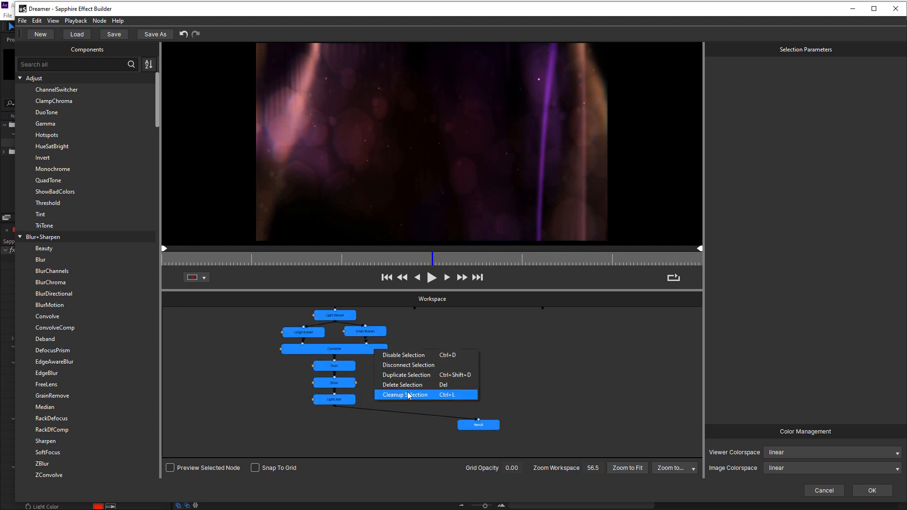
left_click(404, 395)
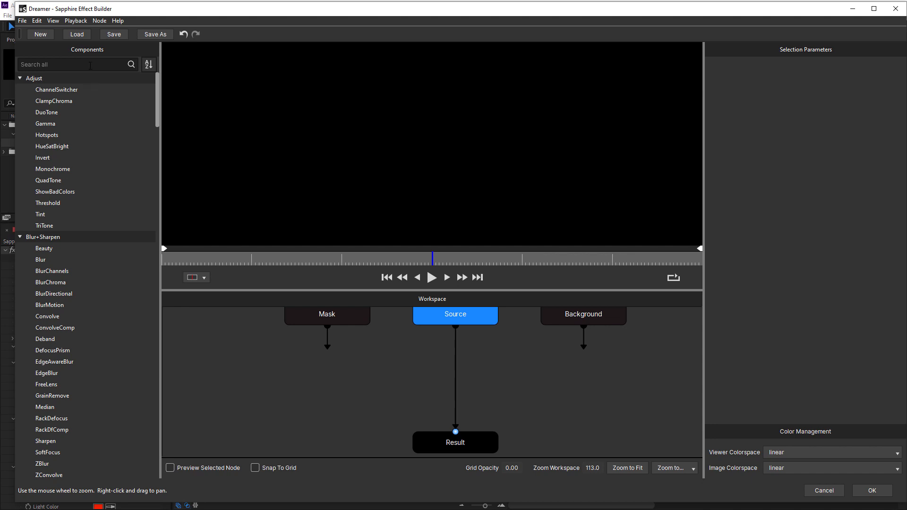
- Add the Aurora component found by 'auro' and raise its Brightness slider
type("auro")
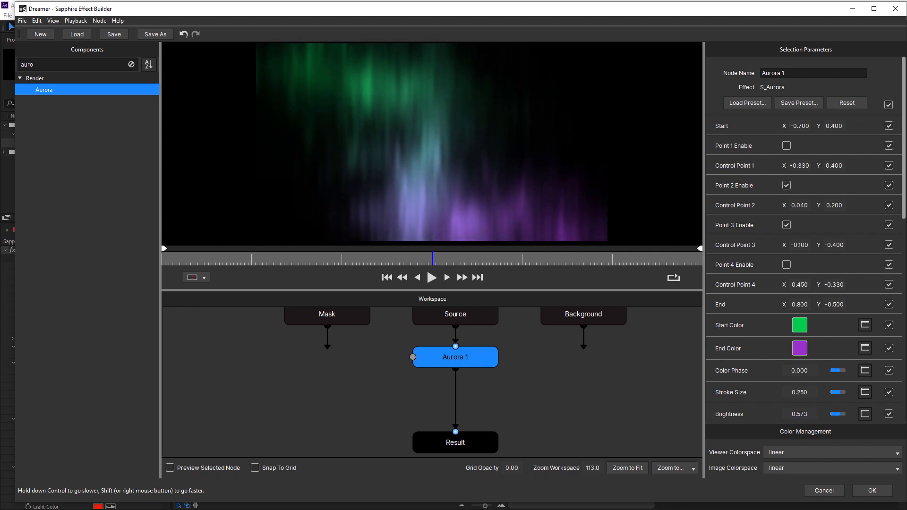
left_click_drag(832, 414, 847, 414)
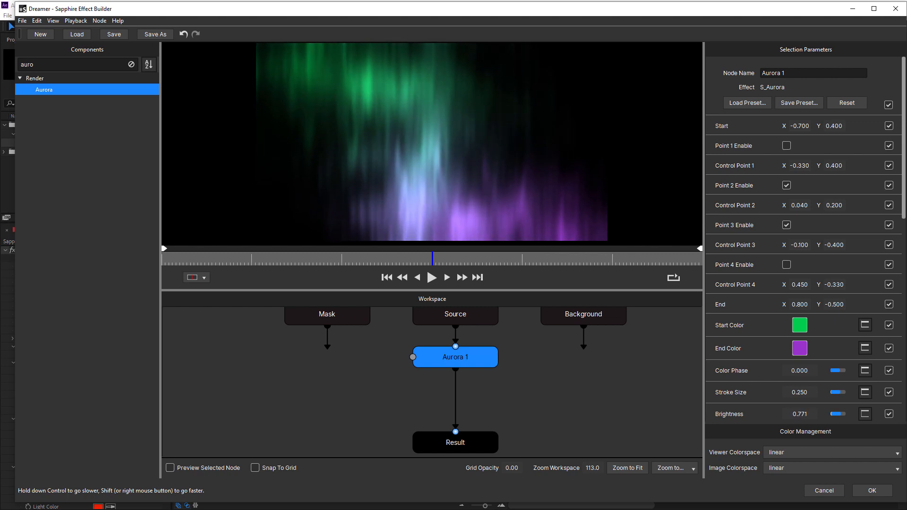
mouse_move(767, 503)
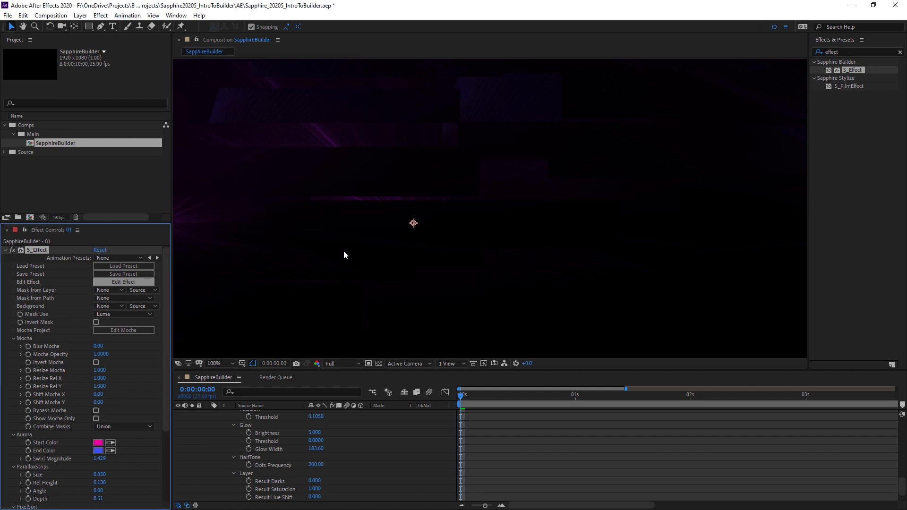
- Reopen the effect, preview the Background Color node alone, and locate the Tools > Color component
left_click(123, 282)
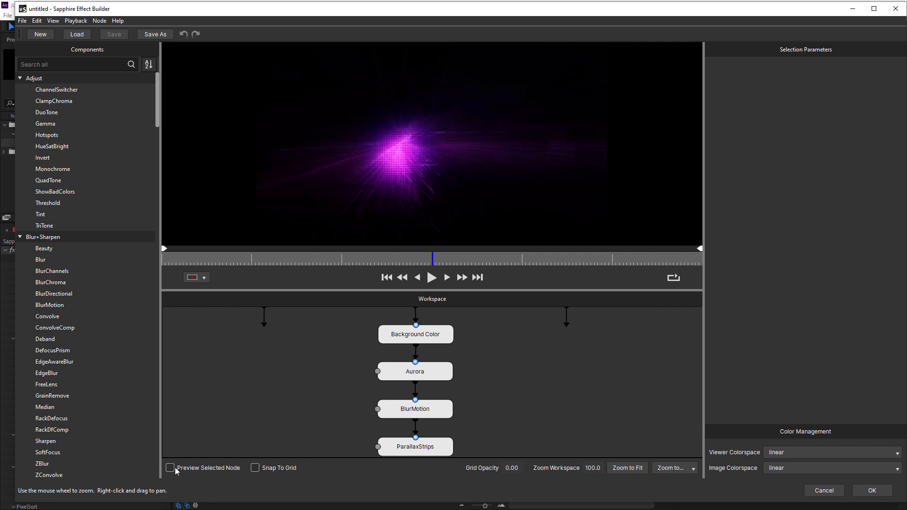
left_click(170, 468)
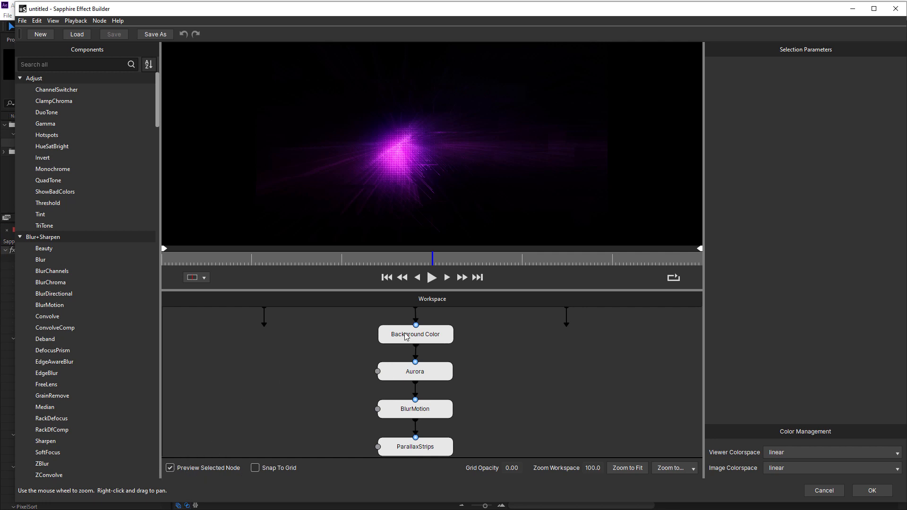
mouse_move(403, 319)
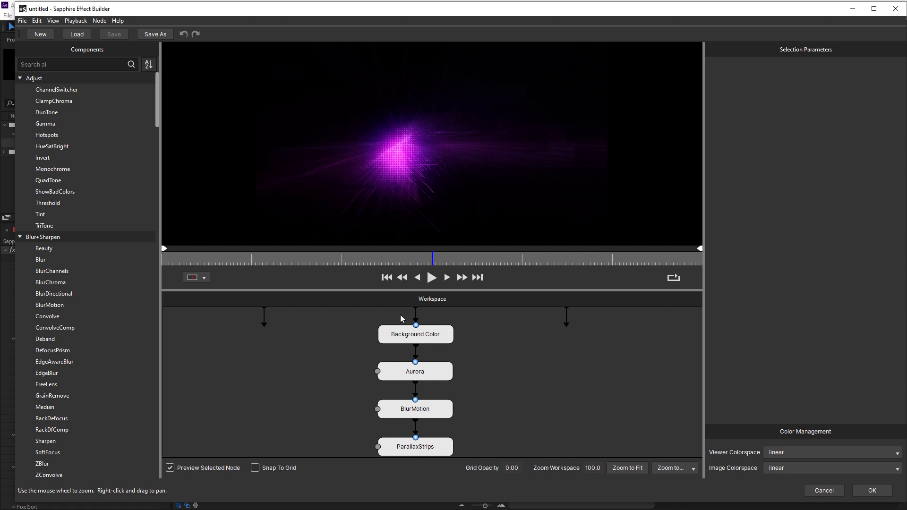
mouse_move(401, 338)
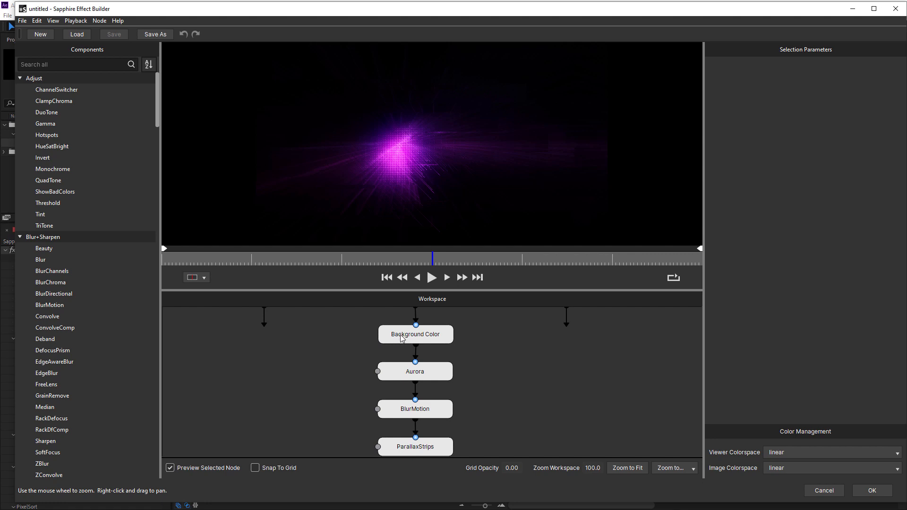
left_click(416, 334)
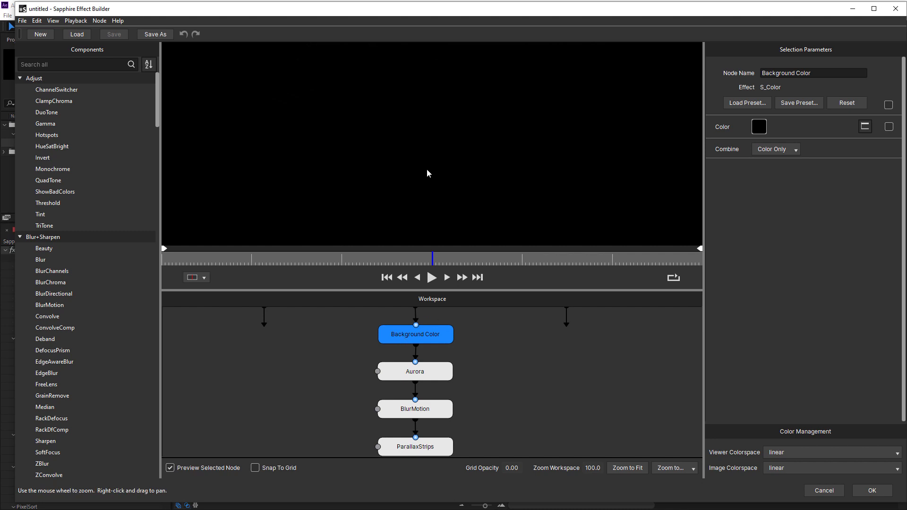
mouse_move(751, 95)
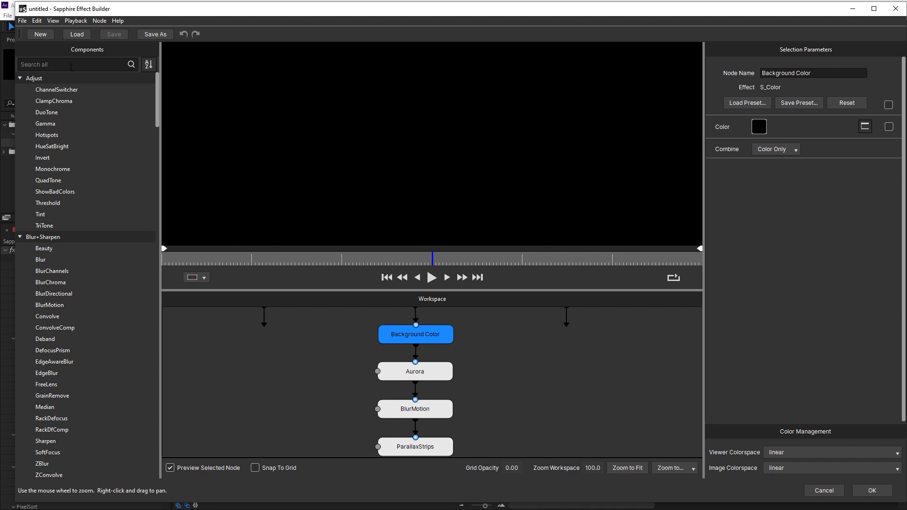
type("color")
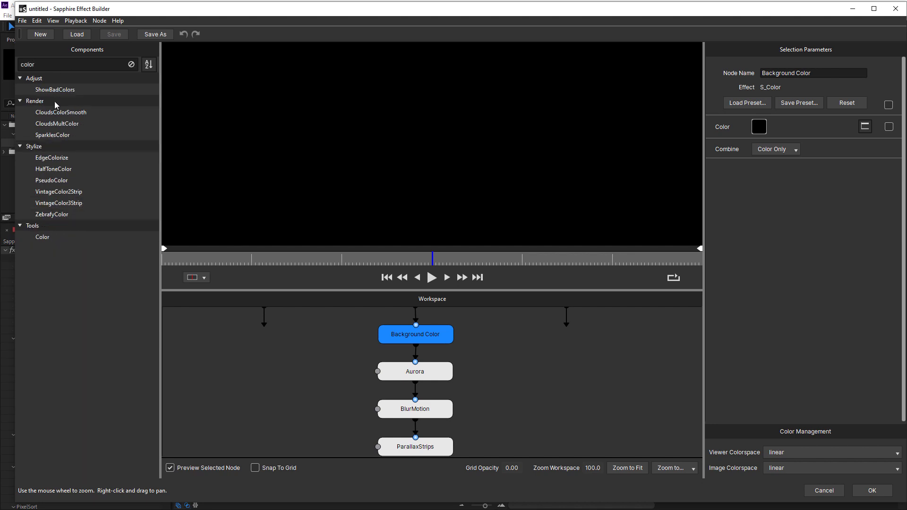
left_click(42, 237)
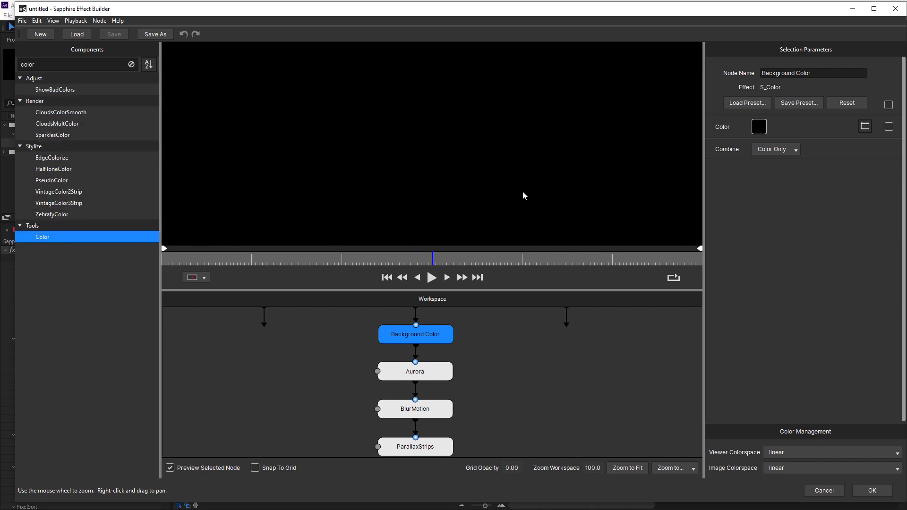
mouse_move(739, 132)
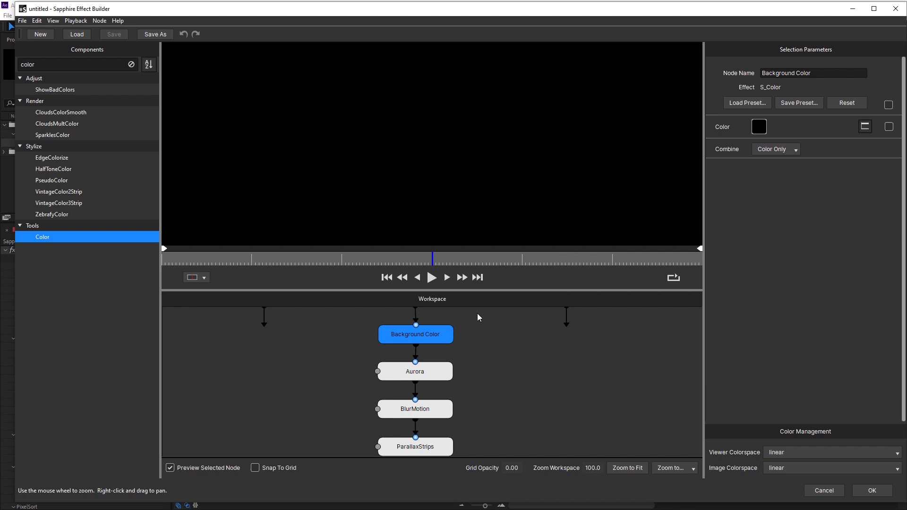
mouse_move(473, 339)
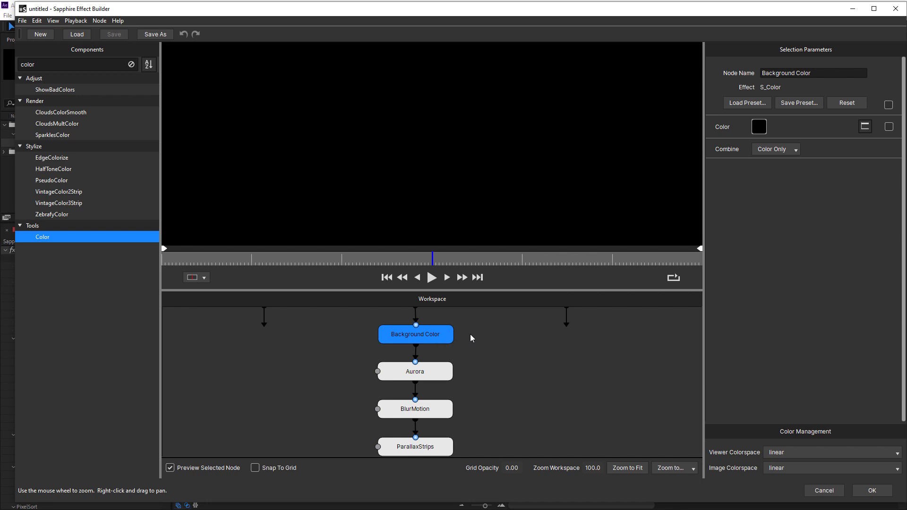
mouse_move(433, 375)
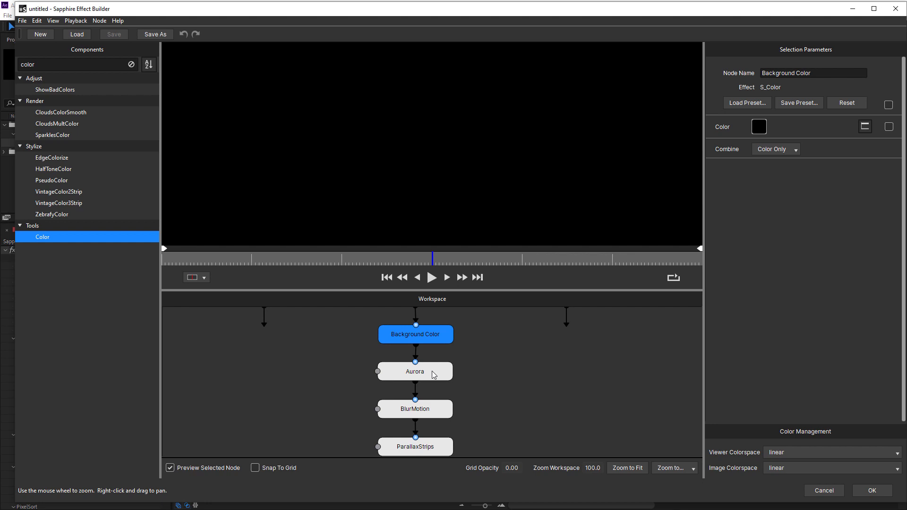
- Select the Aurora node and filter components to Aurora, scrolling its parameters
left_click(415, 371)
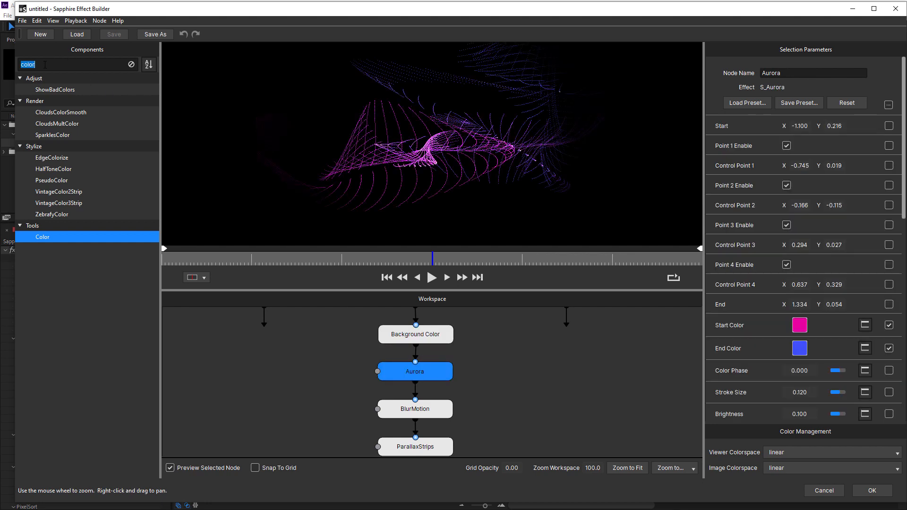
type("auro")
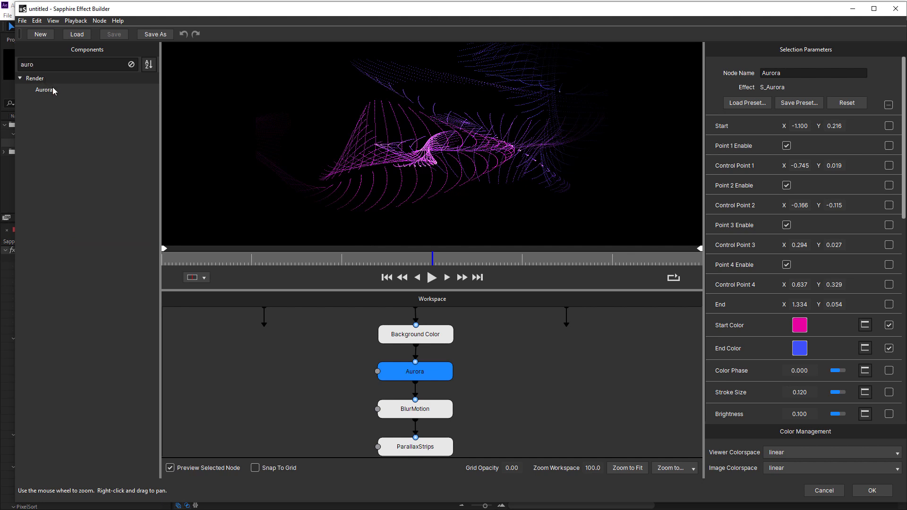
left_click(44, 90)
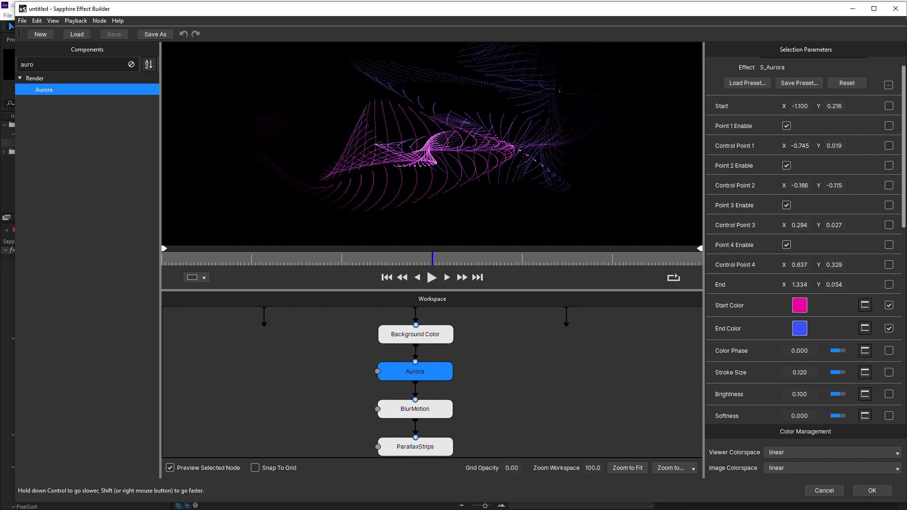
scroll("down", 3)
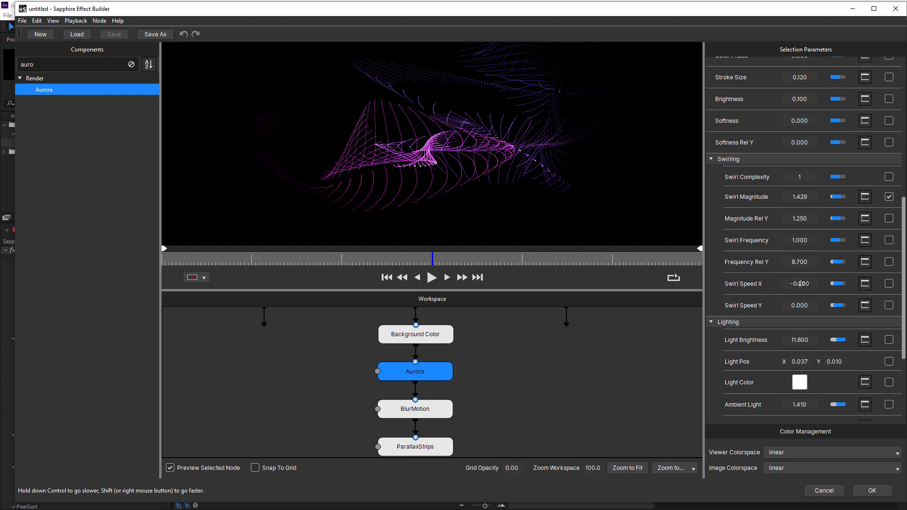
- Play and stop the preview, then set Aurora's Softness to 0.000
left_click(432, 278)
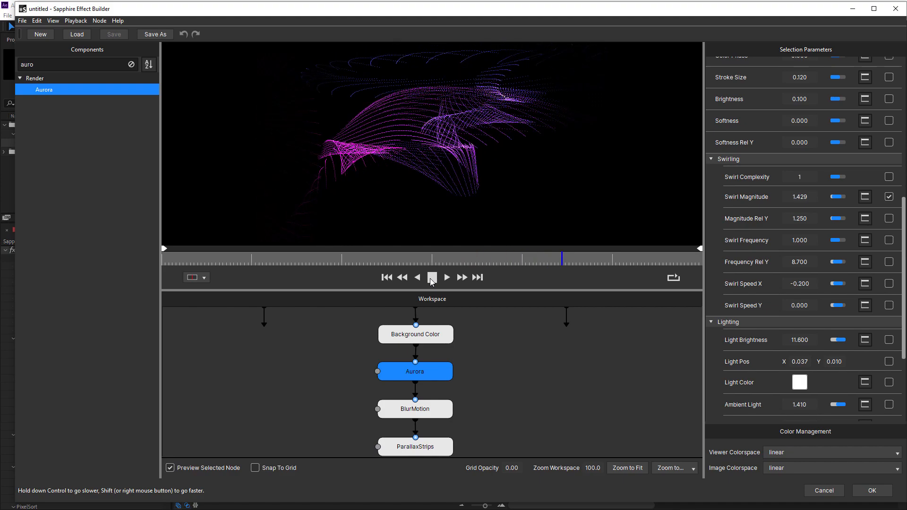
left_click(462, 278)
type("1")
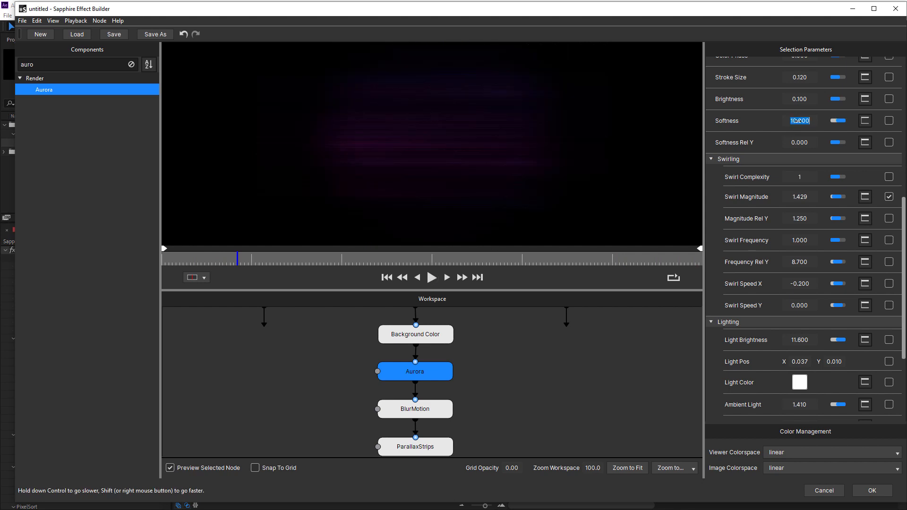
type("0.000")
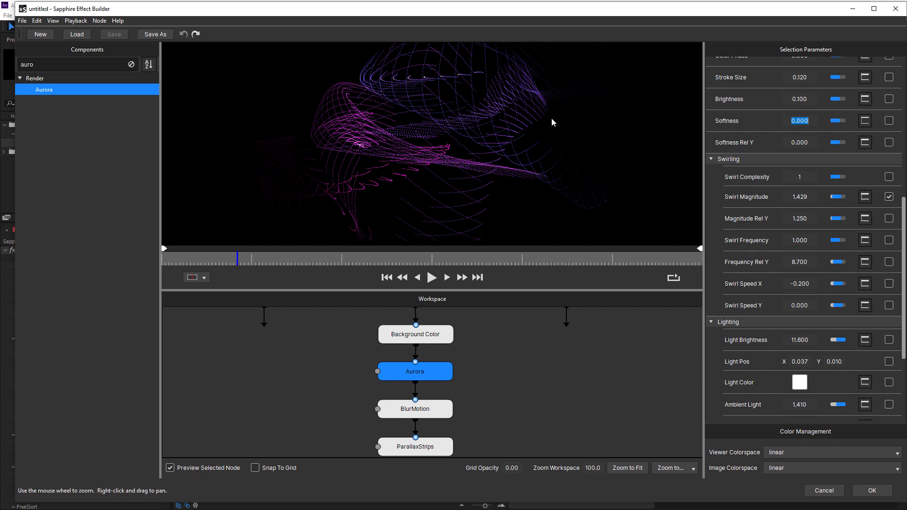
mouse_move(475, 127)
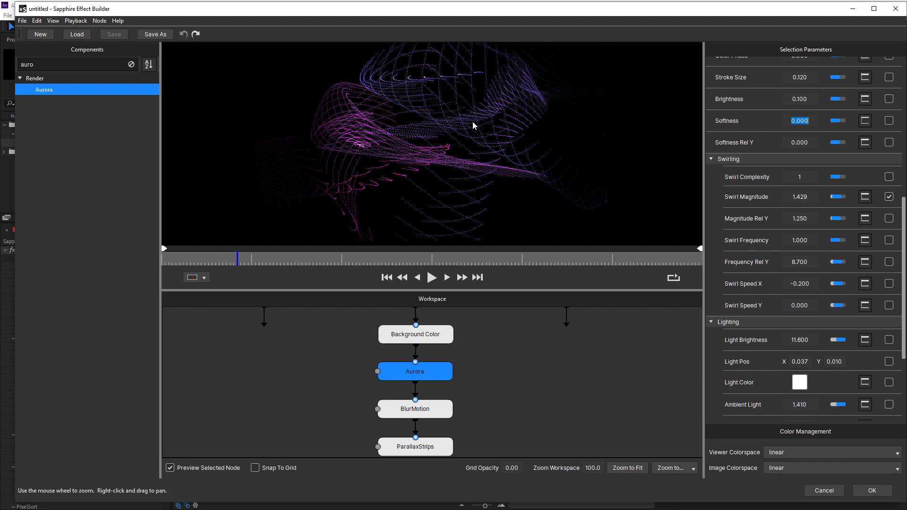
mouse_move(448, 371)
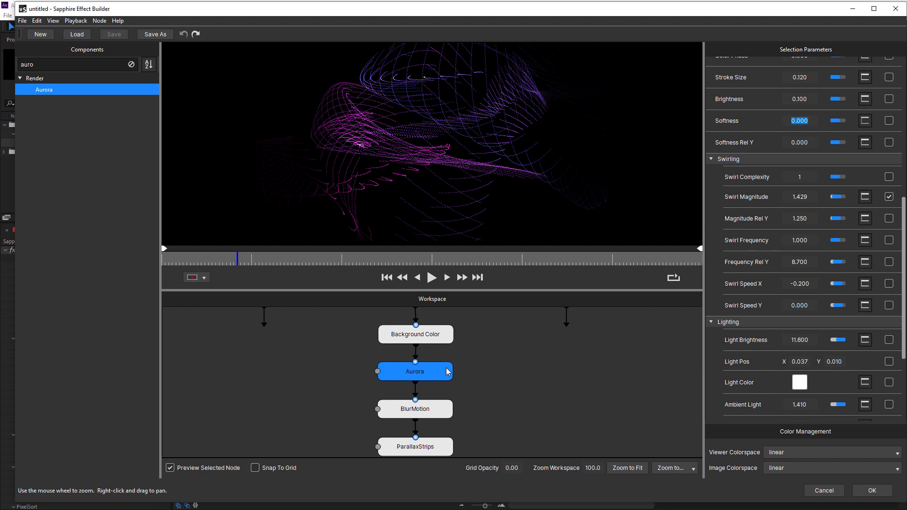
mouse_move(437, 421)
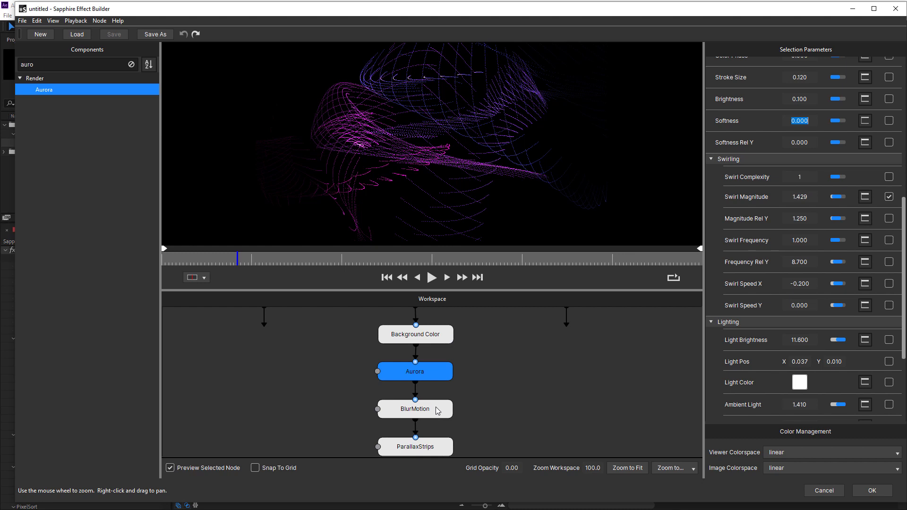
- Select the BlurMotion node and filter components by 'blur' to BlurMotion
left_click(416, 409)
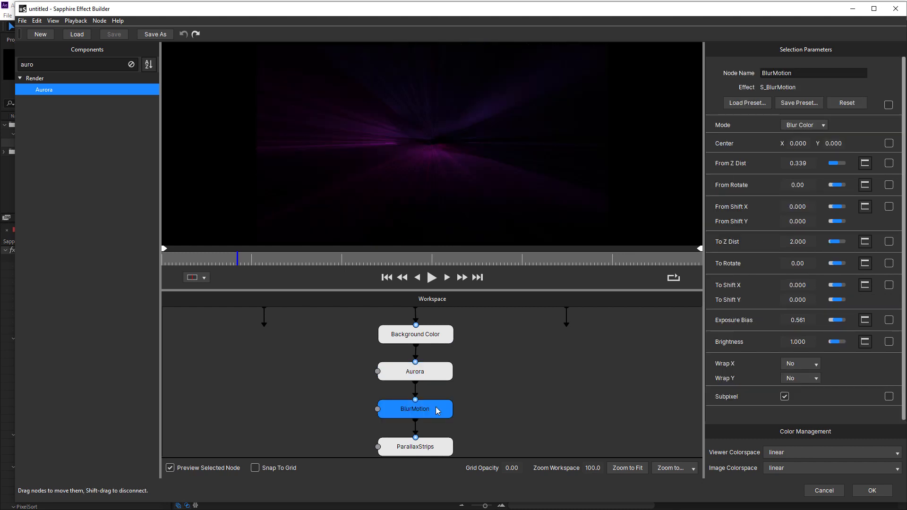
mouse_move(443, 165)
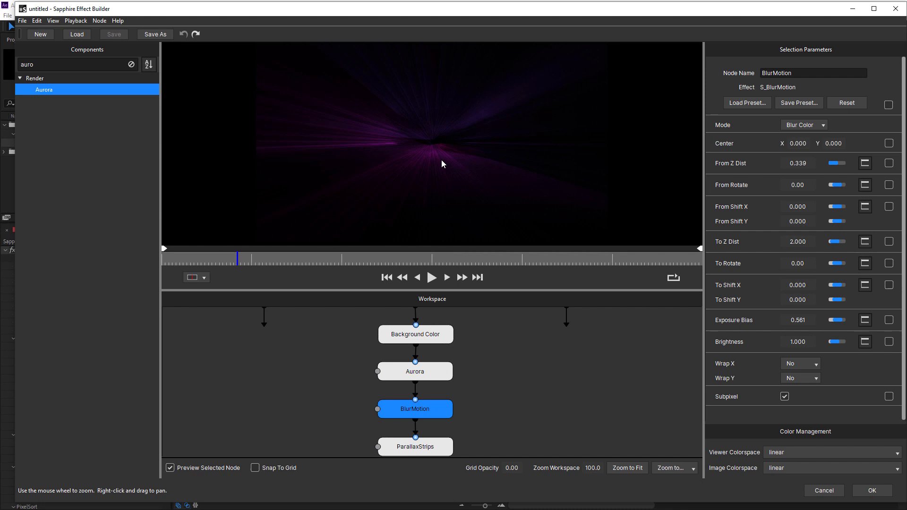
triple_click(43, 64)
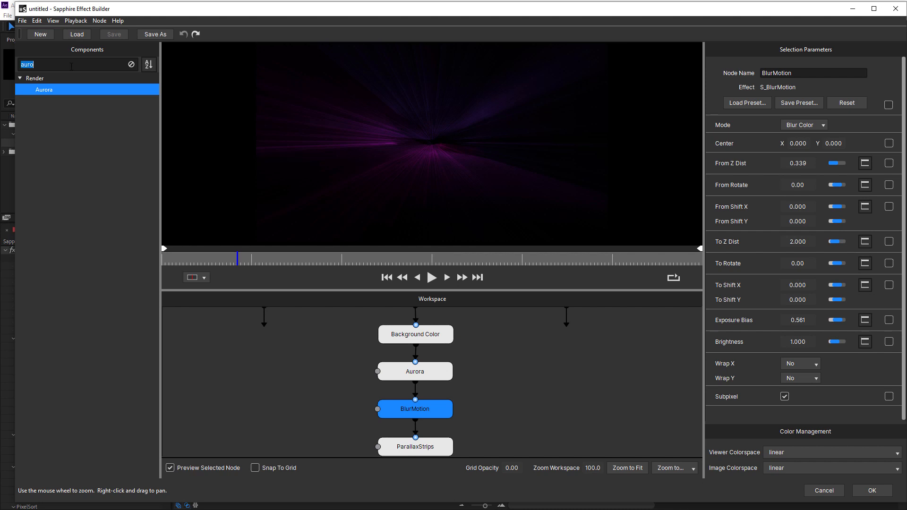
type("blur")
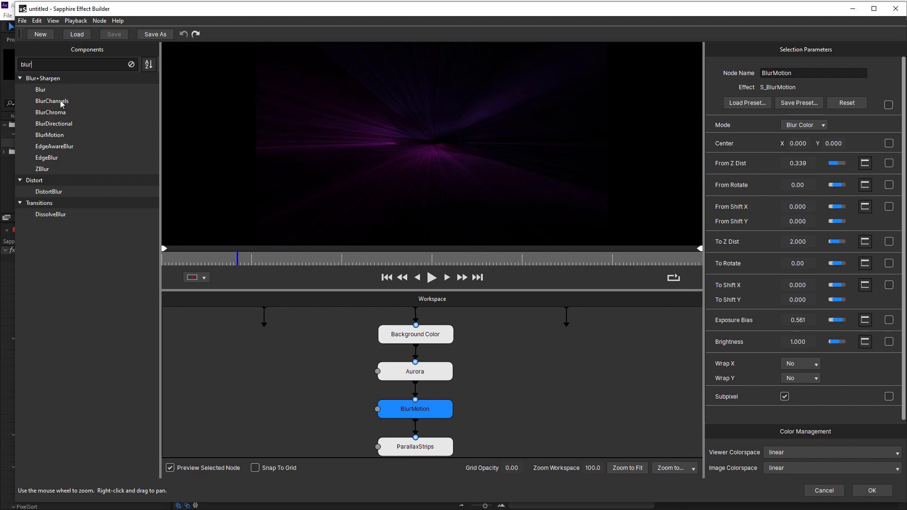
left_click(49, 134)
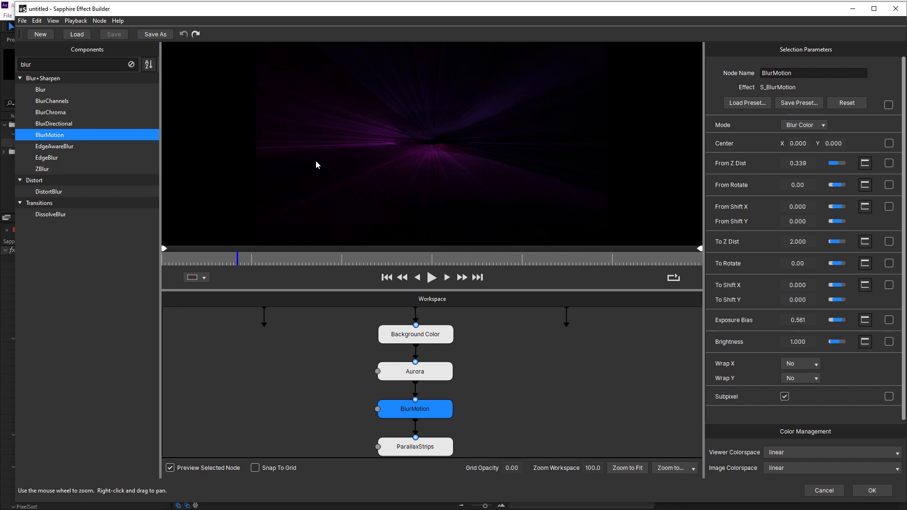
mouse_move(421, 178)
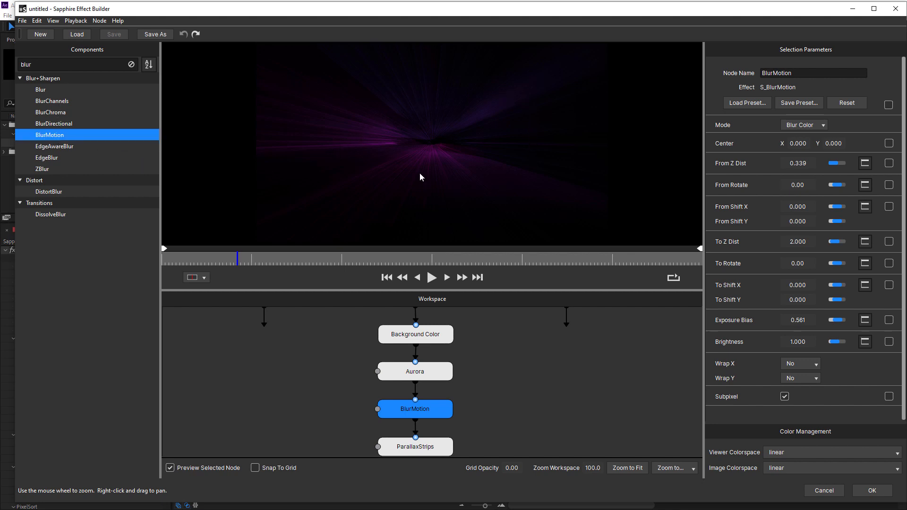
mouse_move(427, 182)
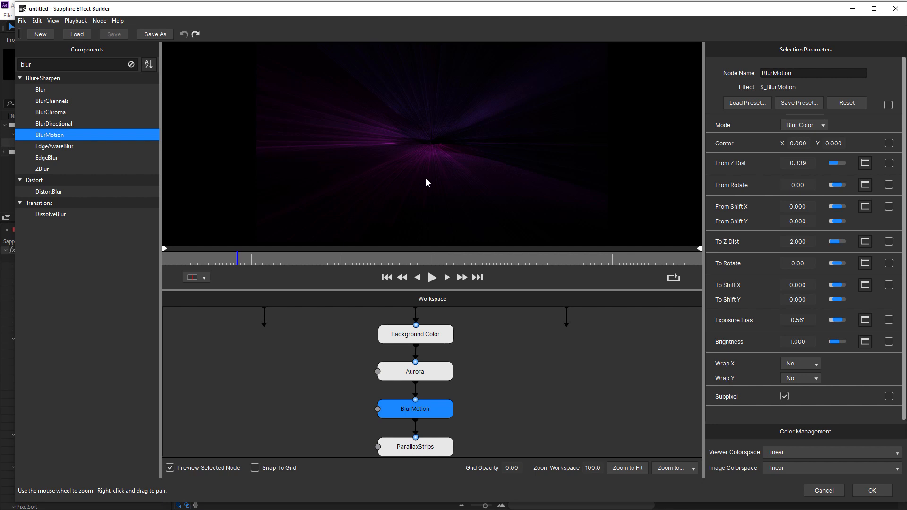
mouse_move(439, 186)
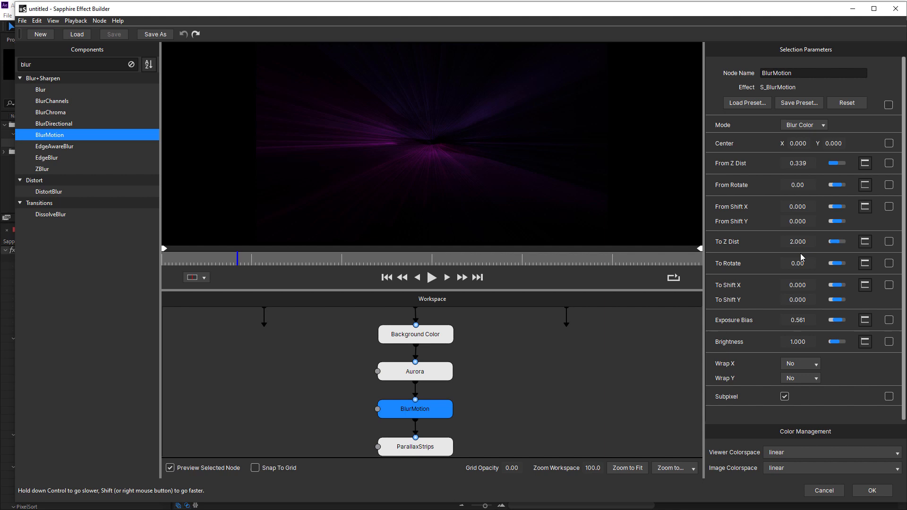
mouse_move(58, 22)
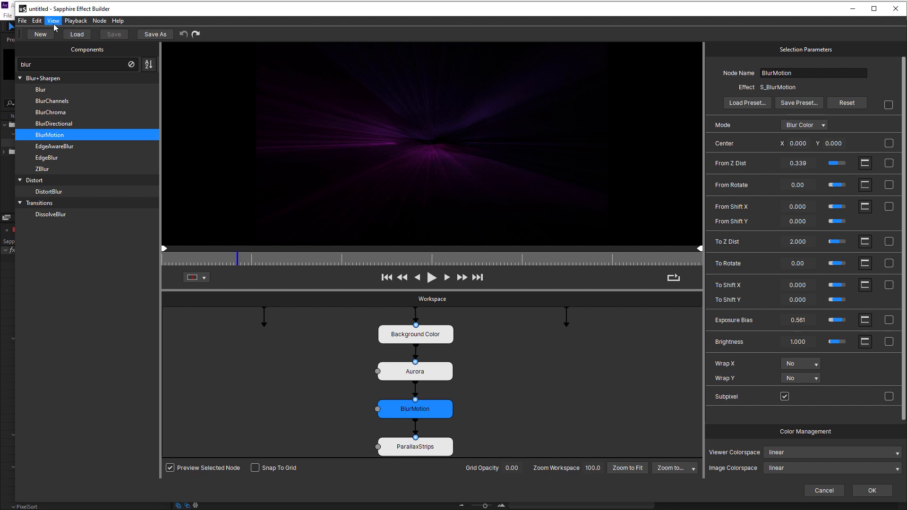
- Enable View > Show Checkerboard so BlurMotion's transparent edges show in the preview
left_click(53, 21)
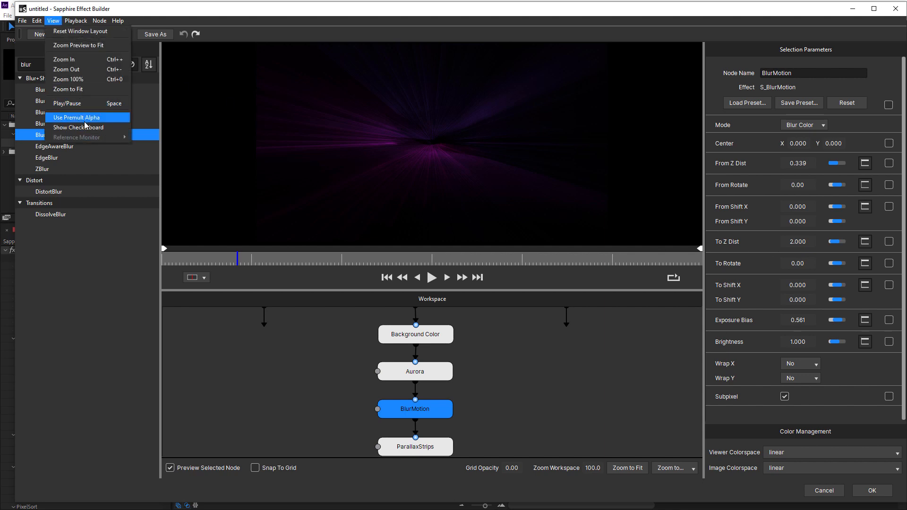
left_click(76, 117)
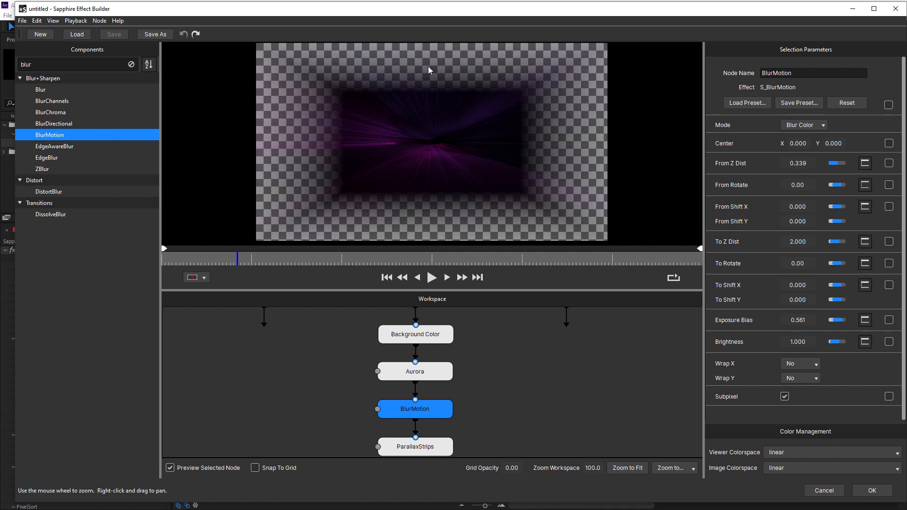
mouse_move(574, 218)
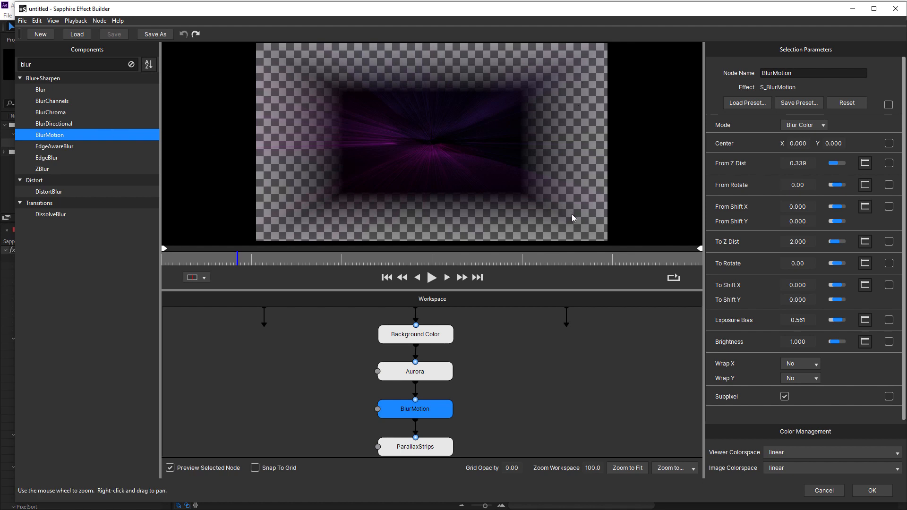
mouse_move(448, 71)
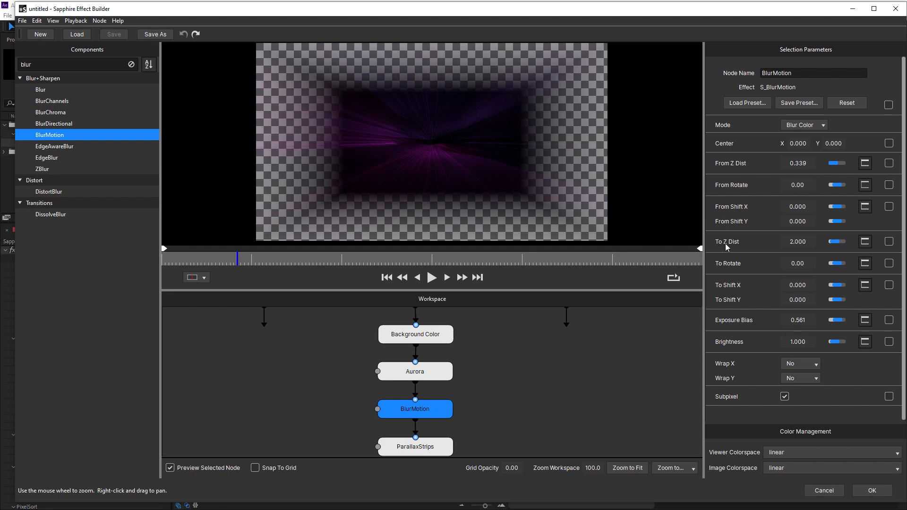
mouse_move(743, 169)
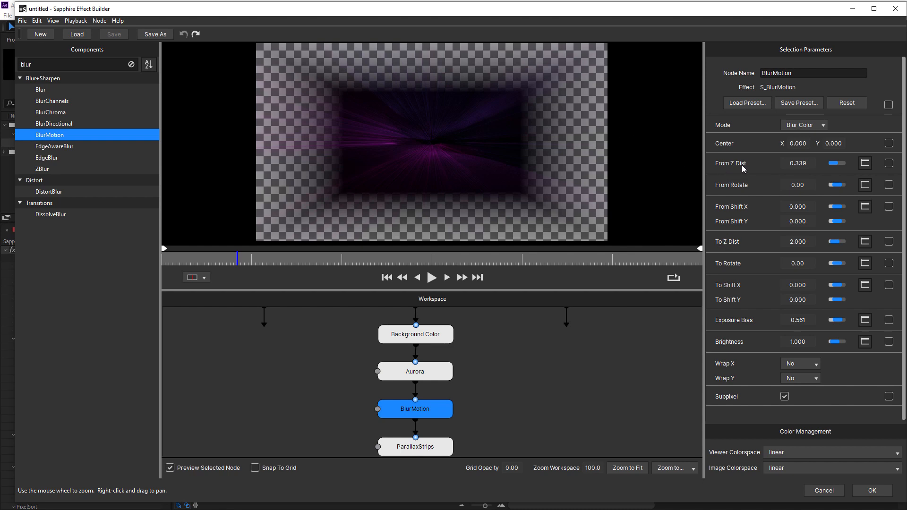
mouse_move(783, 255)
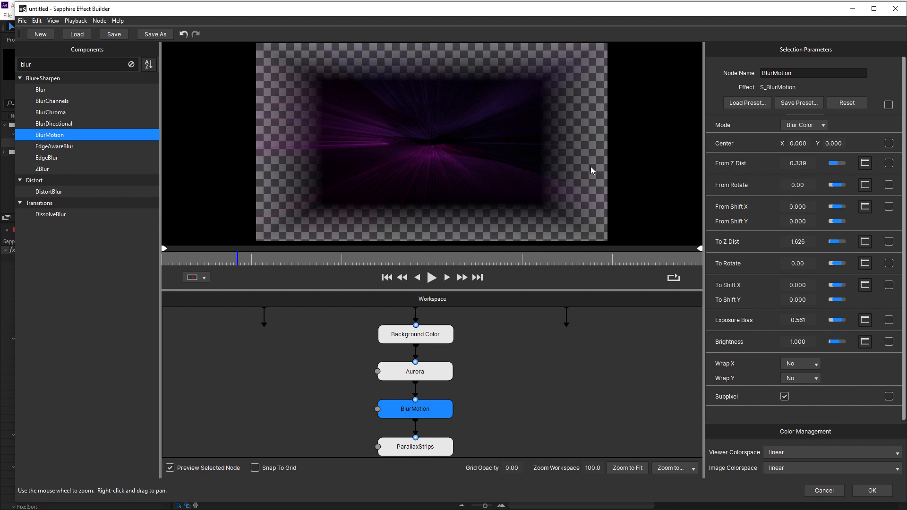
mouse_move(578, 124)
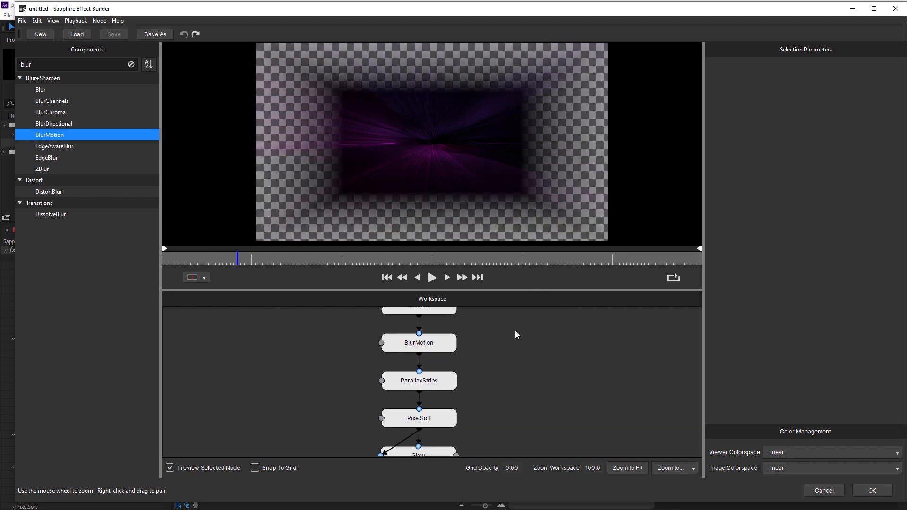
- Select the ParallaxStrips node to review its strip parameters, filtering Components with 'pa'
left_click(419, 381)
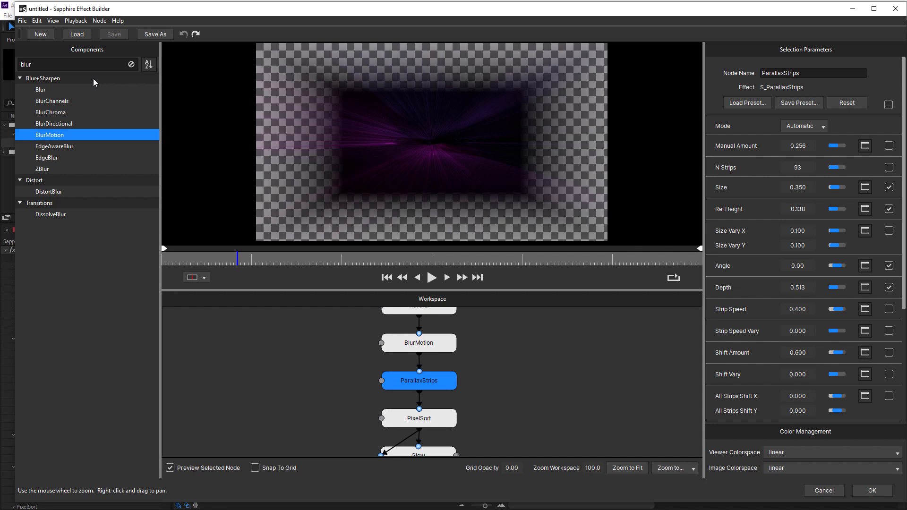
type("para")
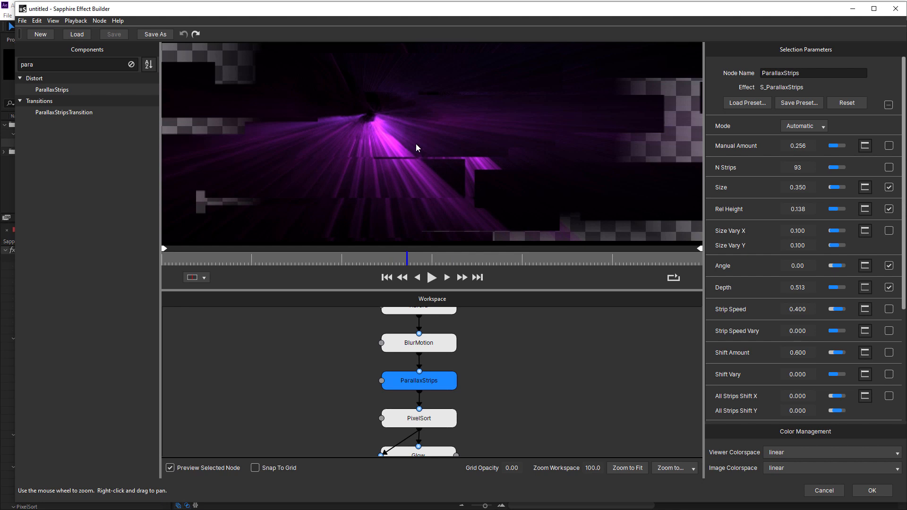
mouse_move(433, 160)
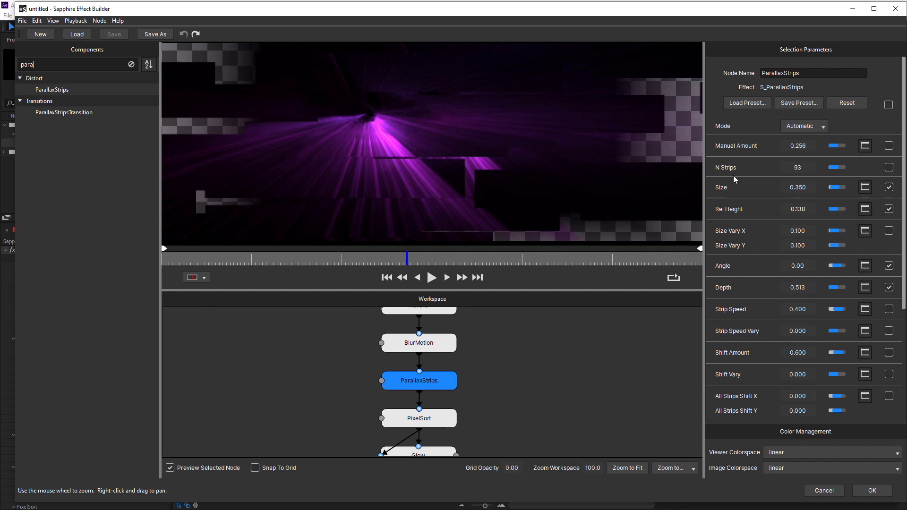
mouse_move(741, 288)
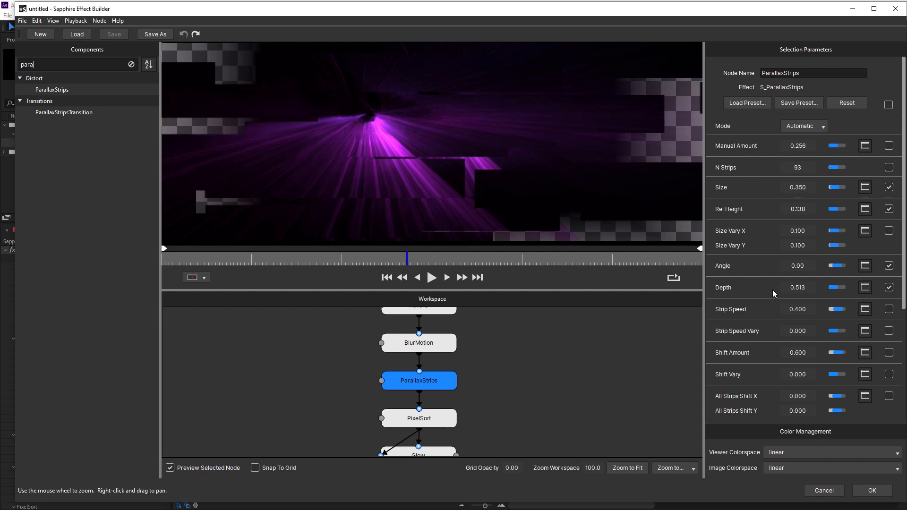
mouse_move(756, 311)
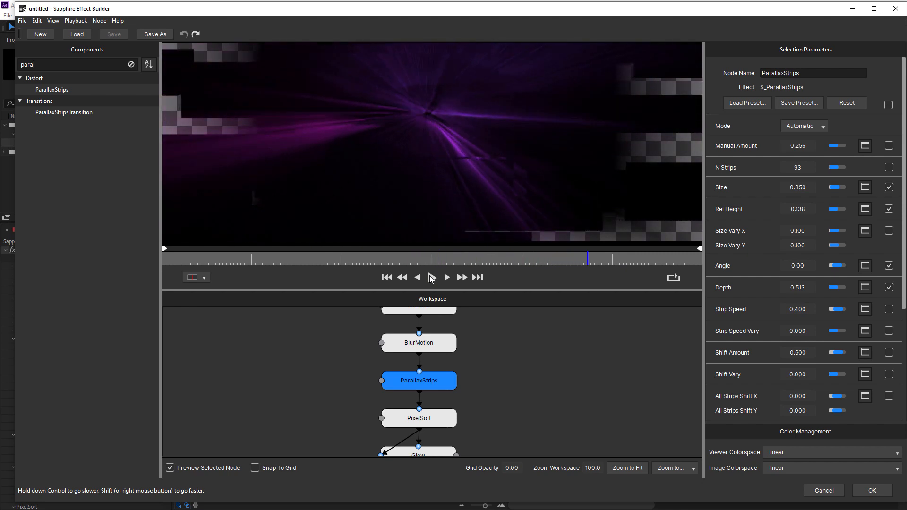
left_click(51, 20)
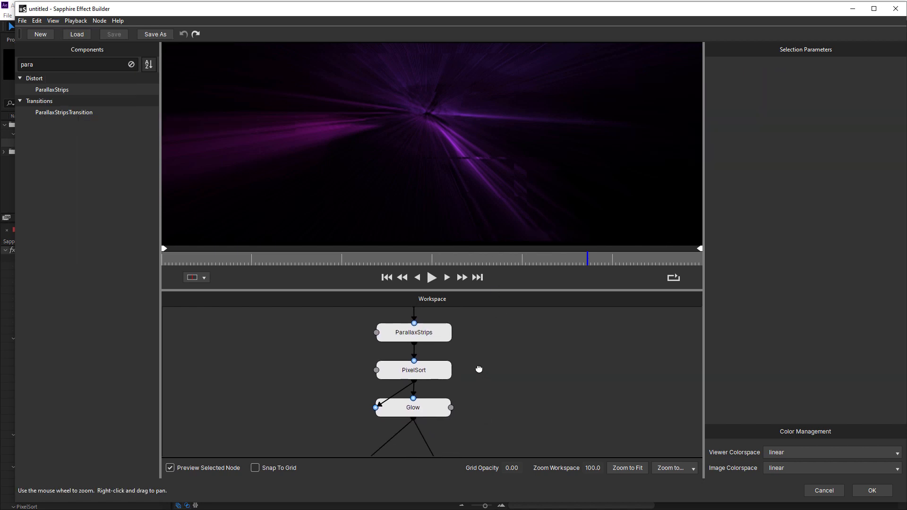
- Select PixelSort, try Sort Angle 0, restore it to -45.00 and preview a later frame
left_click(413, 370)
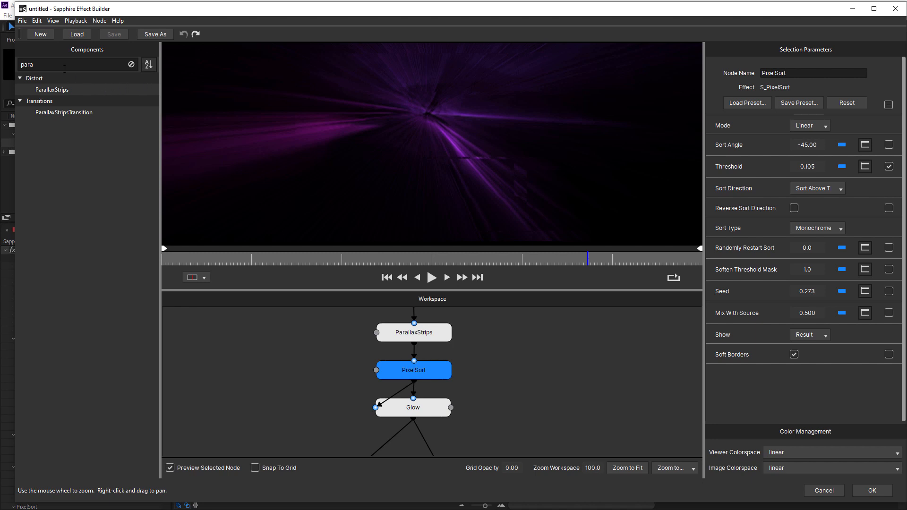
type("pix")
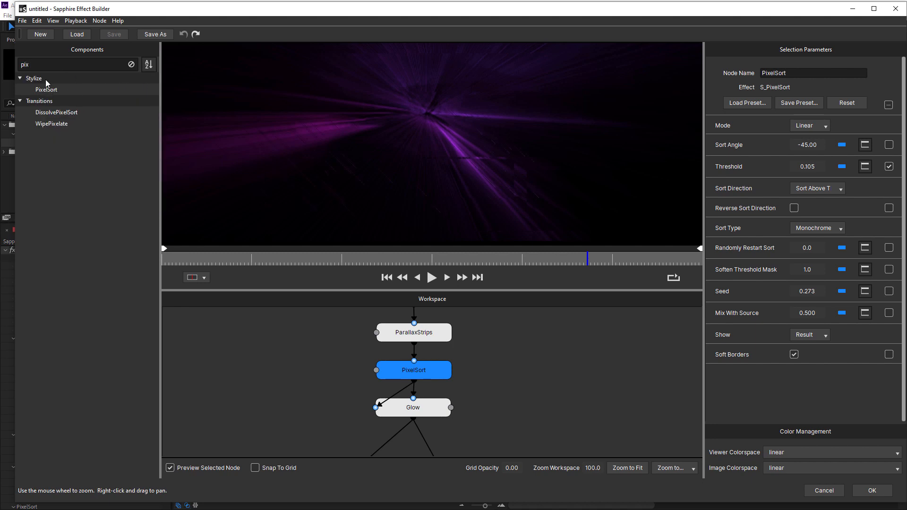
left_click(365, 259)
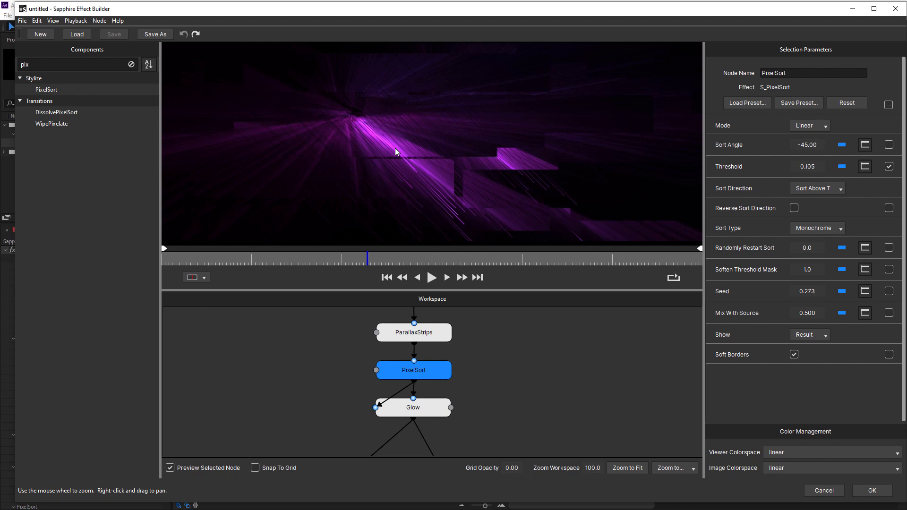
mouse_move(430, 200)
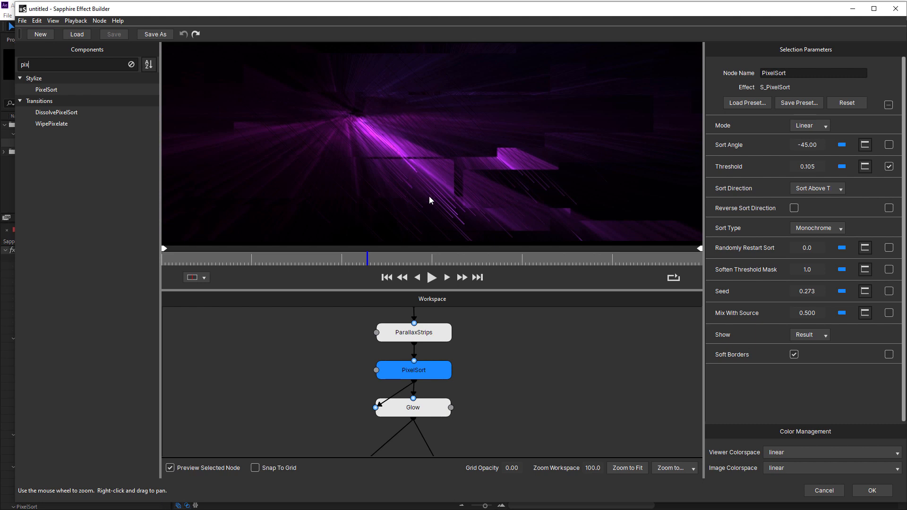
mouse_move(459, 221)
type("0")
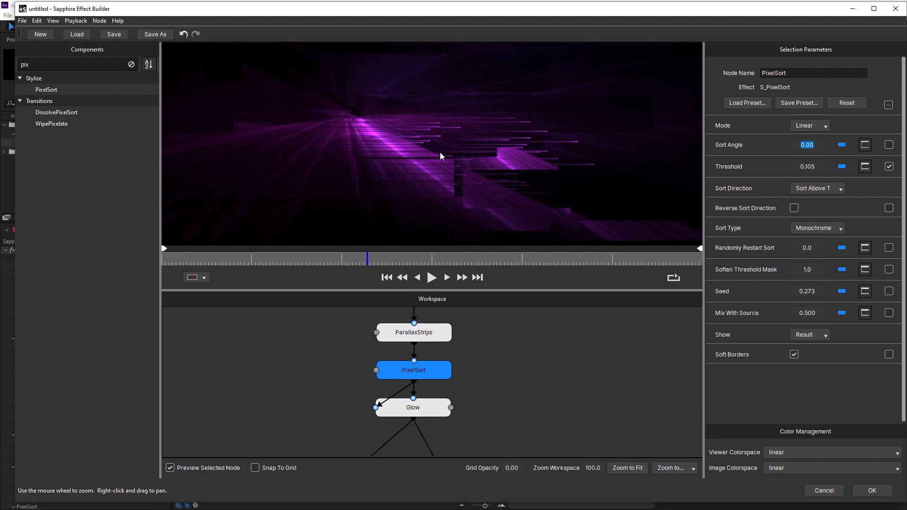
mouse_move(372, 145)
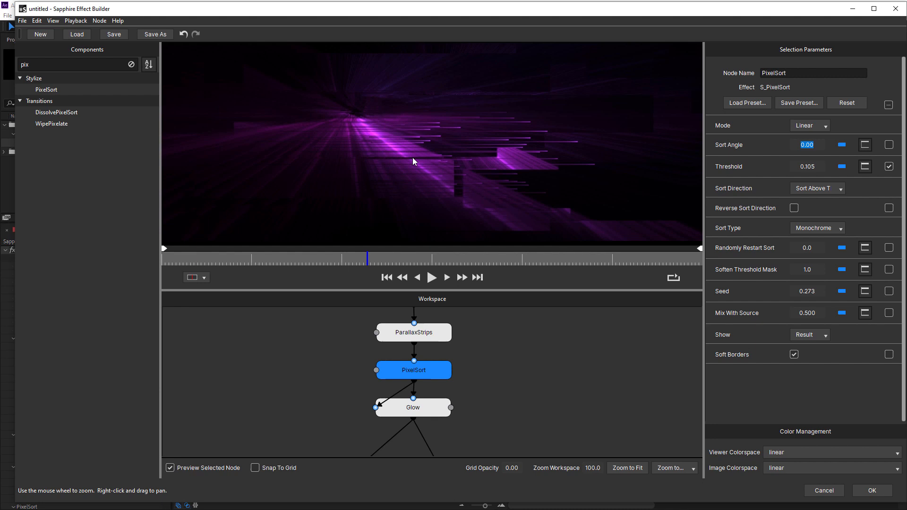
mouse_move(405, 159)
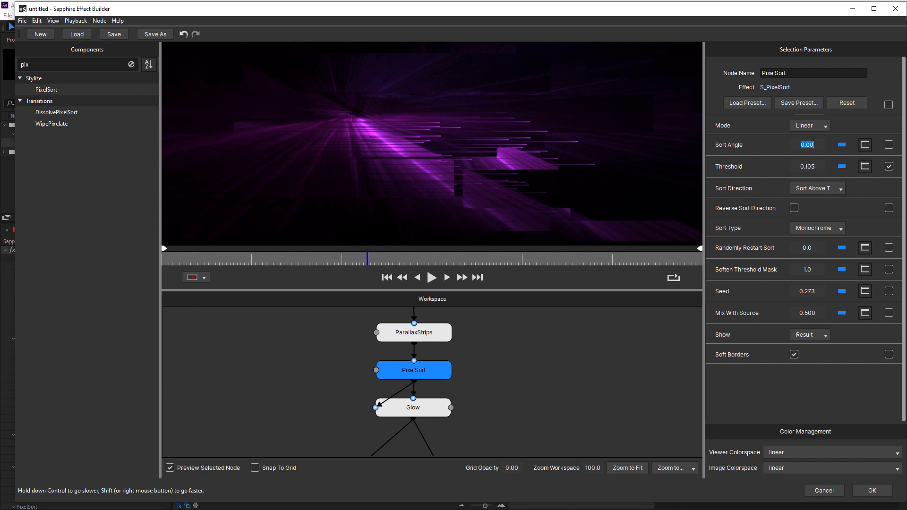
type("-45.00")
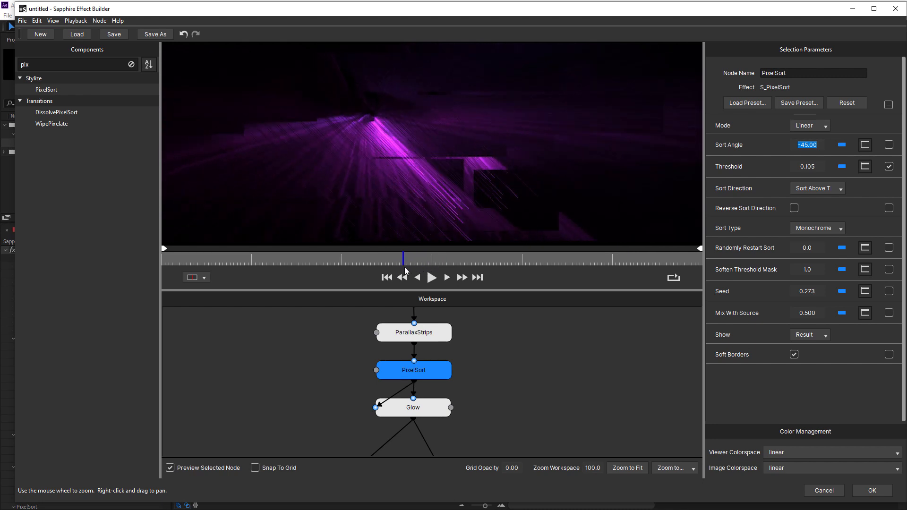
left_click(432, 278)
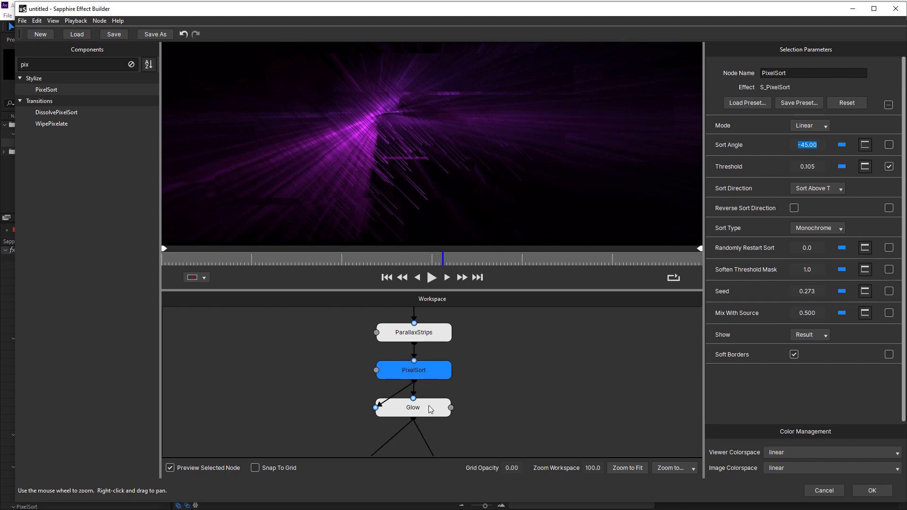
- Select the Glow node and filter Components to 'glow' to review its settings
left_click(413, 409)
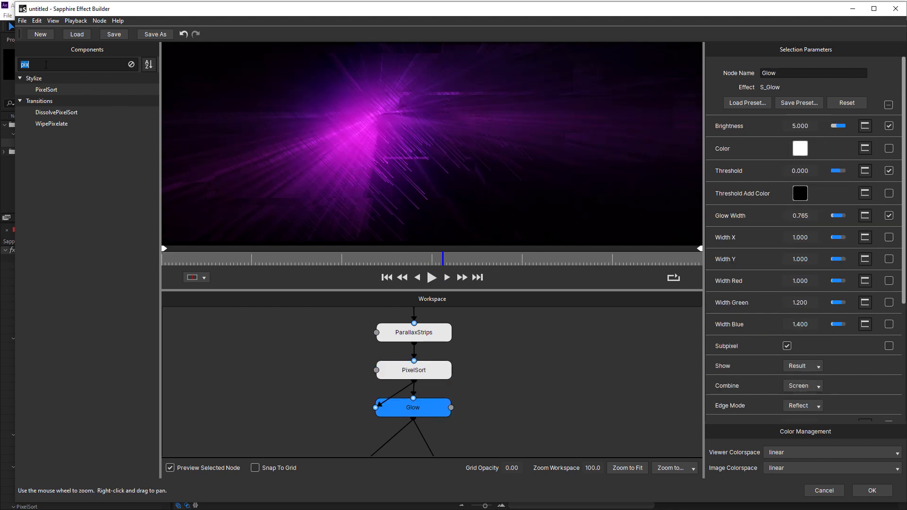
type("glow")
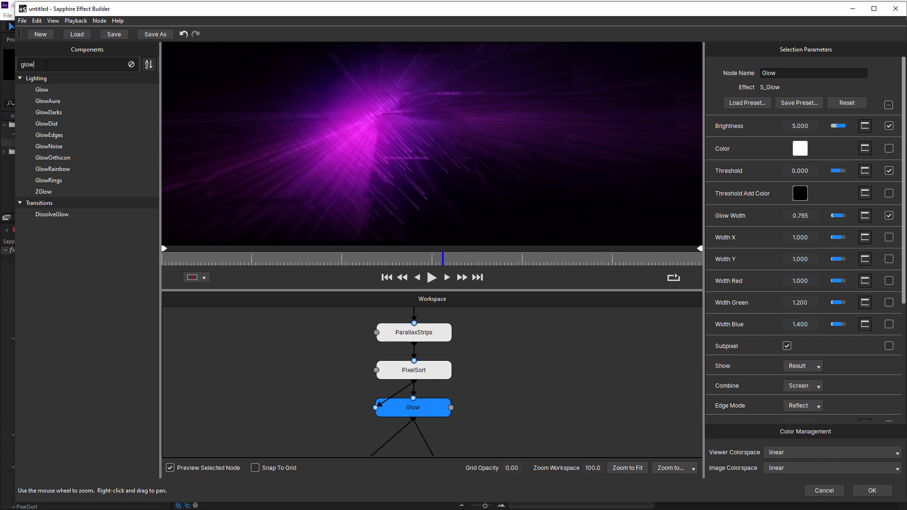
mouse_move(39, 83)
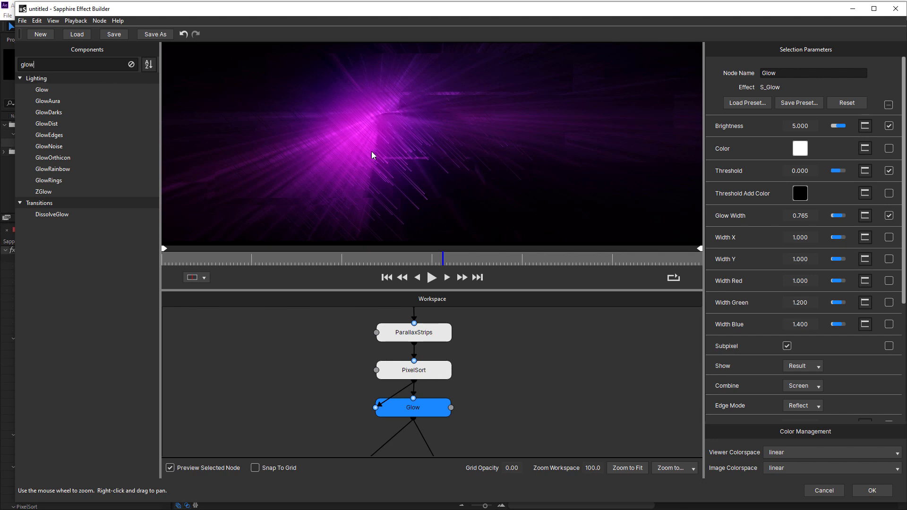
mouse_move(403, 387)
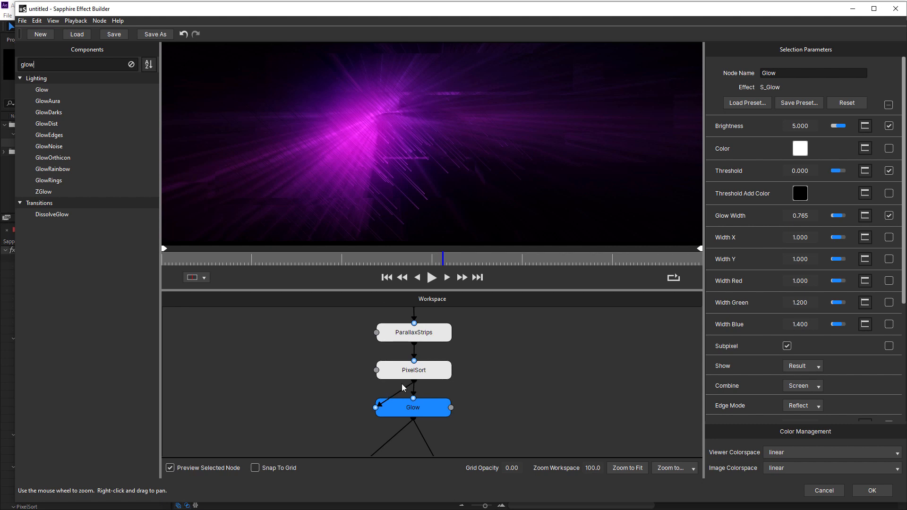
mouse_move(392, 394)
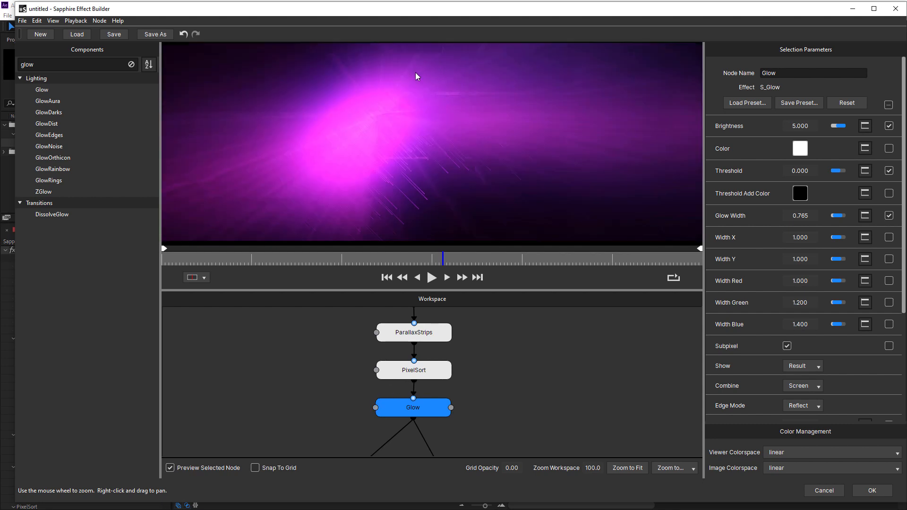
mouse_move(458, 174)
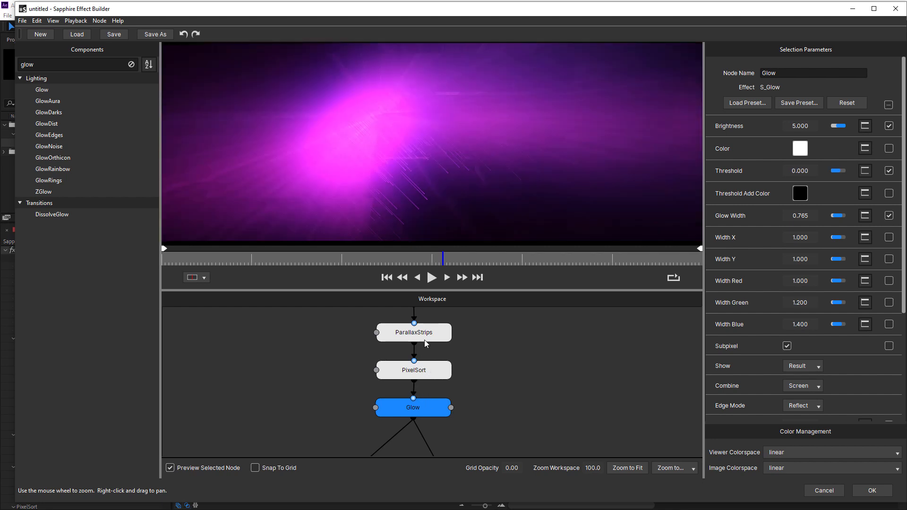
mouse_move(417, 386)
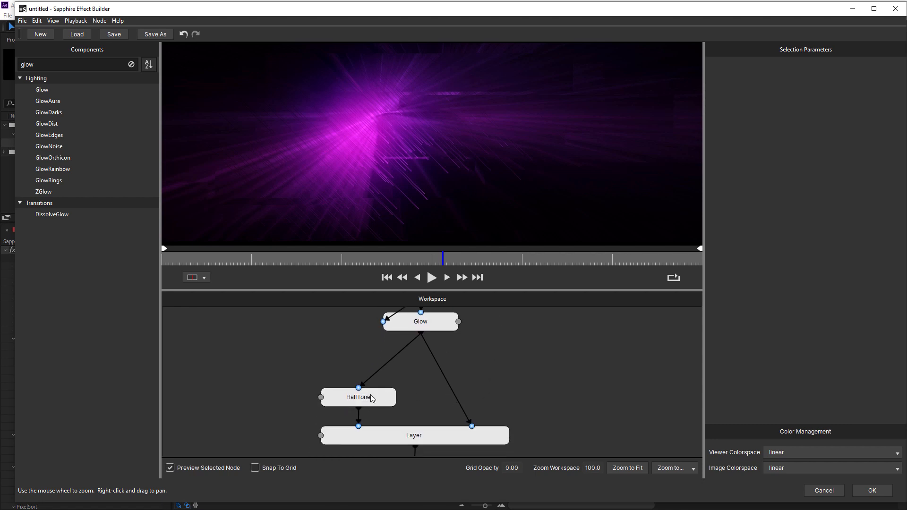
- Preview the HalfTone dot pattern, then select the Layer node's Soft Light blend settings
left_click(357, 397)
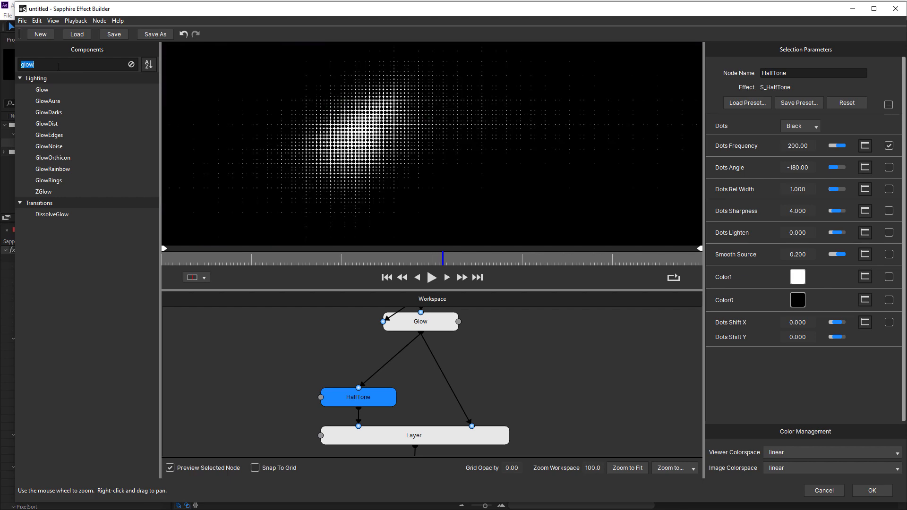
type("half")
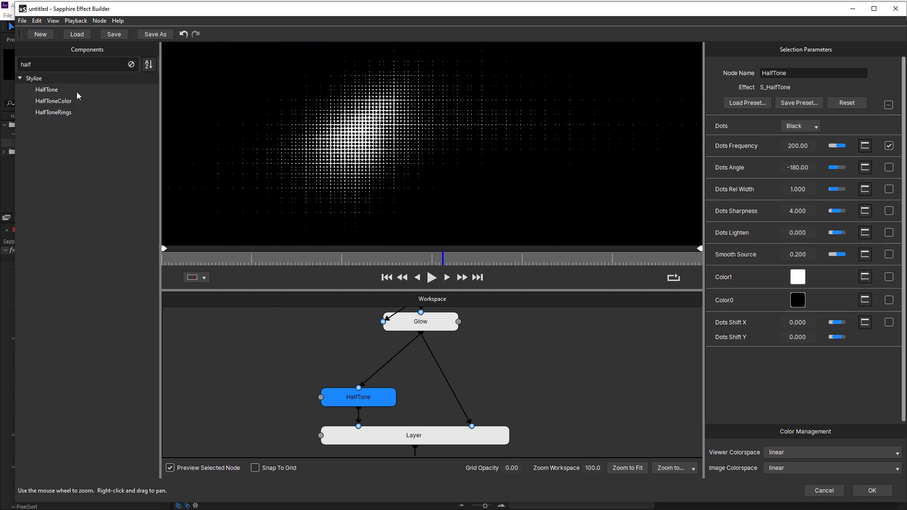
mouse_move(384, 166)
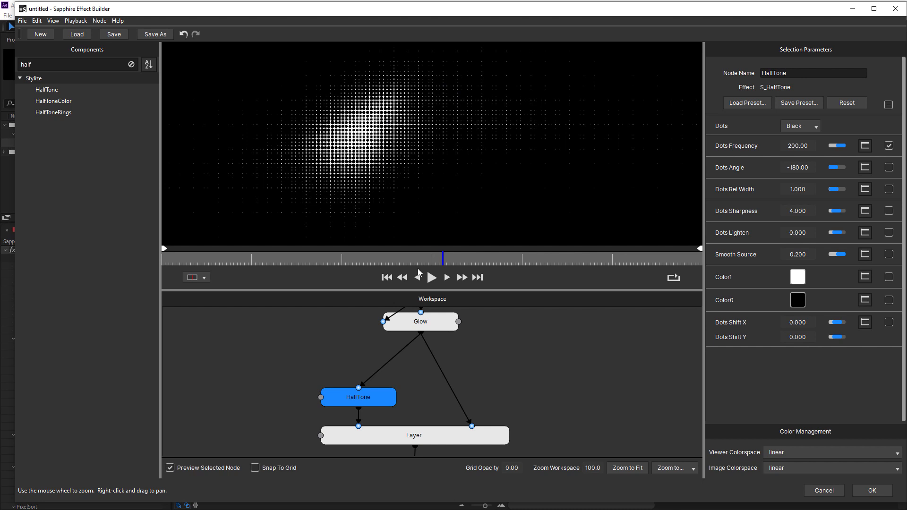
left_click(414, 435)
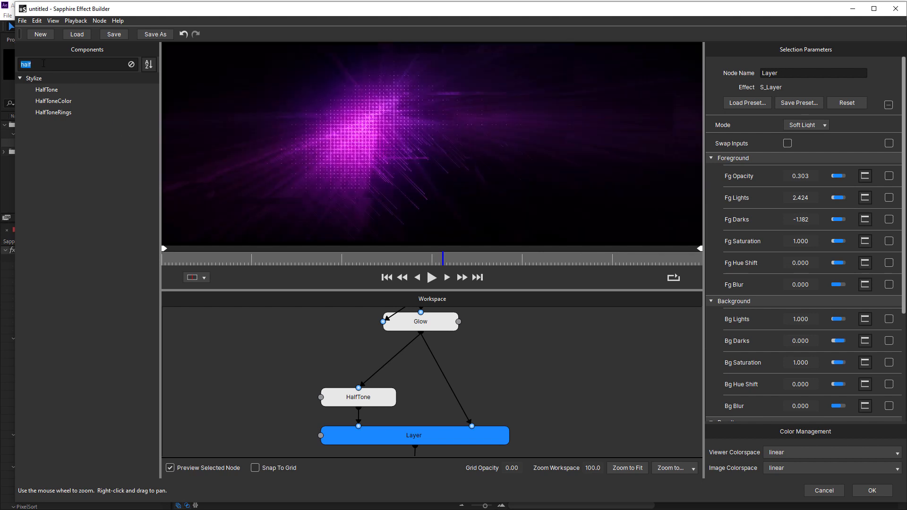
- Filter Components to 'layer', cycle through Glow and HalfTone, and return to Layer's Soft Light result
type("layer")
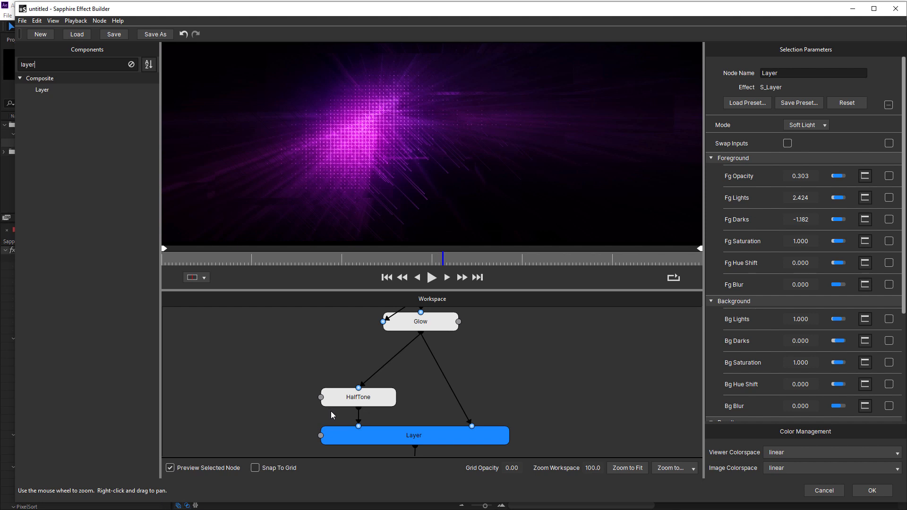
mouse_move(379, 449)
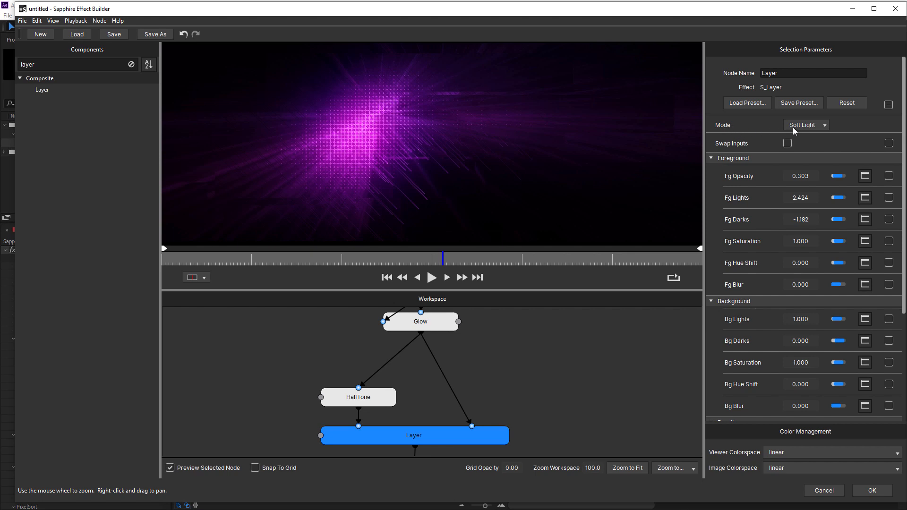
mouse_move(614, 240)
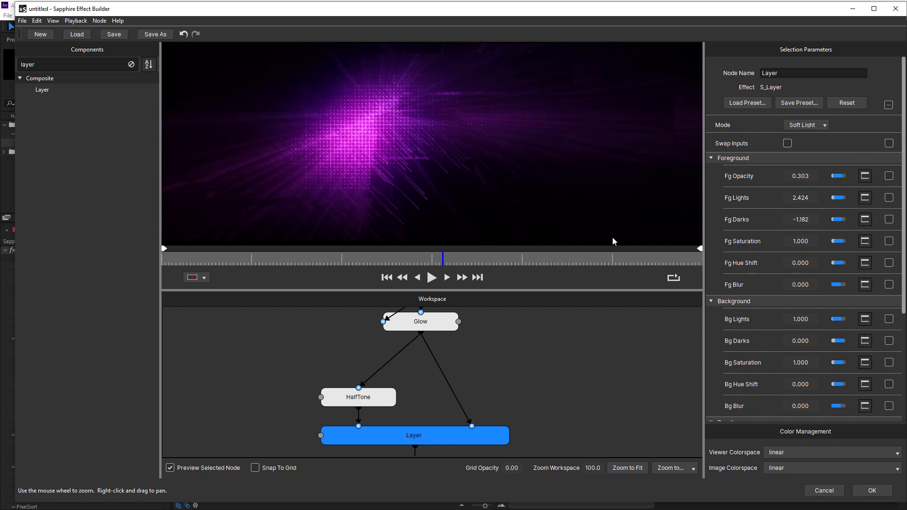
left_click(419, 321)
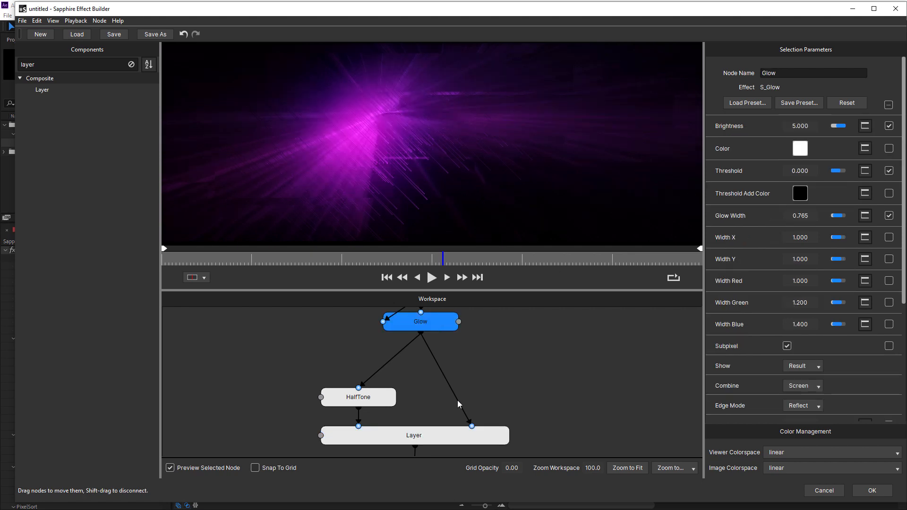
mouse_move(472, 428)
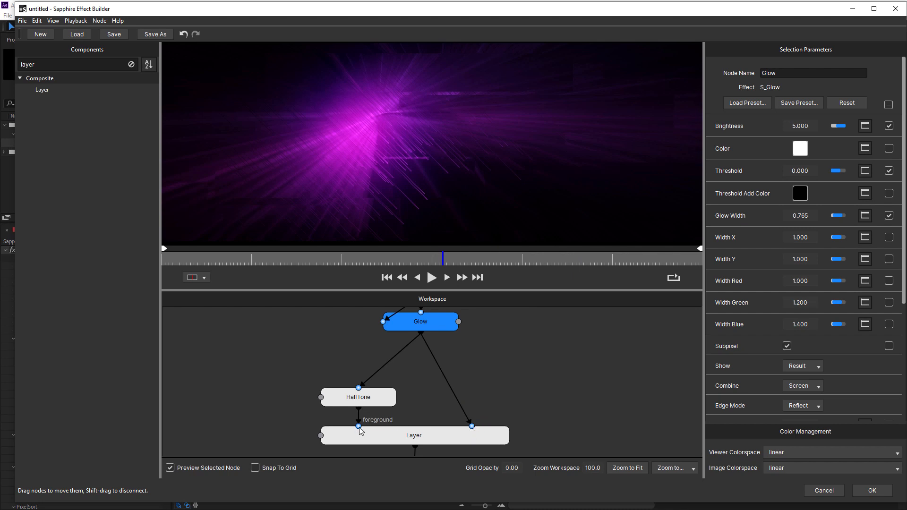
mouse_move(362, 409)
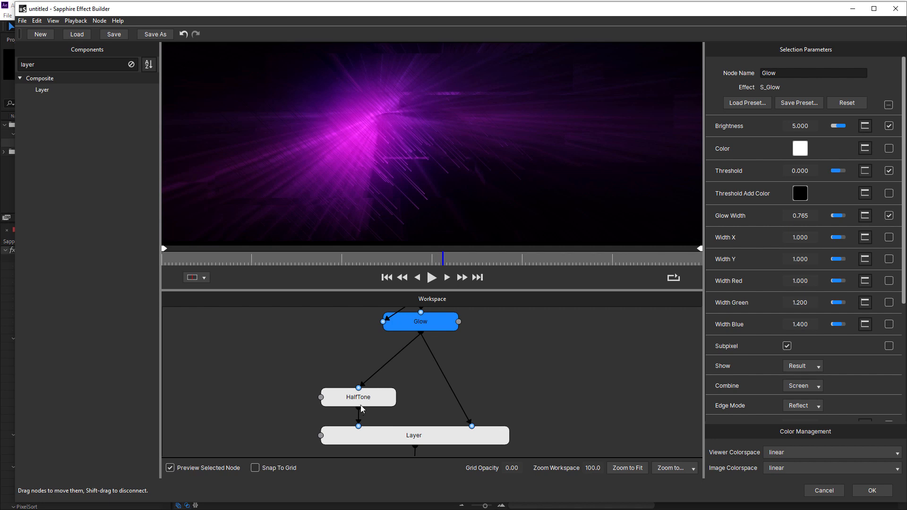
left_click(357, 397)
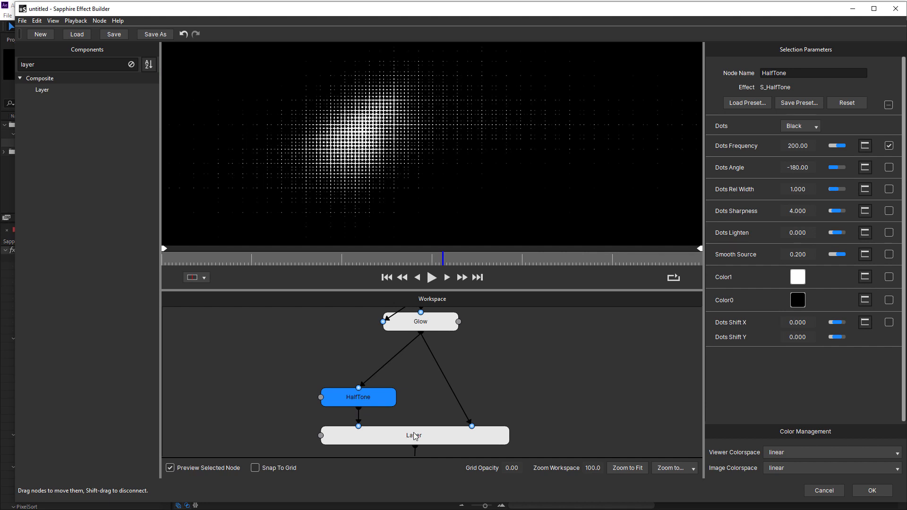
left_click(414, 434)
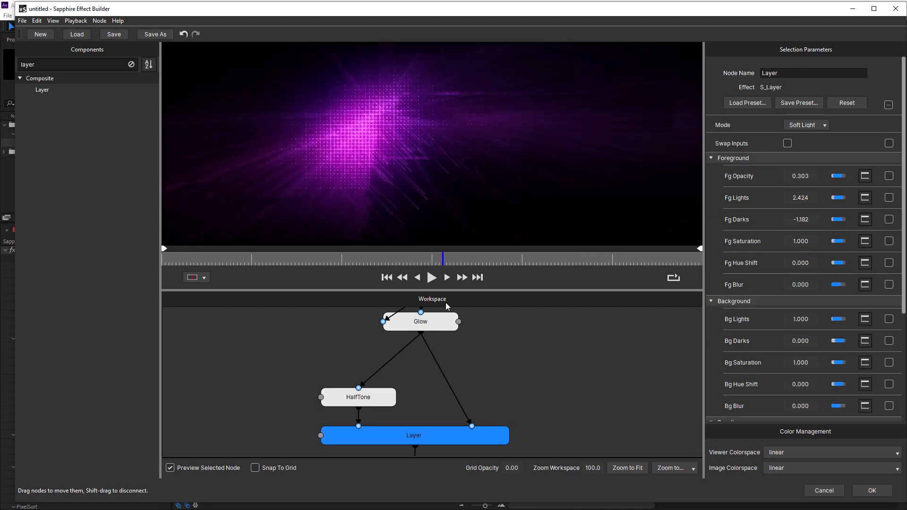
mouse_move(384, 142)
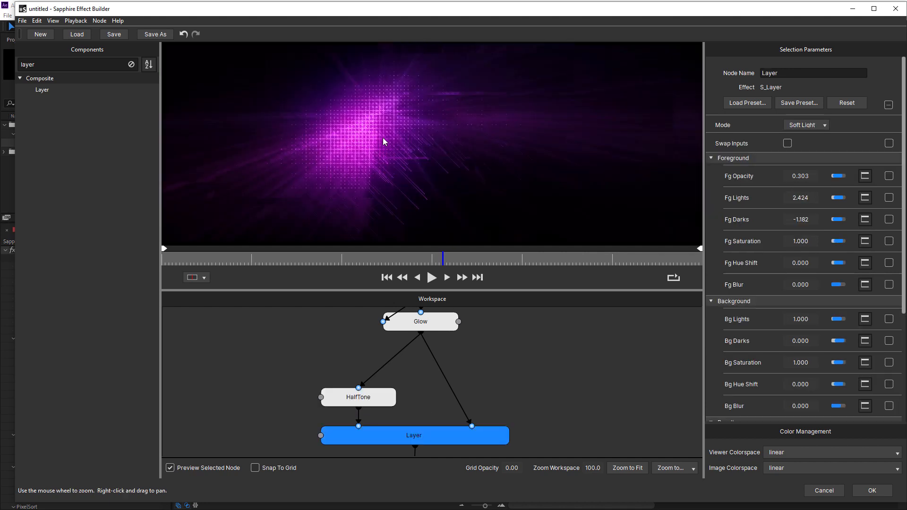
mouse_move(736, 173)
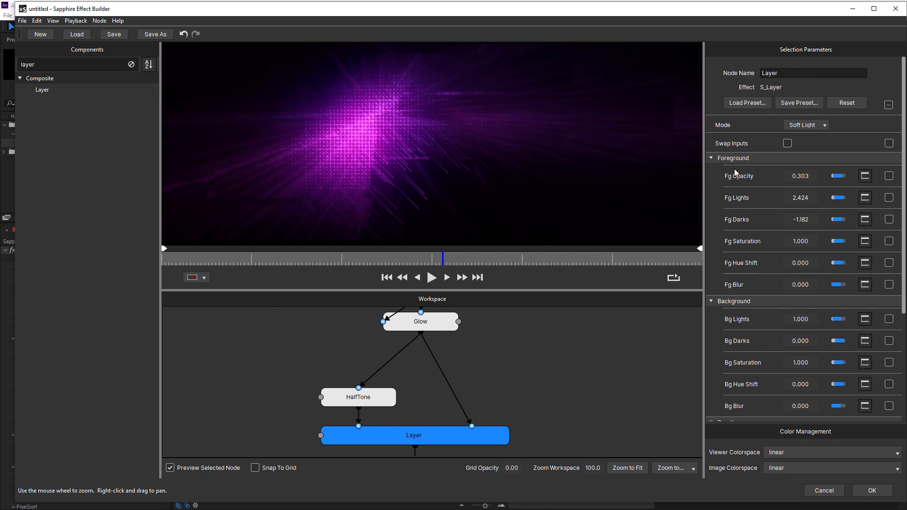
mouse_move(738, 238)
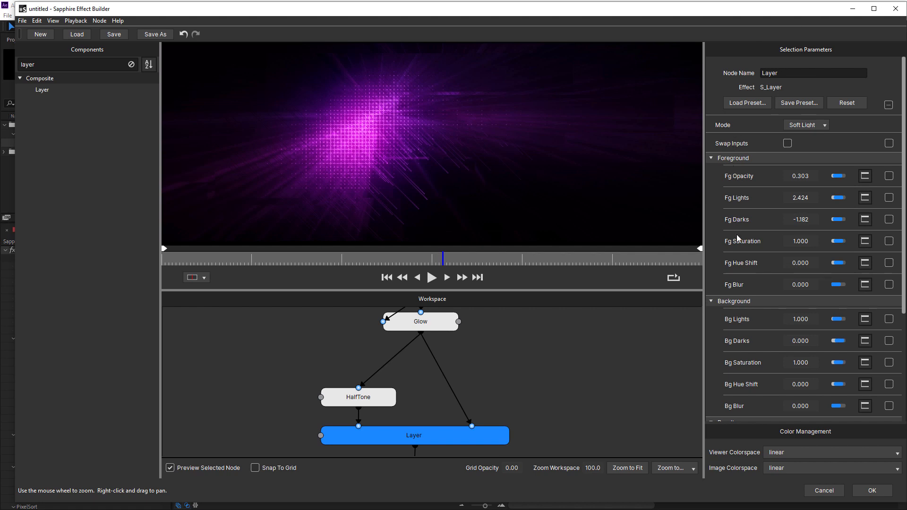
mouse_move(745, 395)
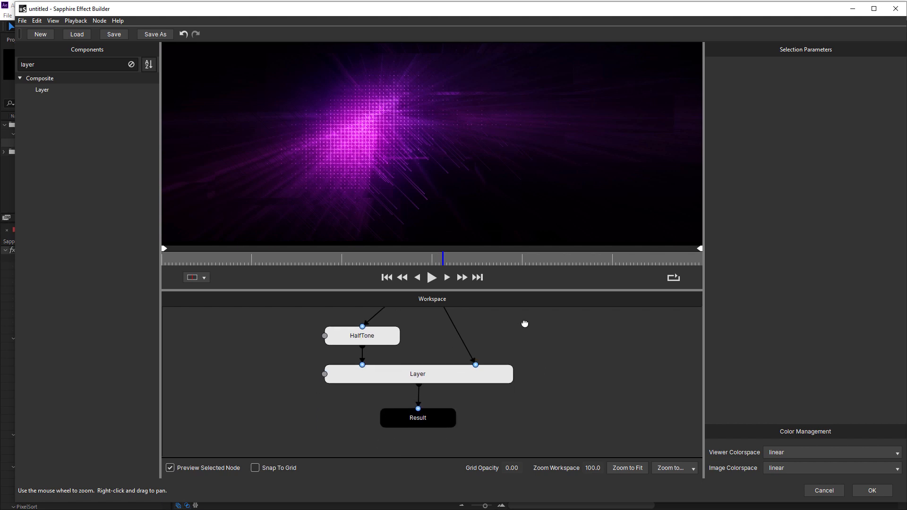
- Preview the Result node with Show Checkerboard revealing the composite's transparent gaps
left_click(417, 418)
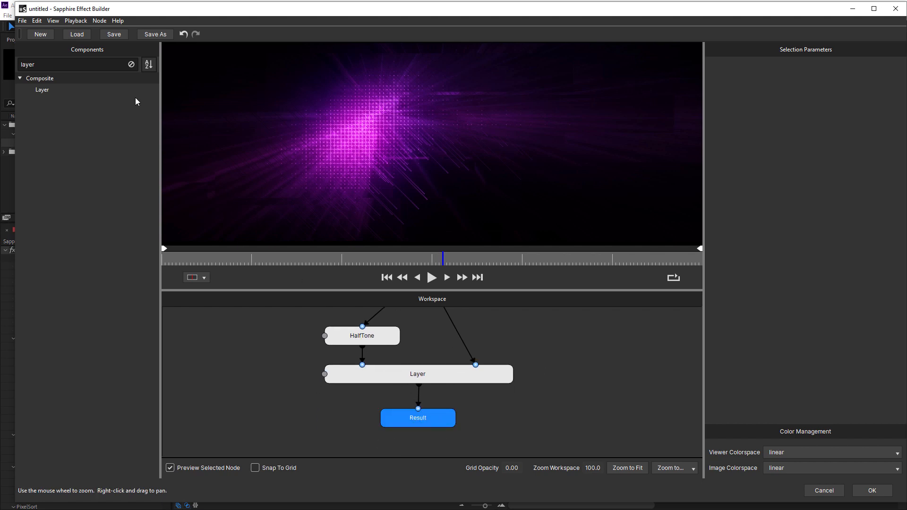
left_click(58, 20)
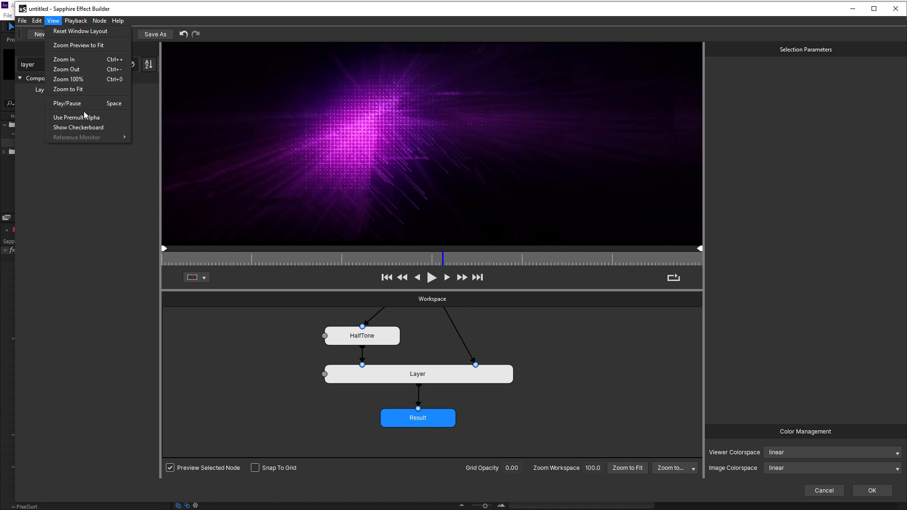
left_click(78, 127)
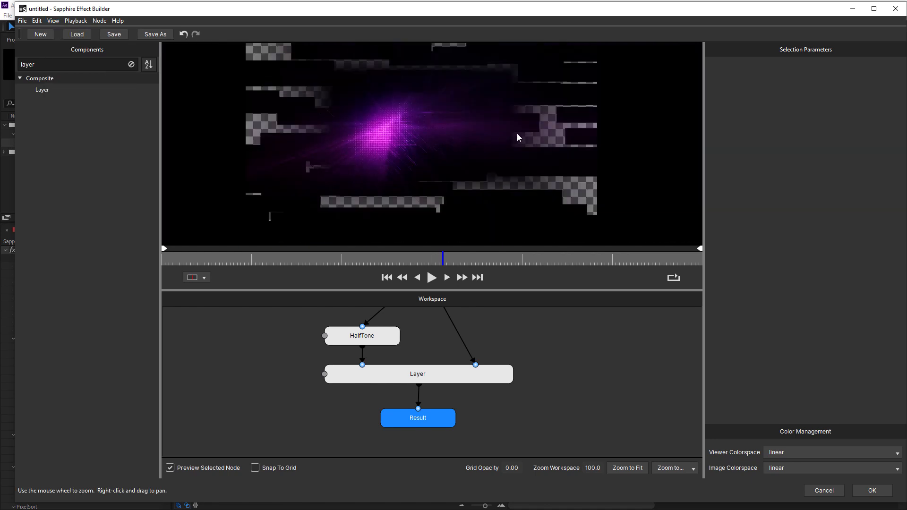
mouse_move(570, 189)
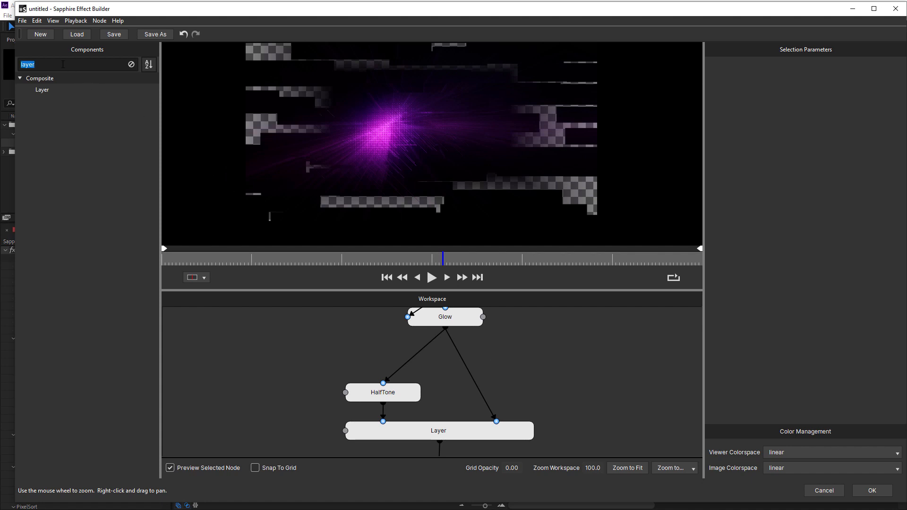
- Add a SetAlpha node between Glow and Layer, then filter Components to 'color'
type("set")
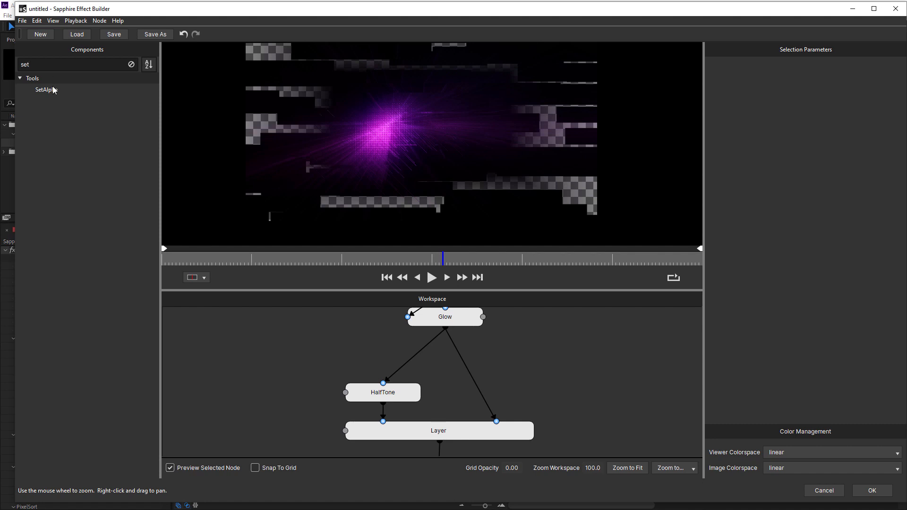
double_click(42, 90)
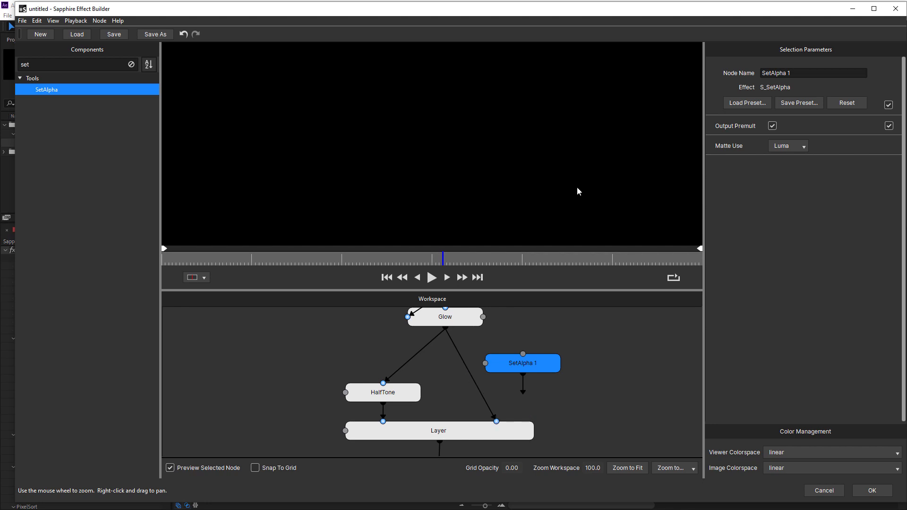
mouse_move(499, 410)
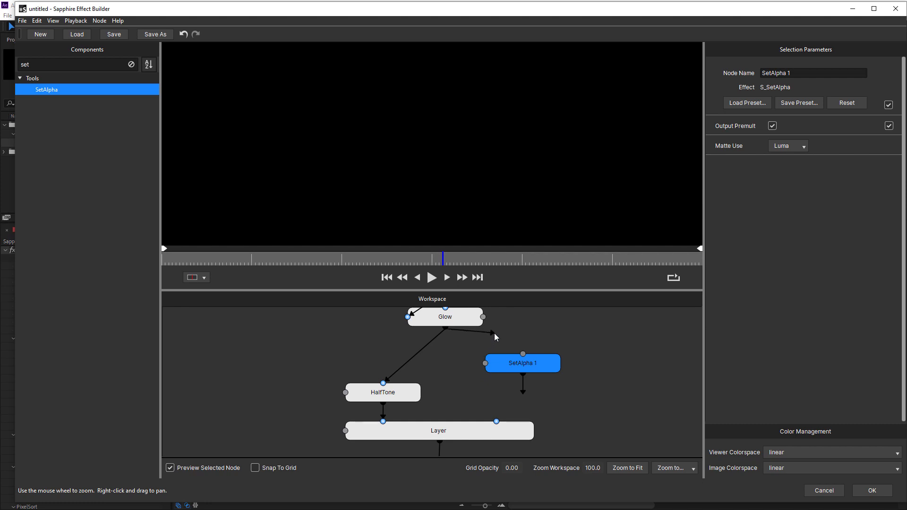
mouse_move(523, 355)
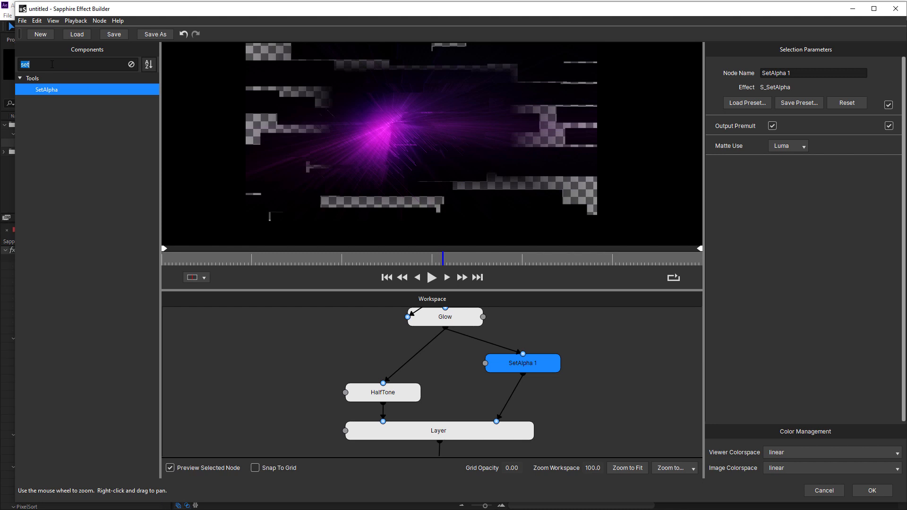
type("color")
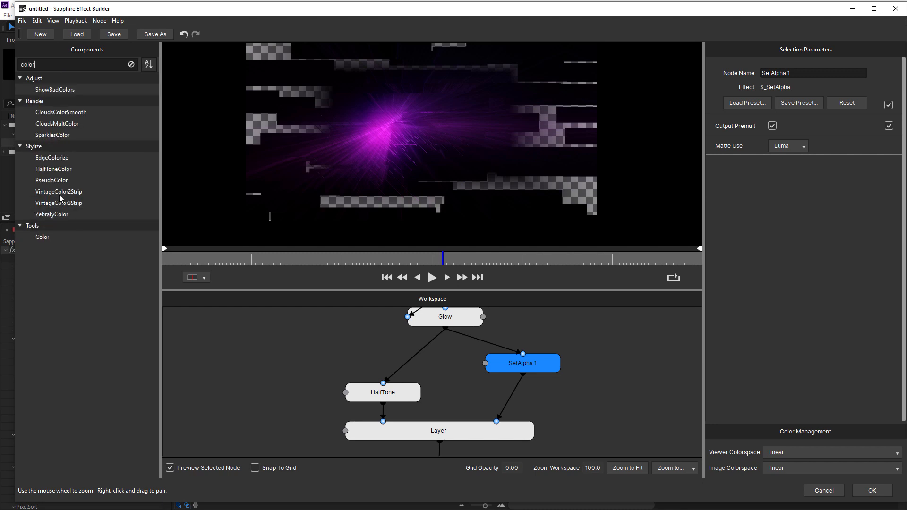
- Drag a Color node in to feed SetAlpha and set its Matte Use to Alpha
left_click_drag(42, 236, 396, 364)
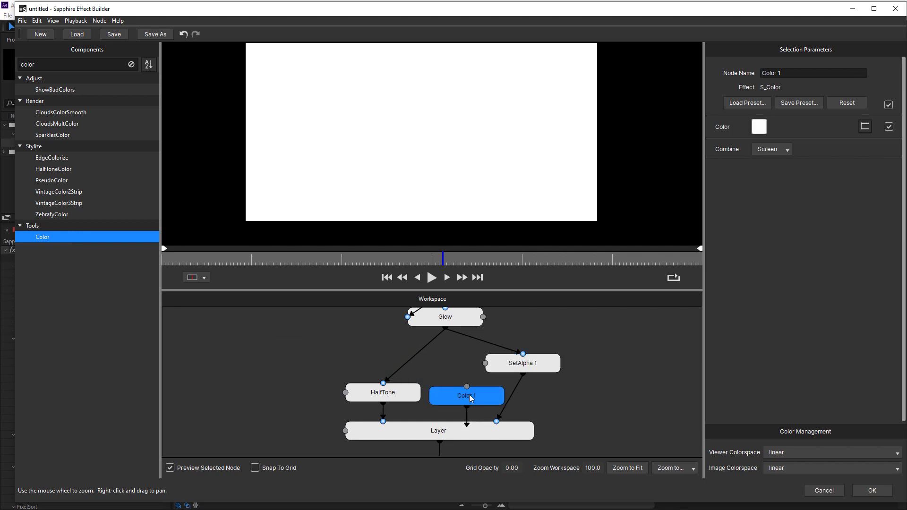
mouse_move(491, 374)
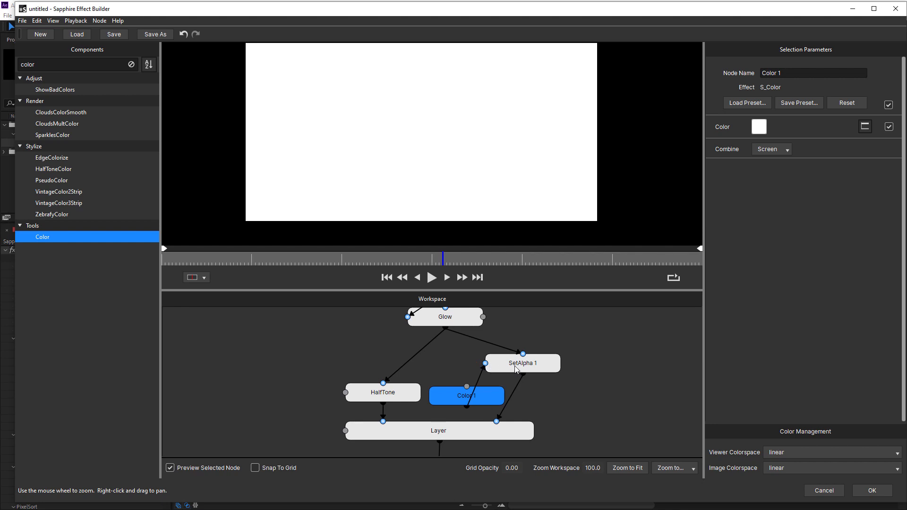
left_click(522, 363)
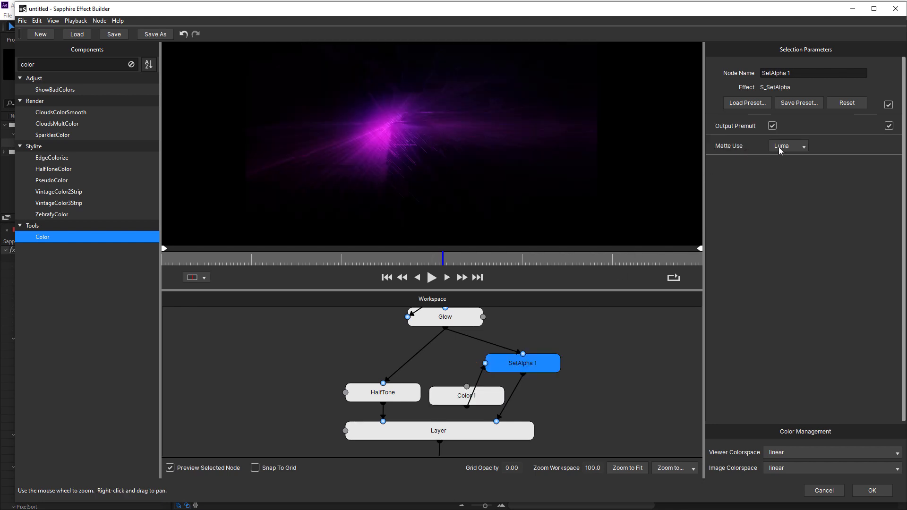
left_click(788, 146)
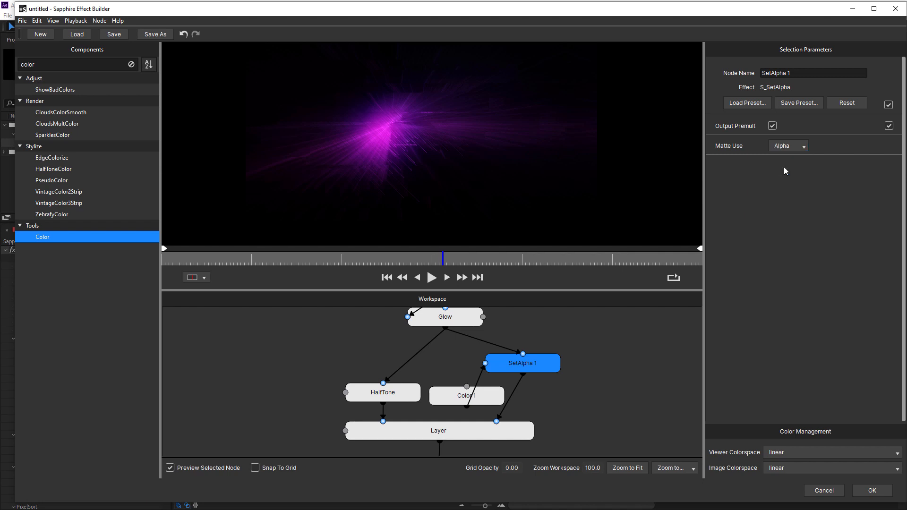
- Hide the preview checkerboard and play the animation to check the composite
left_click(56, 21)
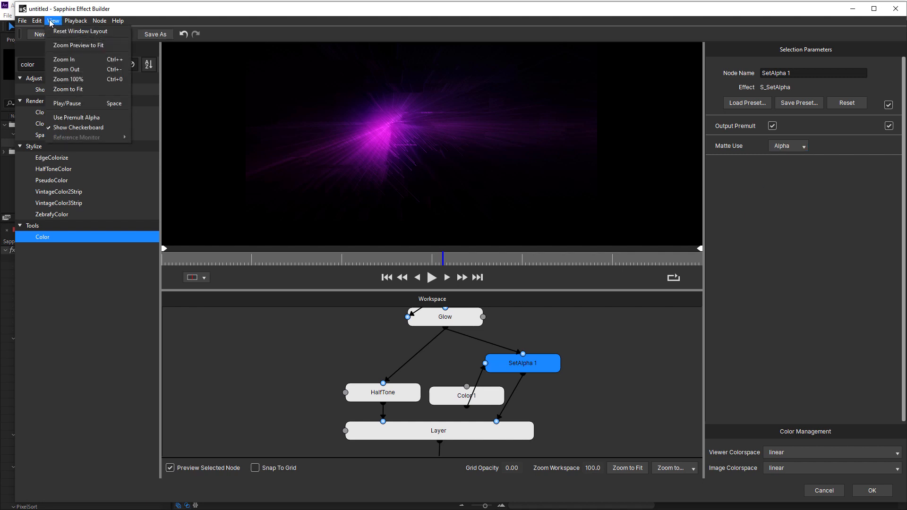
left_click(381, 241)
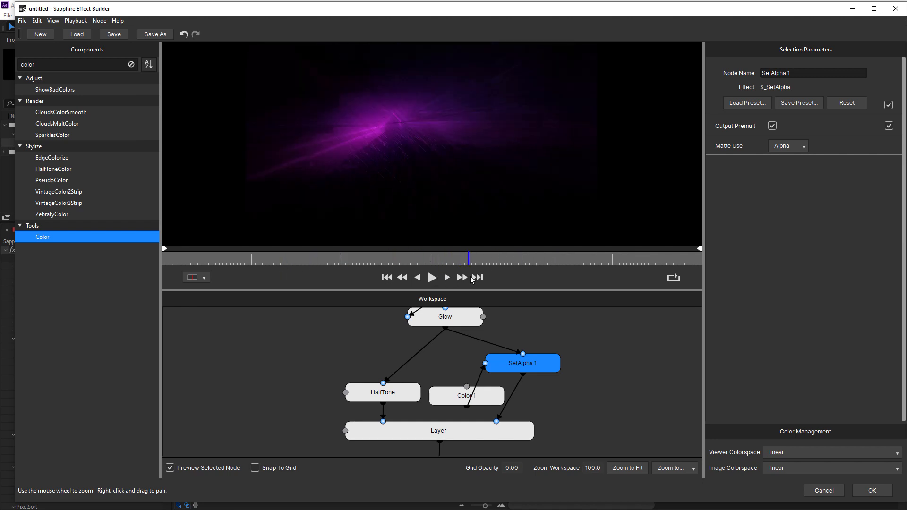
left_click(438, 431)
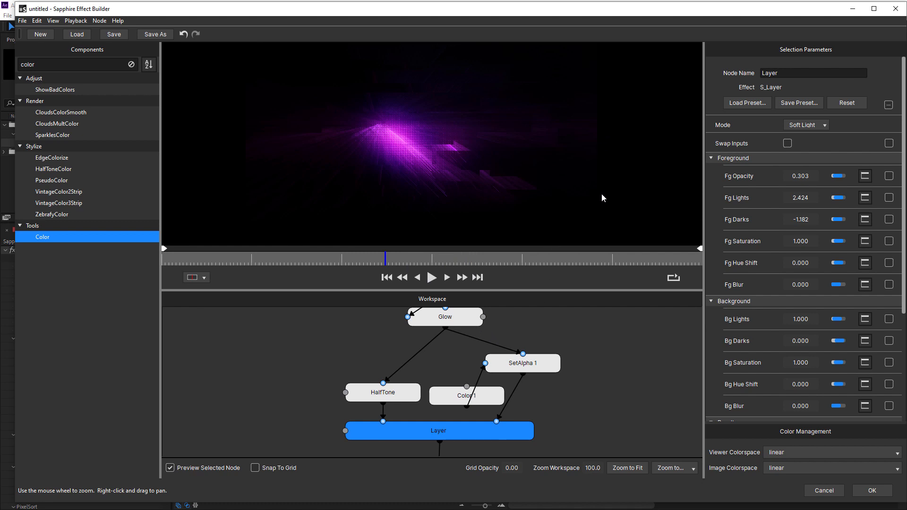
mouse_move(554, 365)
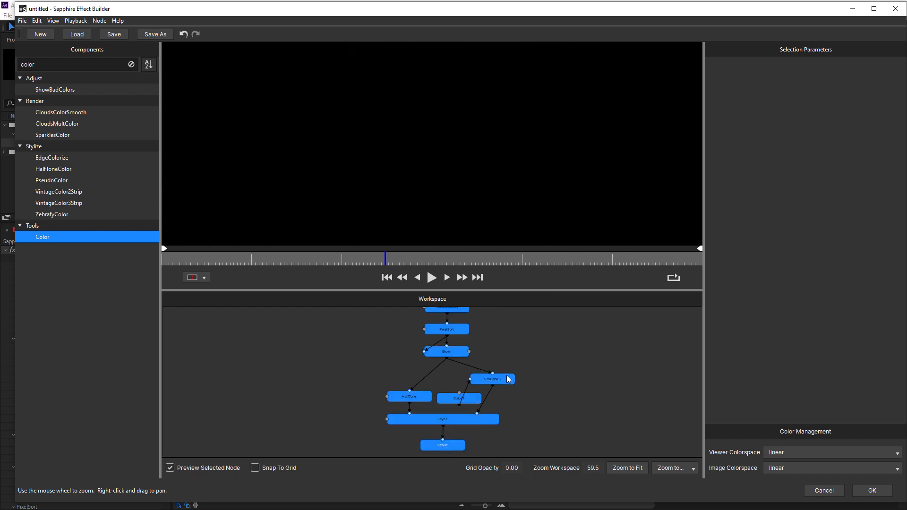
- Move the Color 1 node up beside Glow to tidy the graph
right_click(495, 379)
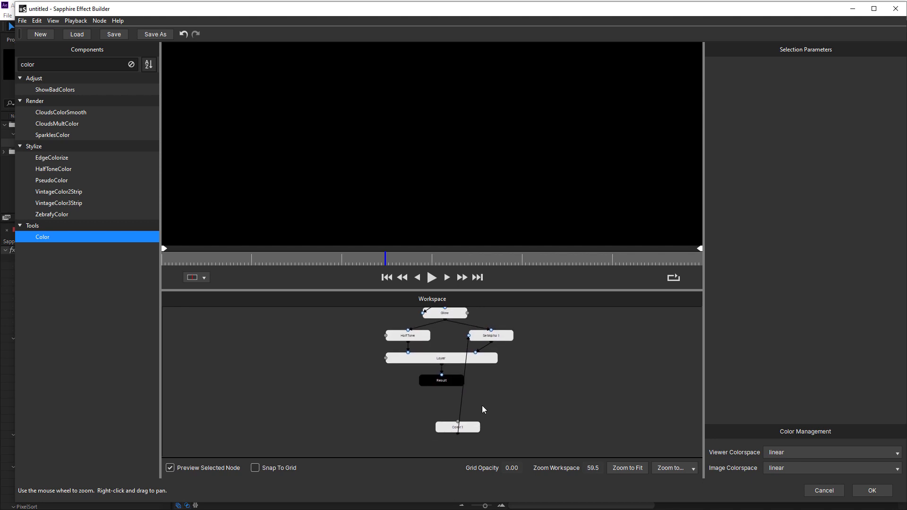
left_click(458, 427)
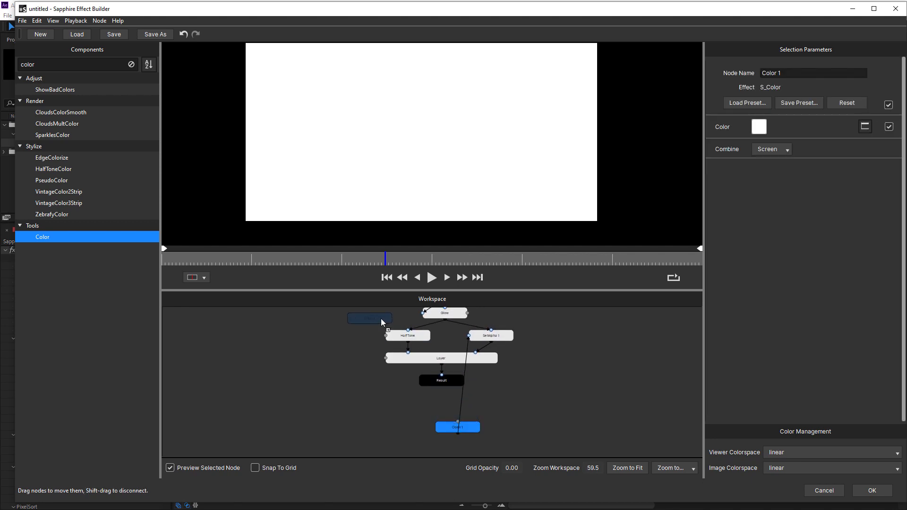
left_click_drag(457, 427, 369, 318)
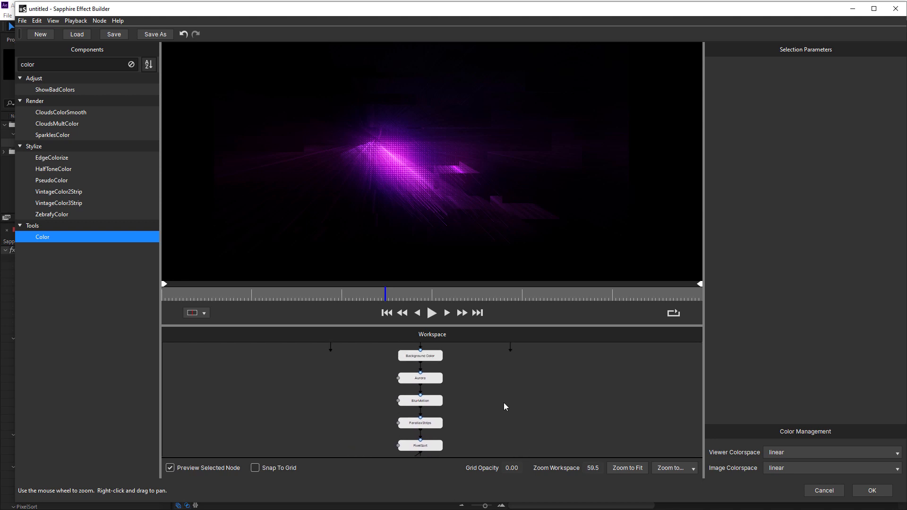
- Hide the transparency checkerboard and preview the whole node stack instead of only BlurMotion
left_click(420, 400)
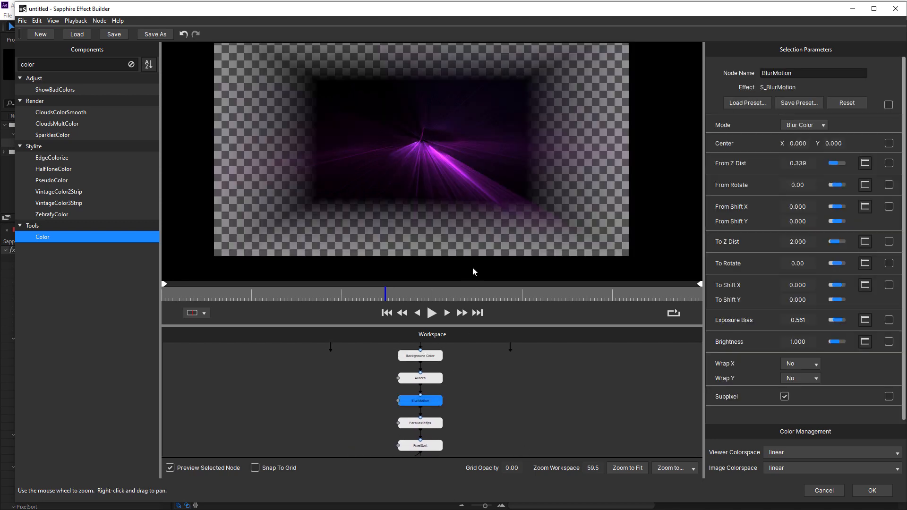
mouse_move(70, 30)
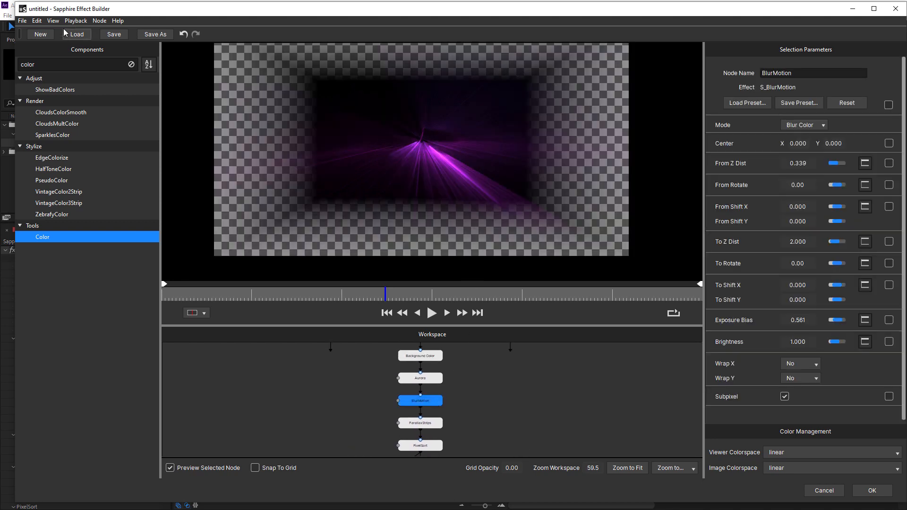
left_click(54, 20)
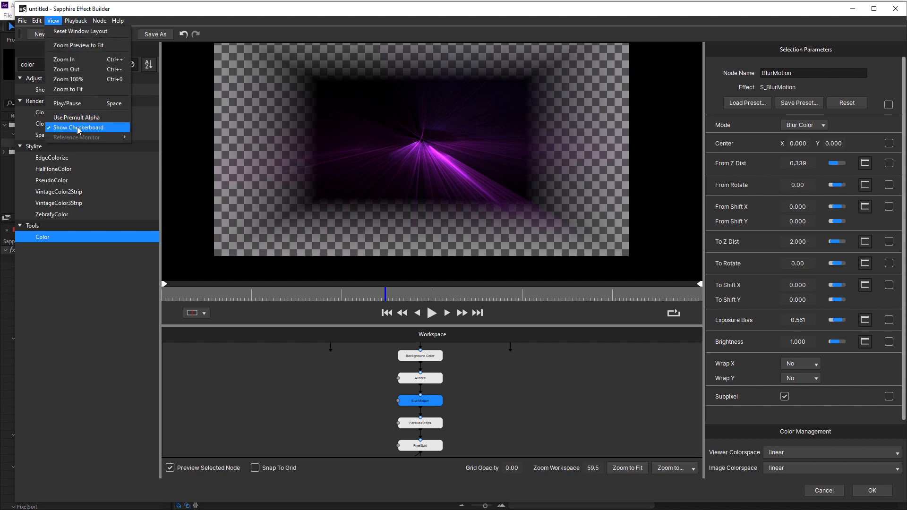
left_click(78, 127)
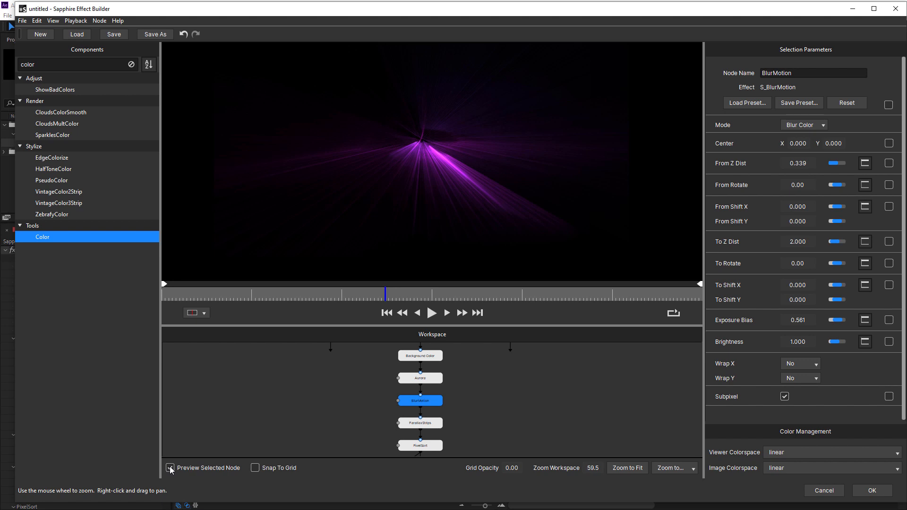
left_click(171, 468)
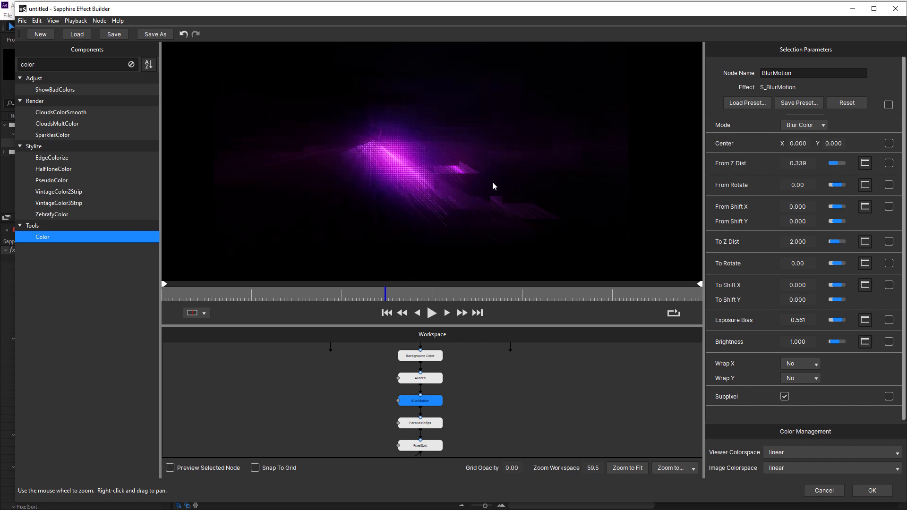
mouse_move(565, 182)
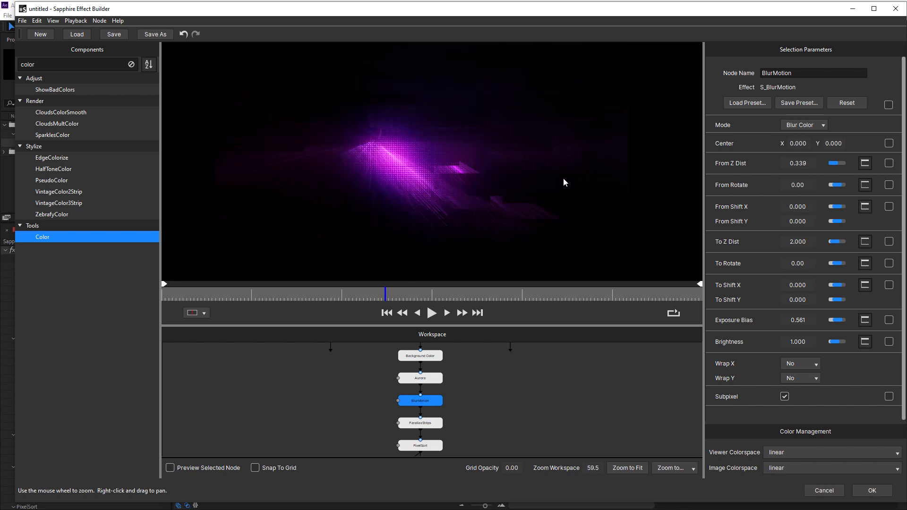
mouse_move(781, 183)
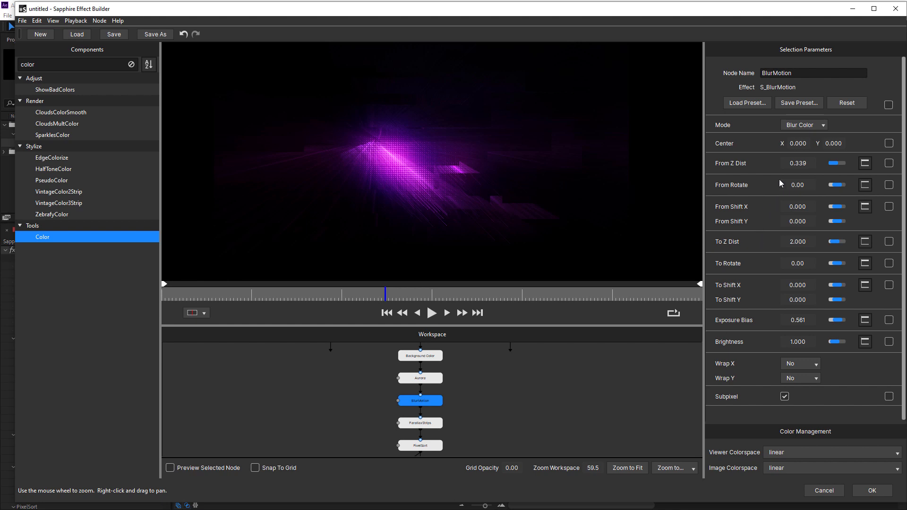
- Raise BlurMotion's From Rotate from 0 to 29.30 and stop preview playback
left_click_drag(833, 184, 839, 184)
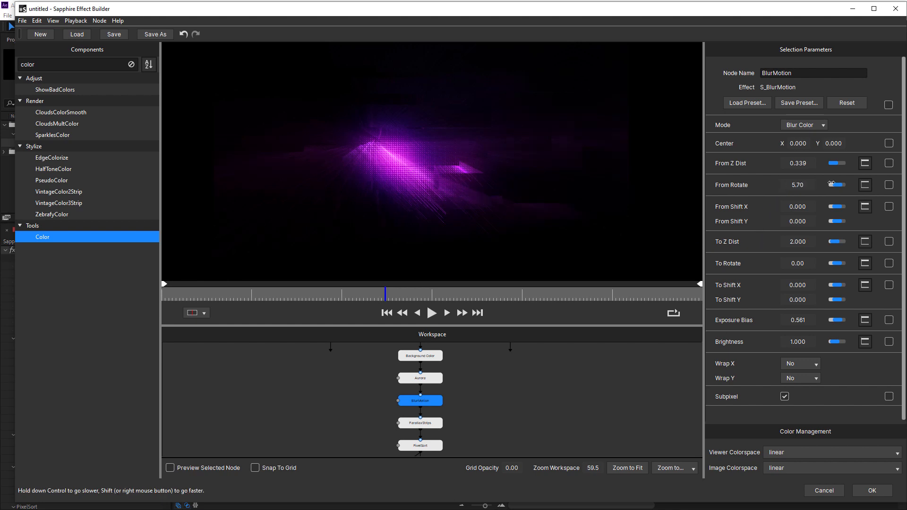
left_click_drag(830, 185, 837, 184)
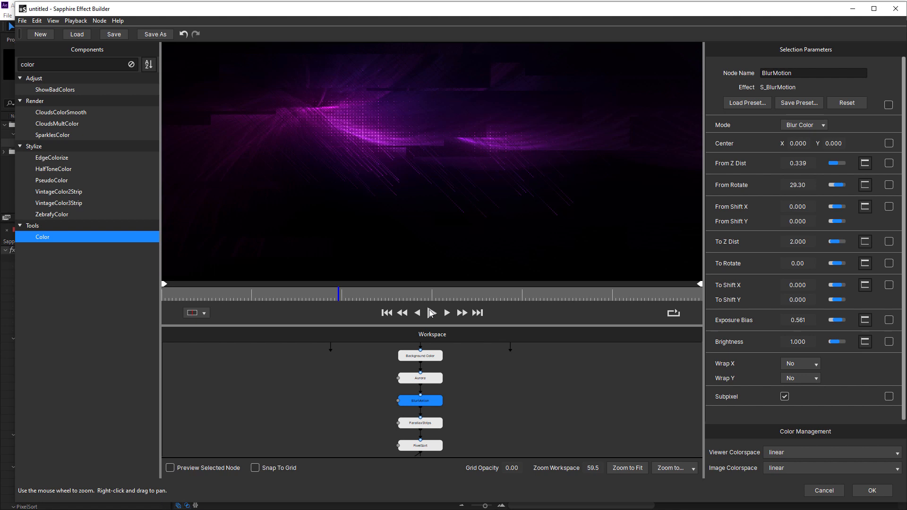
left_click(469, 373)
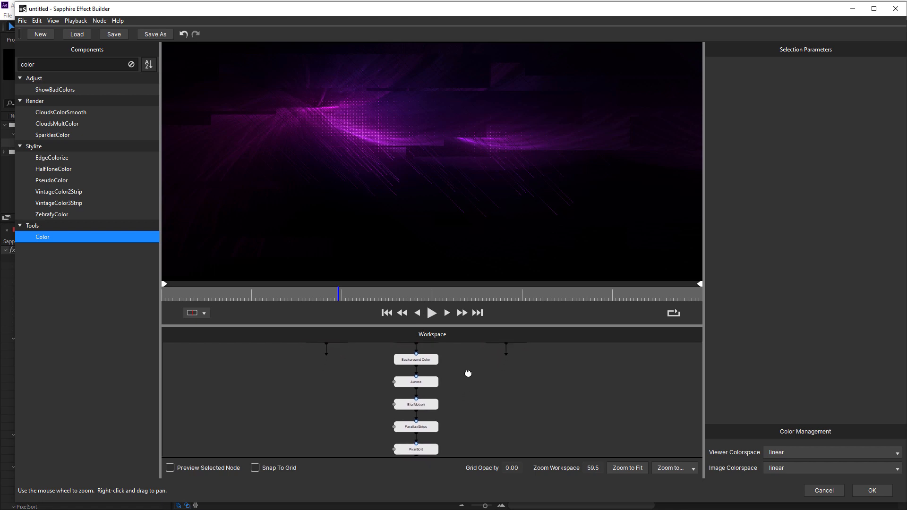
- Clear all of Aurora's host-exposed parameters by toggling its header checkbox on then off
left_click(416, 382)
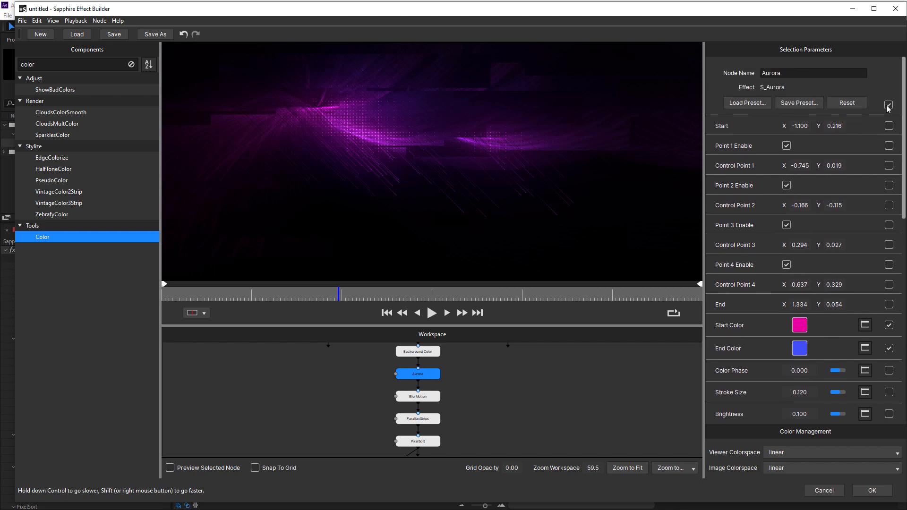
left_click(889, 102)
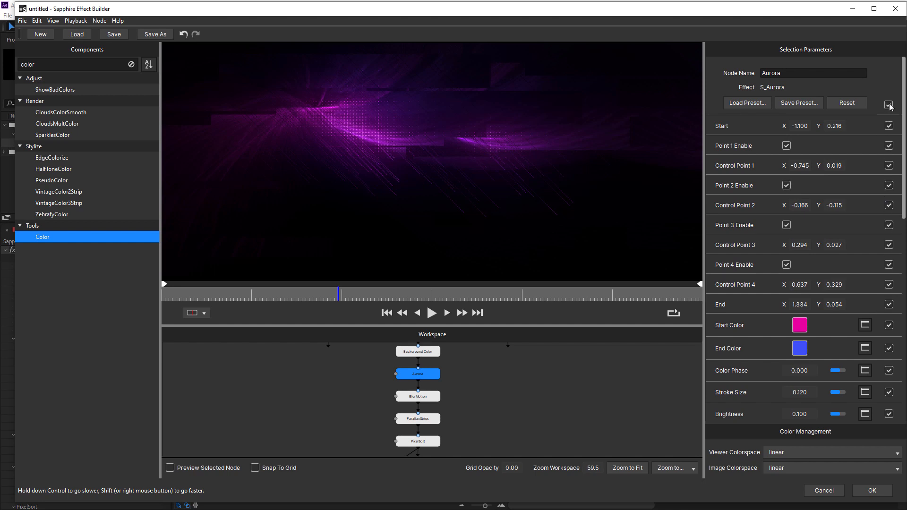
left_click(888, 103)
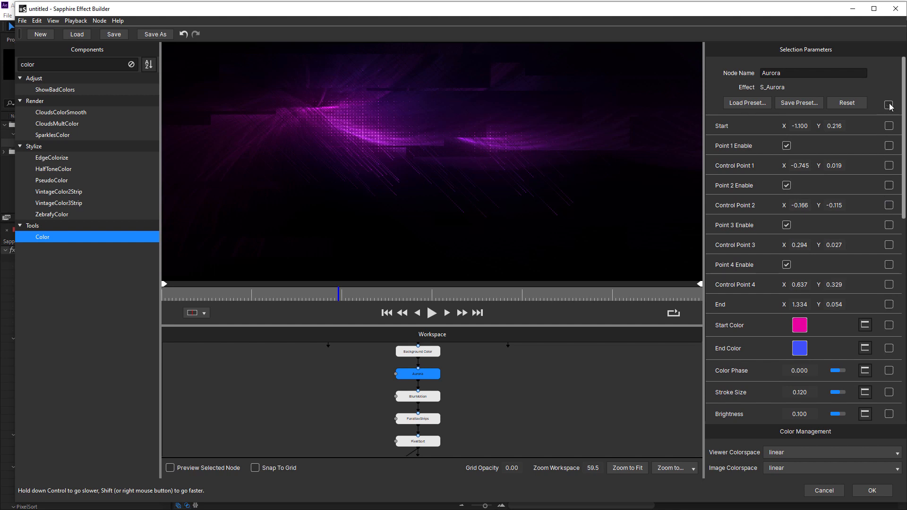
mouse_move(872, 316)
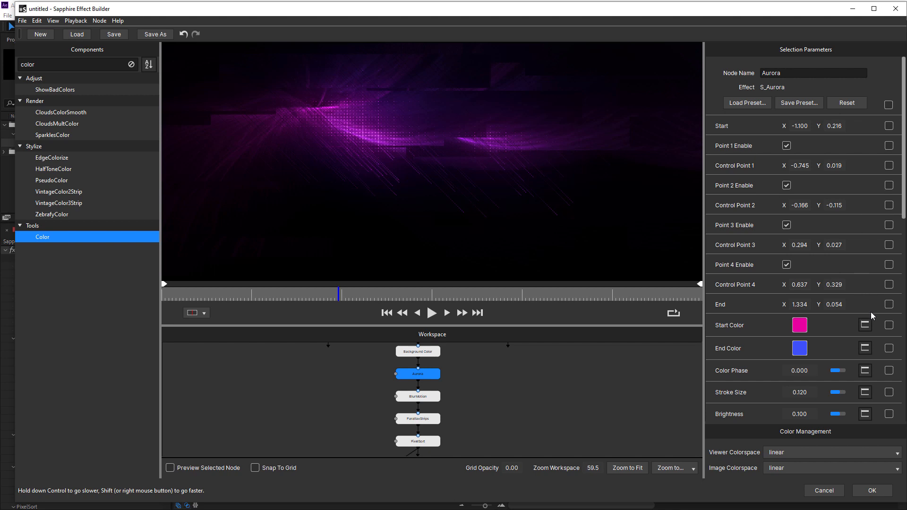
- Expose only Aurora's Start Color and End Color to the host
left_click(888, 325)
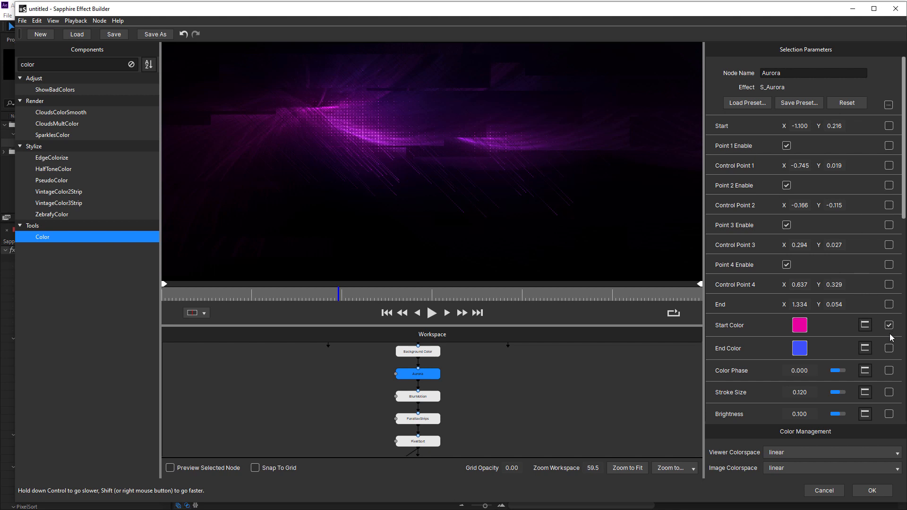
left_click(889, 347)
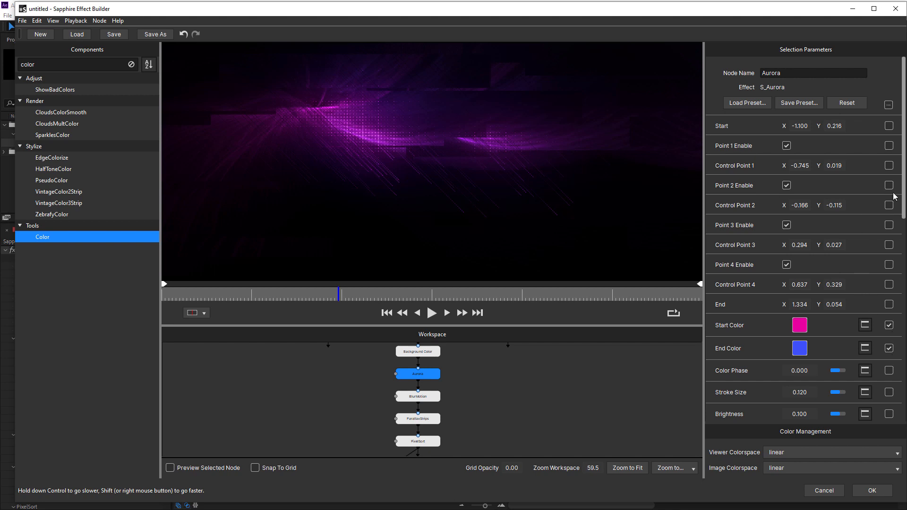
scroll("down", 3)
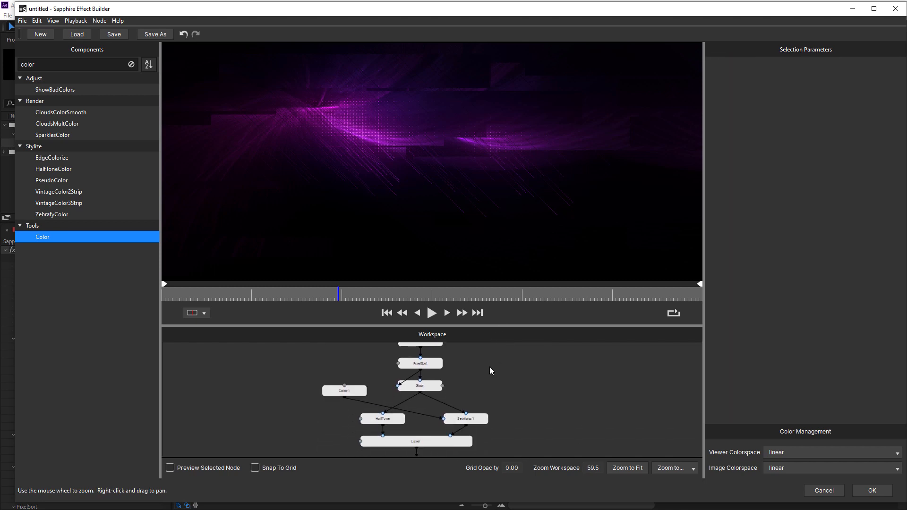
- Uncheck Color 1's header host checkbox so the matte exposes no parameters
left_click(465, 419)
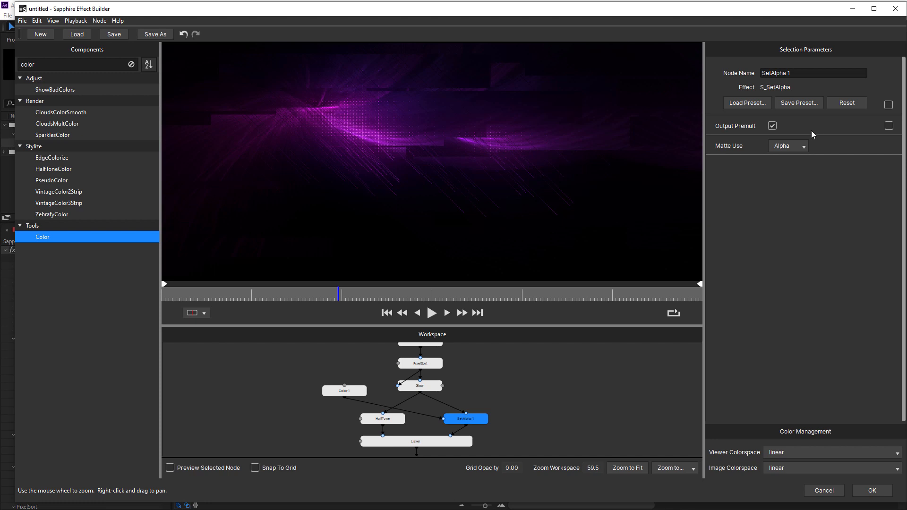
left_click(344, 391)
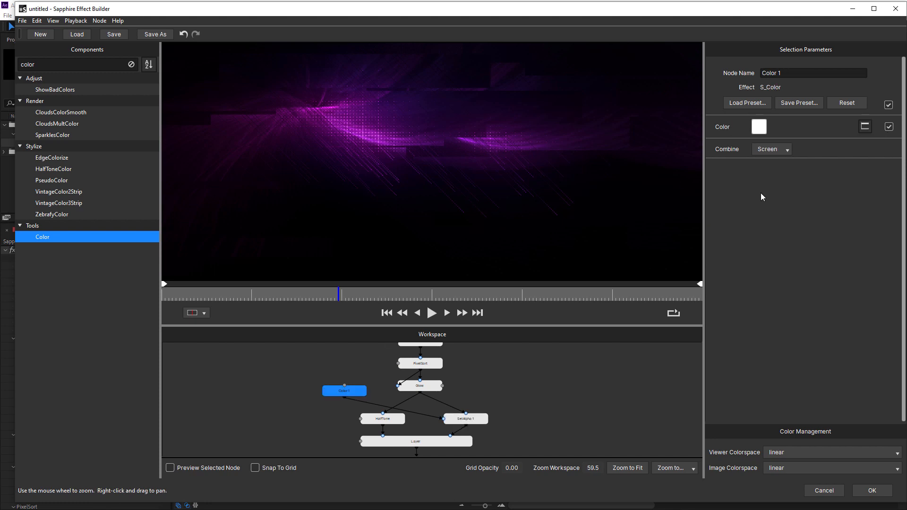
left_click(900, 103)
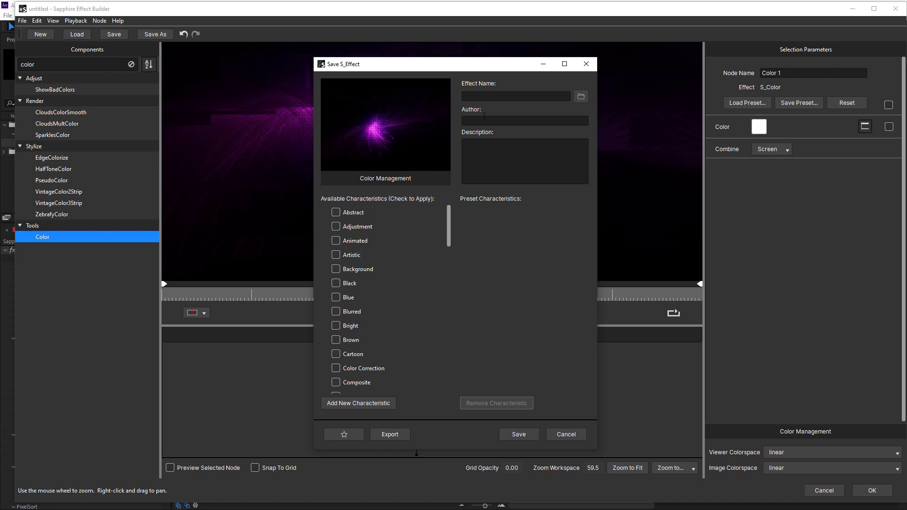
mouse_move(418, 245)
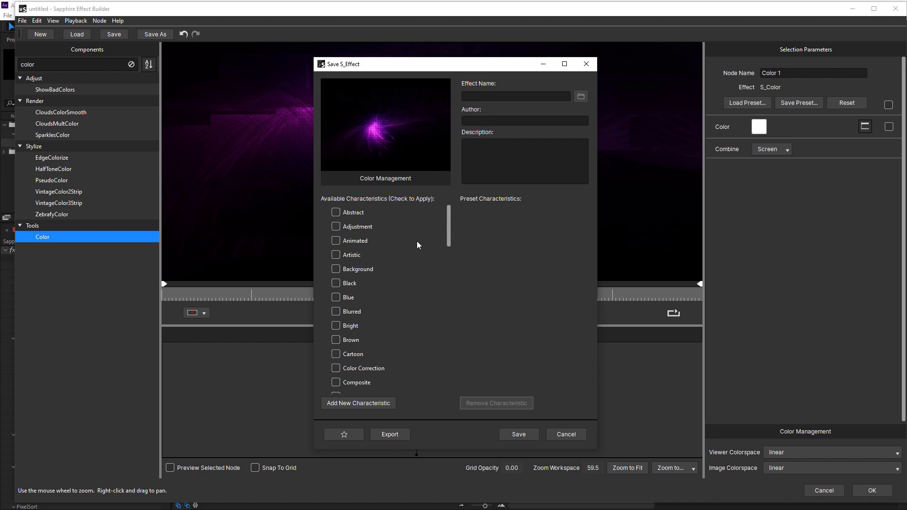
- Review the S_Effect characteristics list and export the built effect to the host
scroll("down", 3)
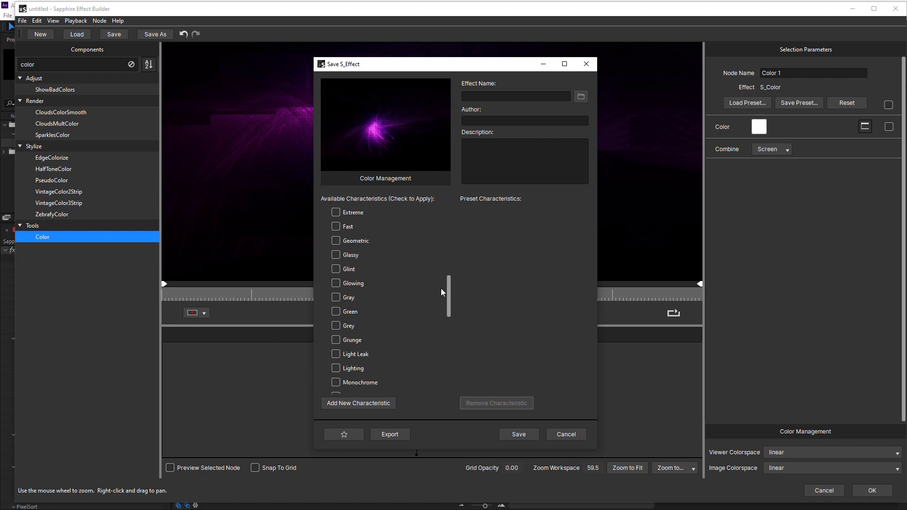
scroll("up", 3)
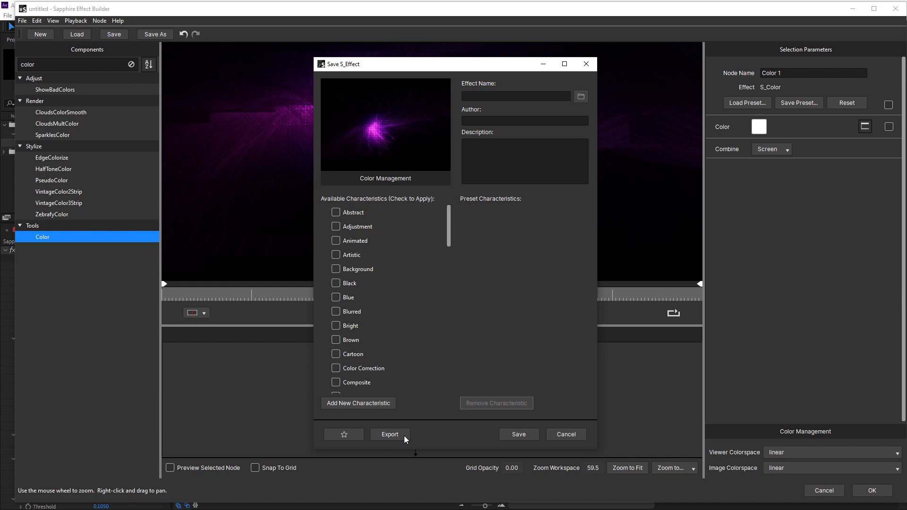
left_click(566, 434)
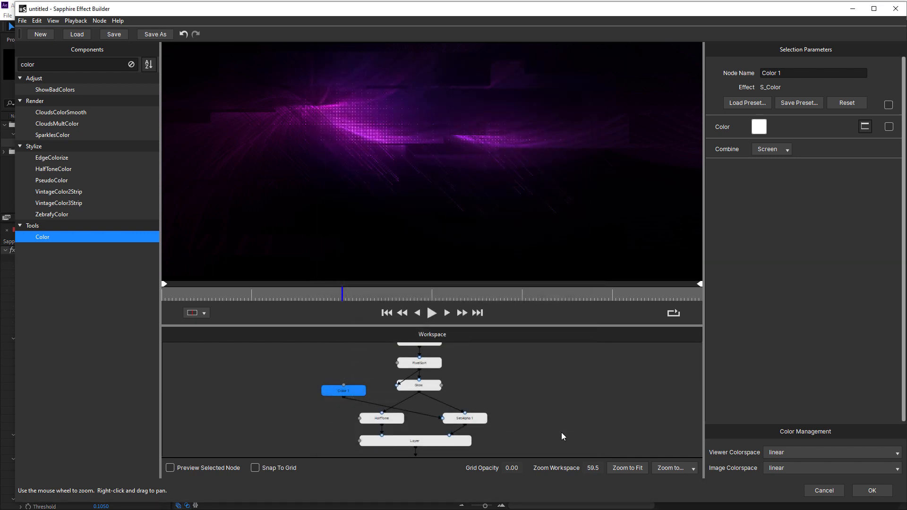
mouse_move(865, 484)
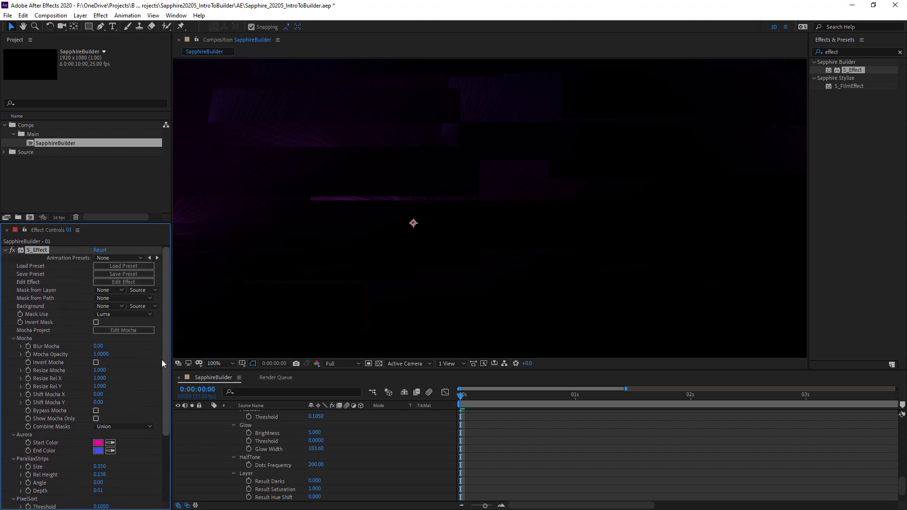
- Scroll S_Effect's controls to review the exposed Aurora, PixelSort, Glow, HalfTone and Layer parameters
scroll("down", 3)
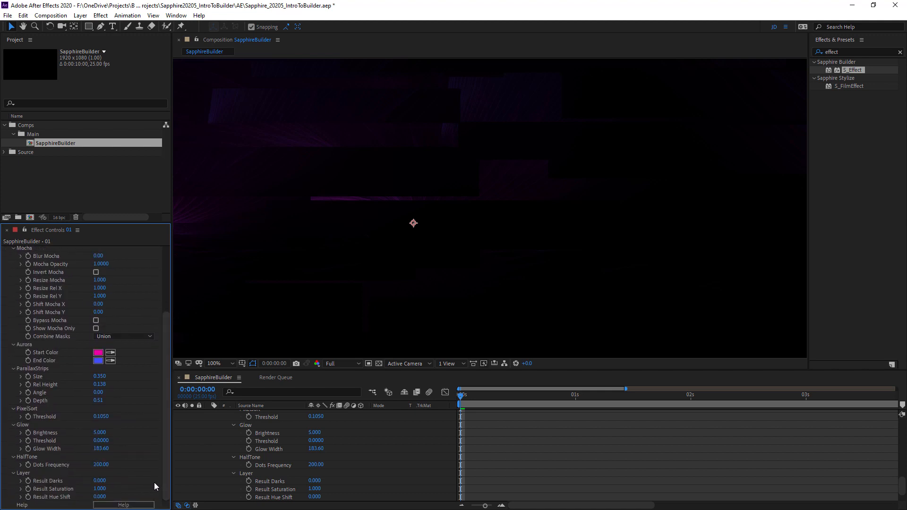